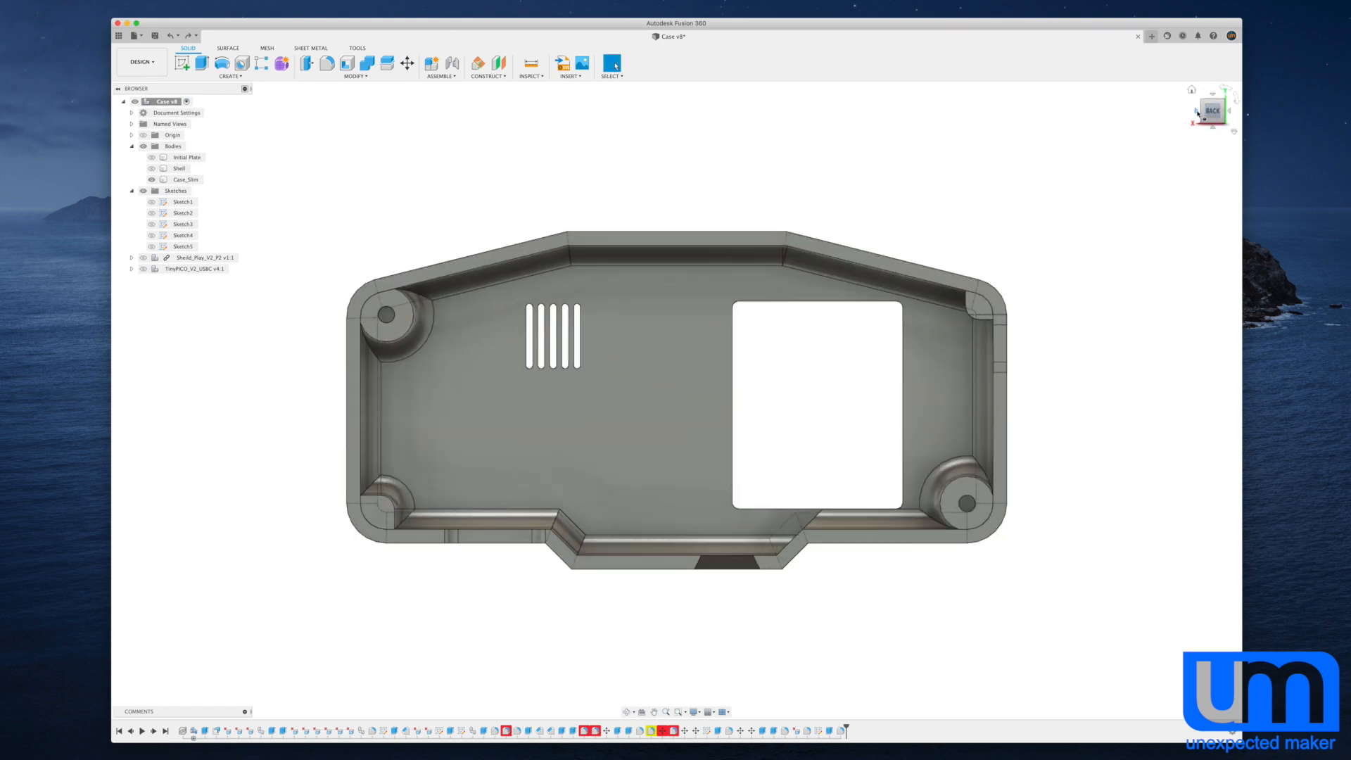
Duplicate the Case_Slim body in the Browser to create Case_Slim (1).
click(185, 179)
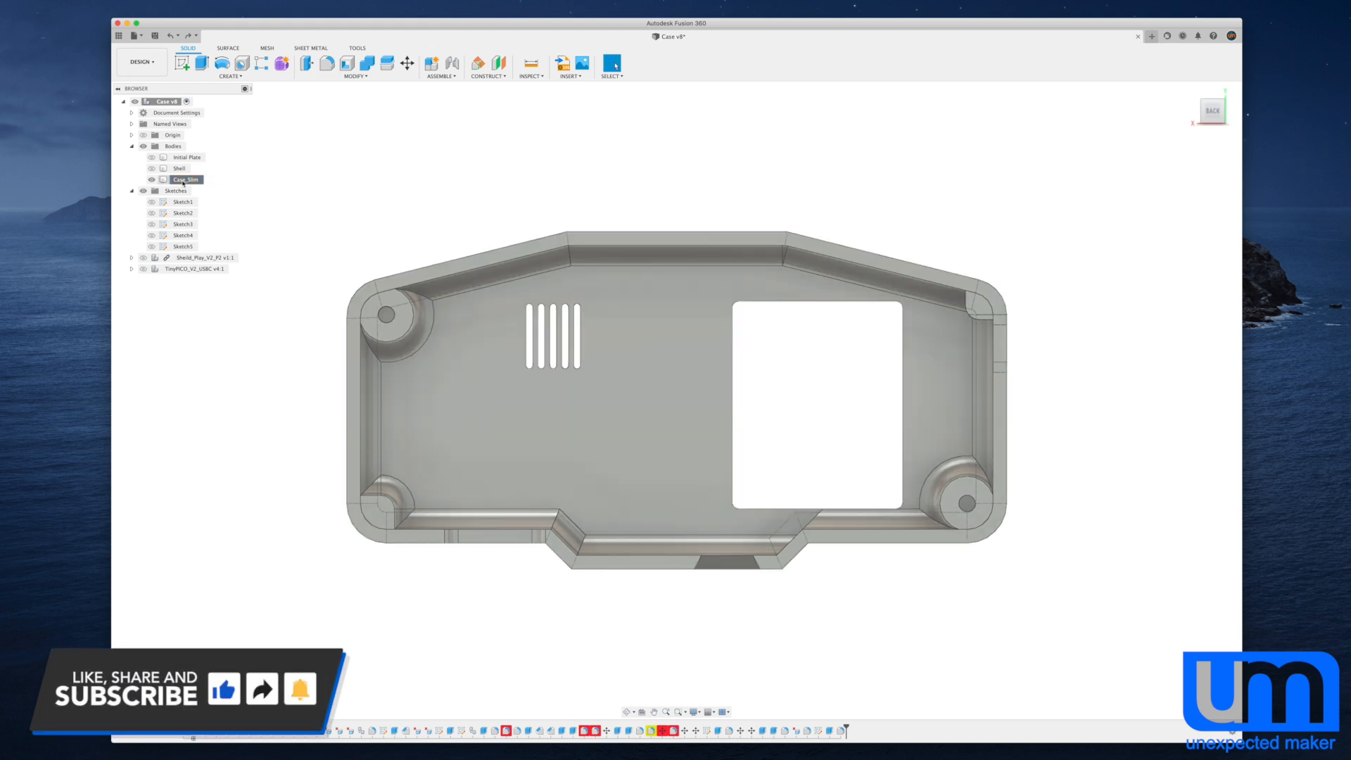
click(186, 179)
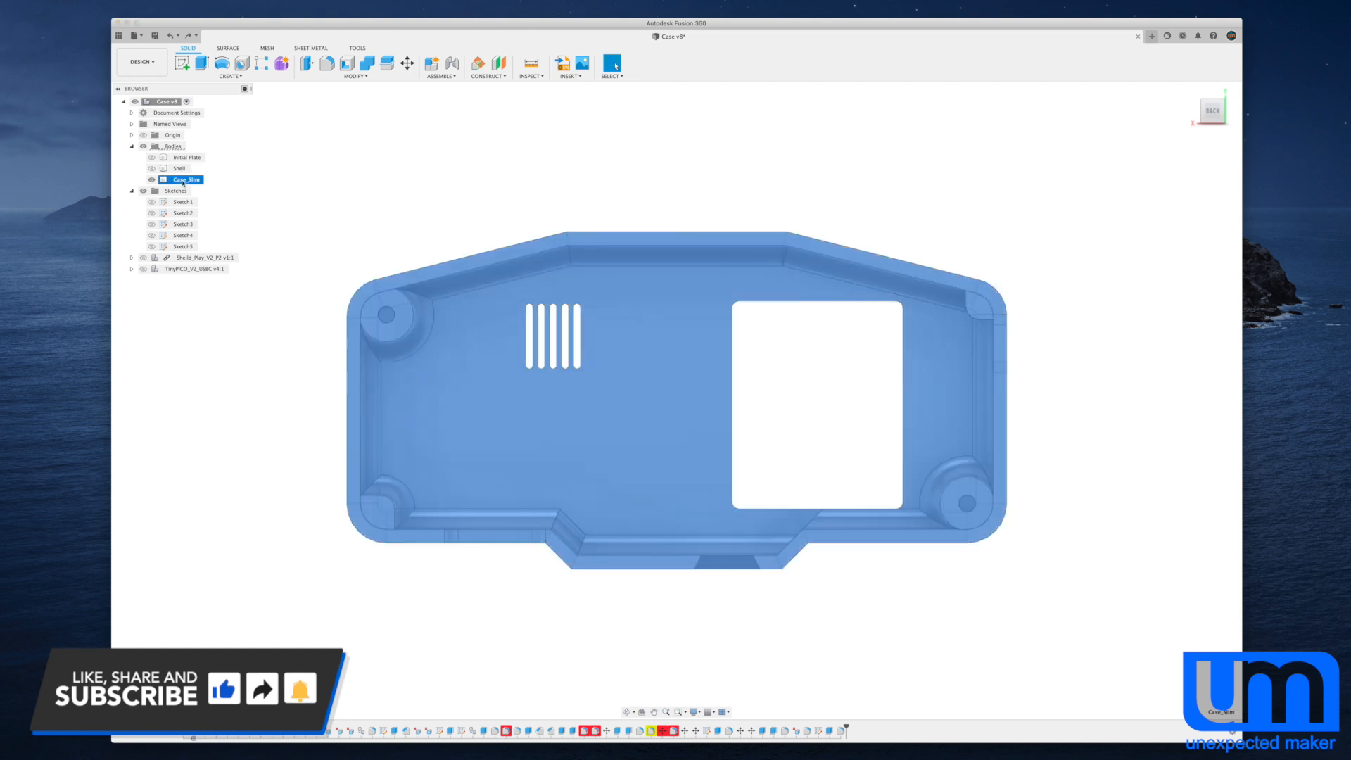
click(407, 63)
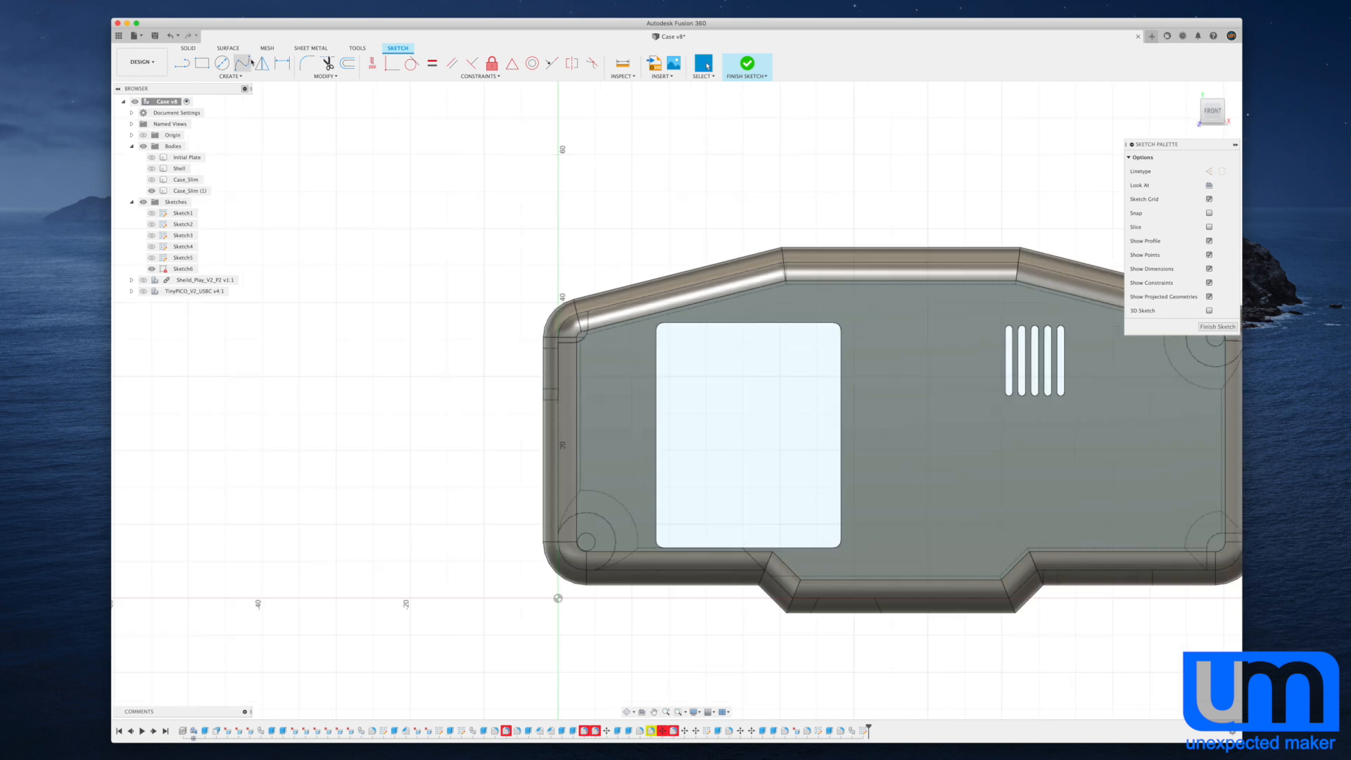
Draw a 2-point rectangle over the case's left end and finish the sketch.
click(200, 62)
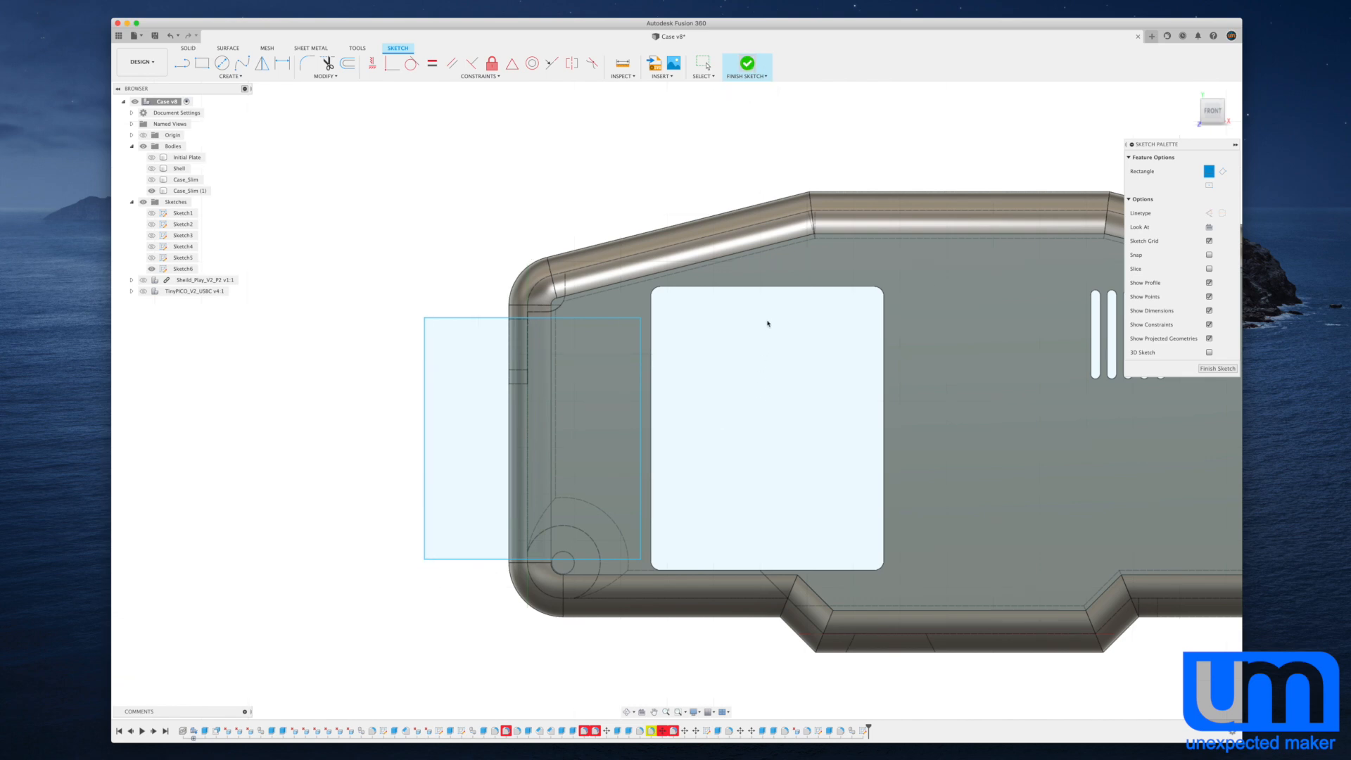
click(746, 61)
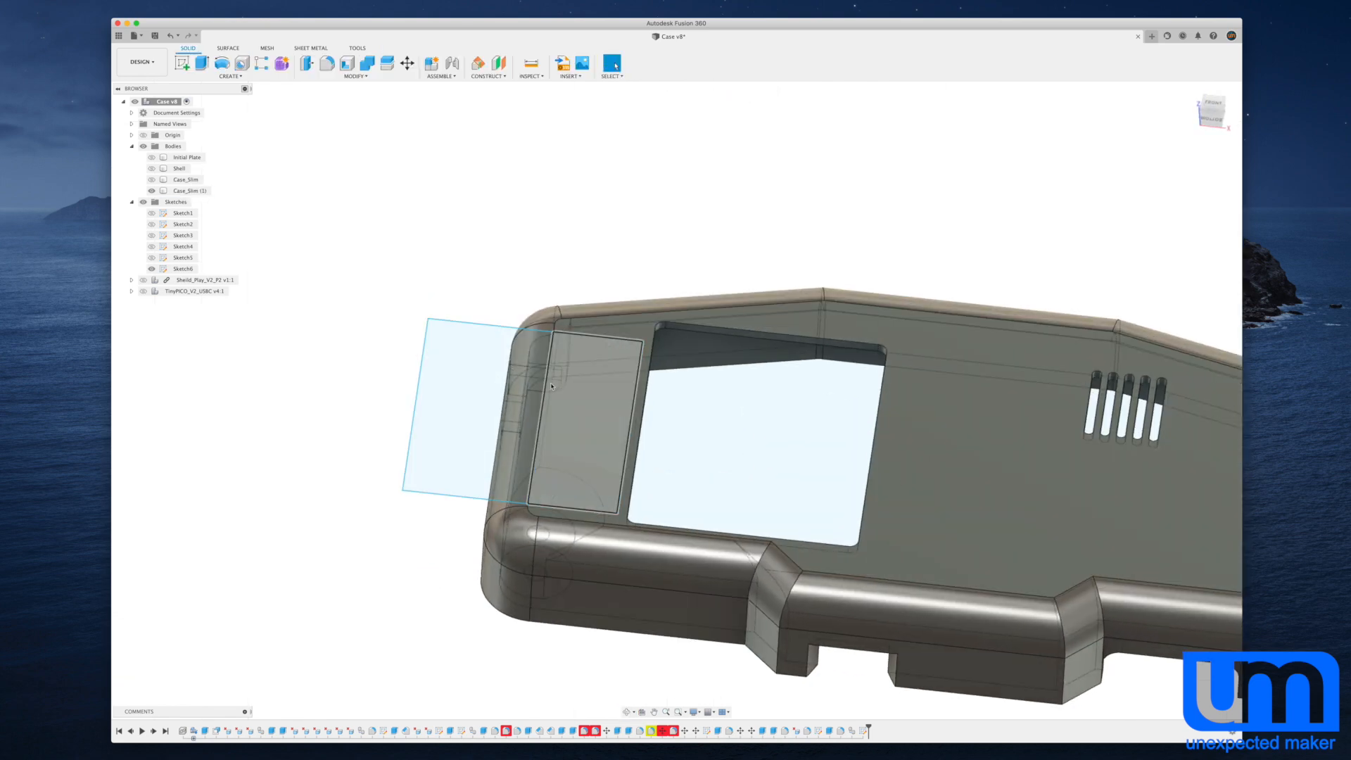
Cut the thin rectangle face 2 mm into the case end.
click(182, 62)
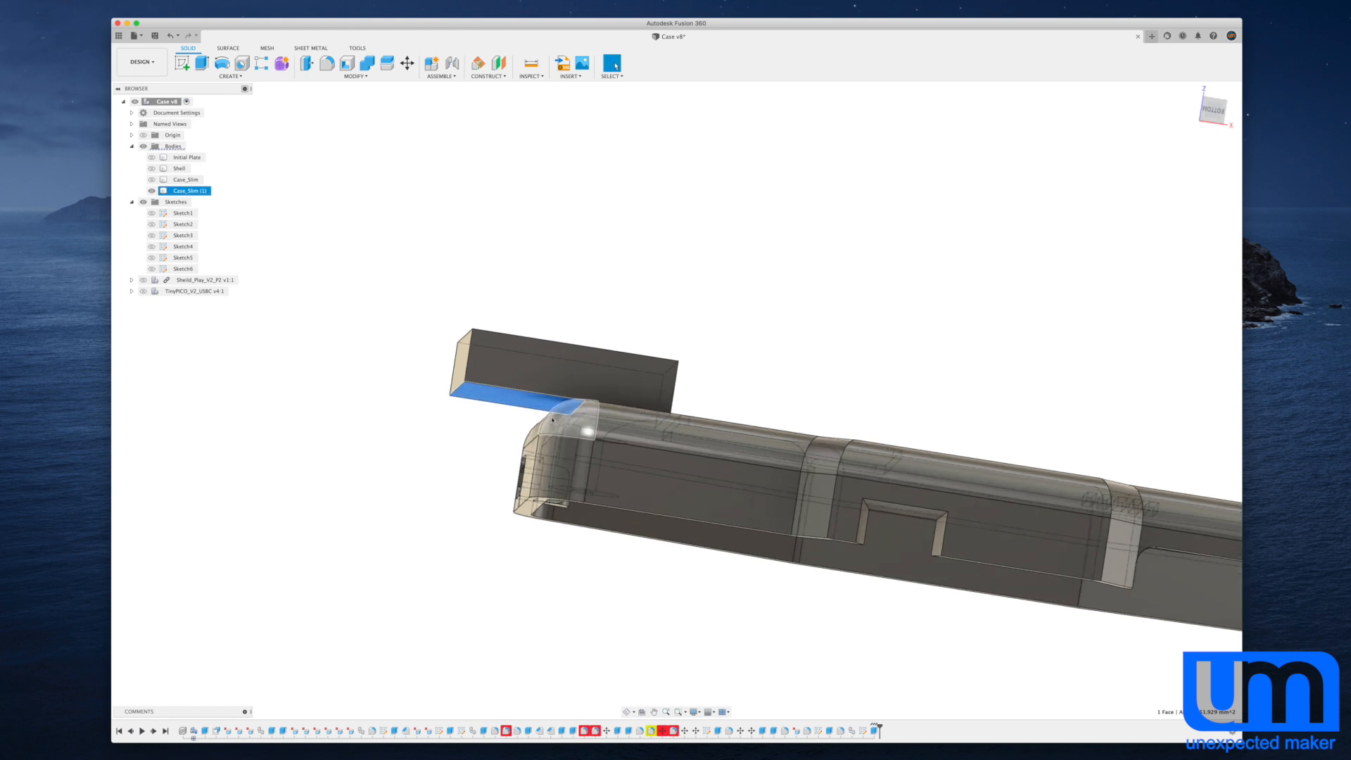
click(198, 62)
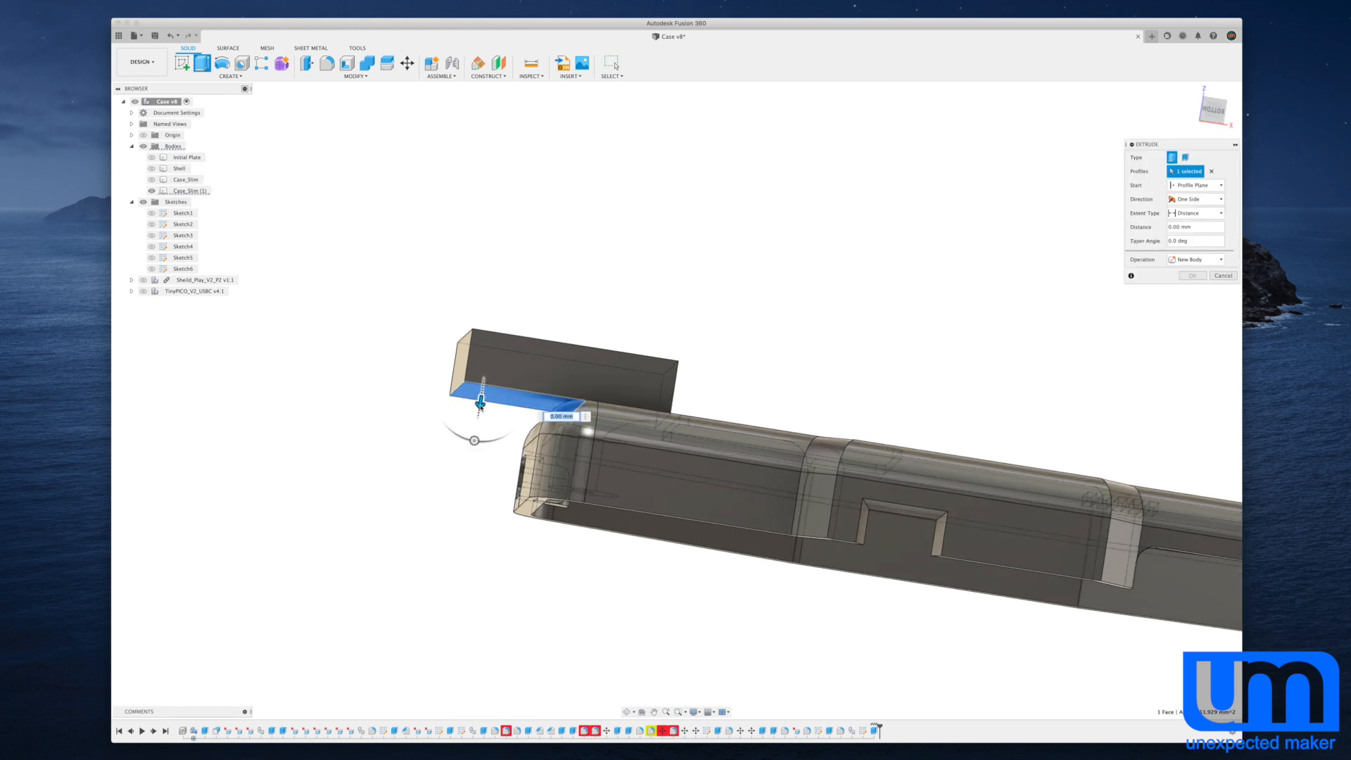
drag(479, 387, 476, 423)
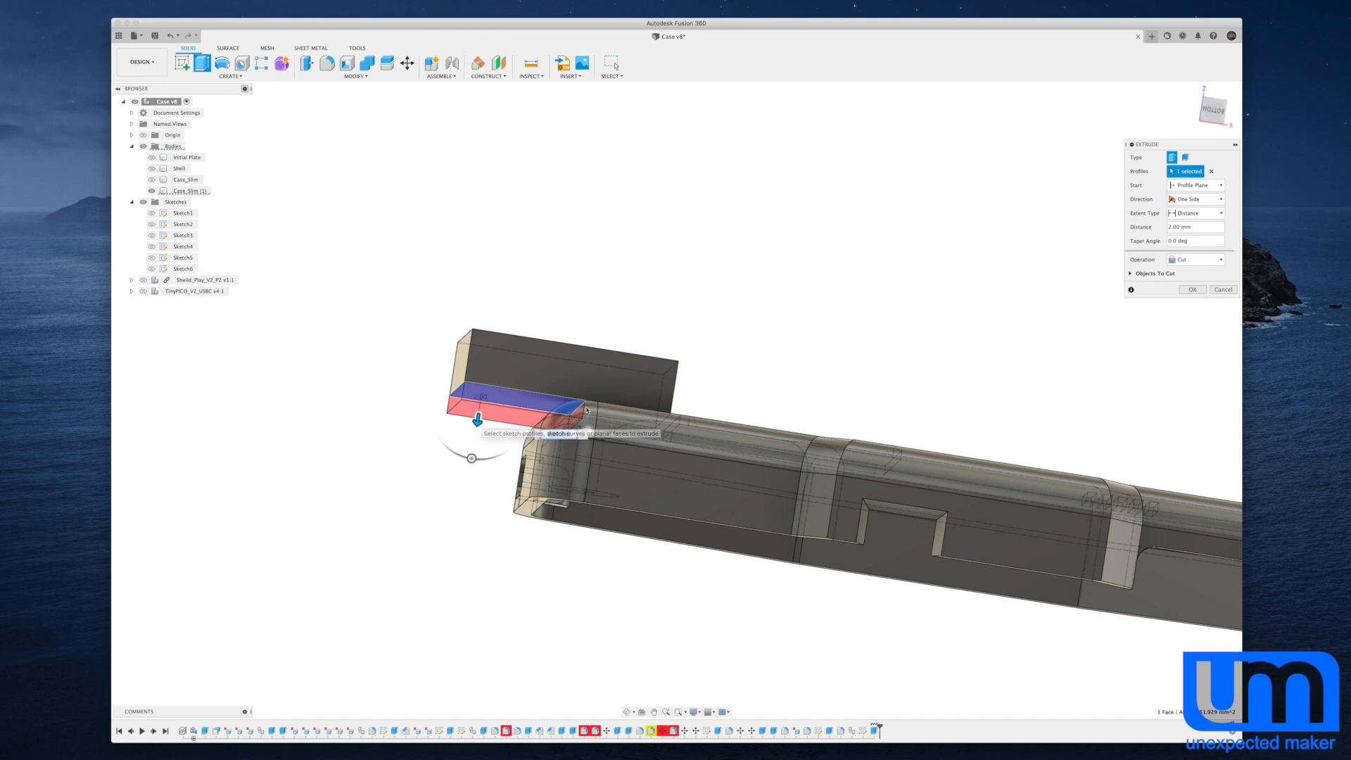
click(1196, 260)
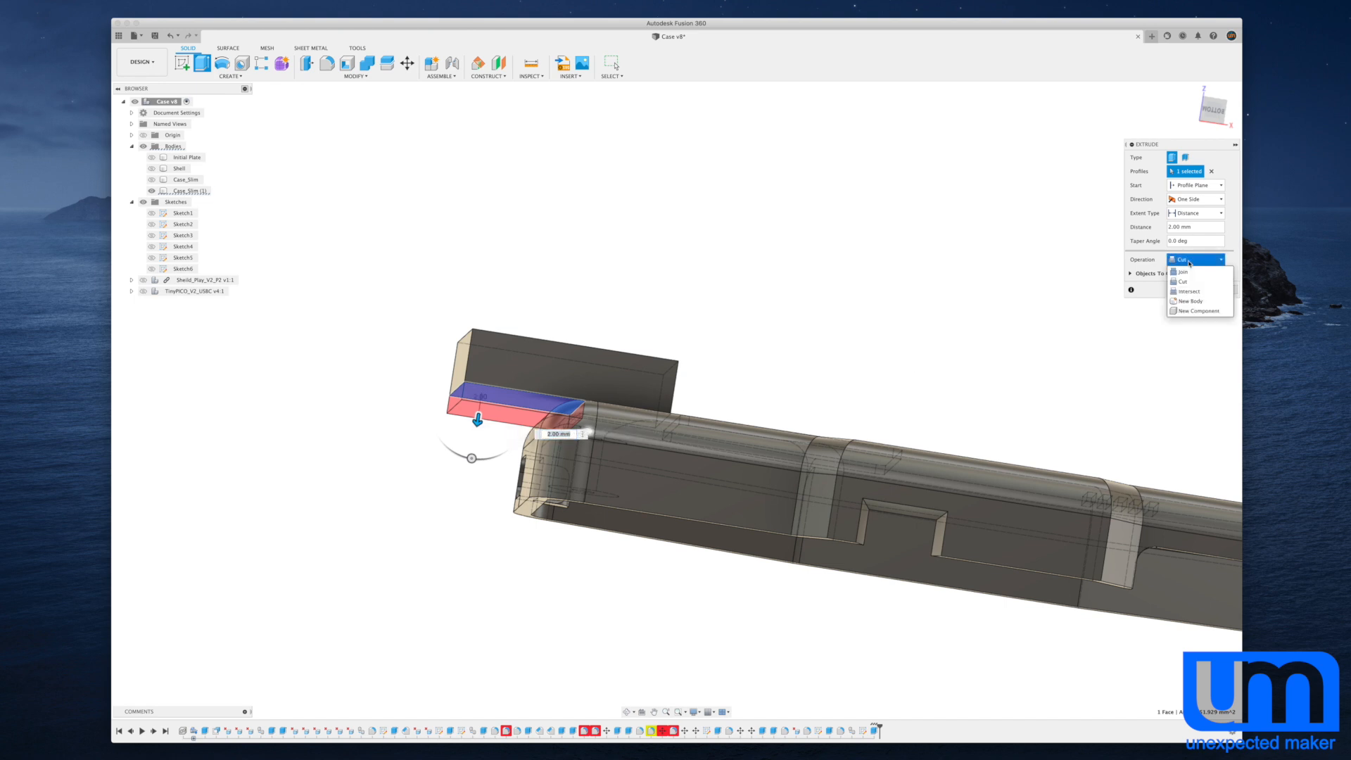
click(1183, 272)
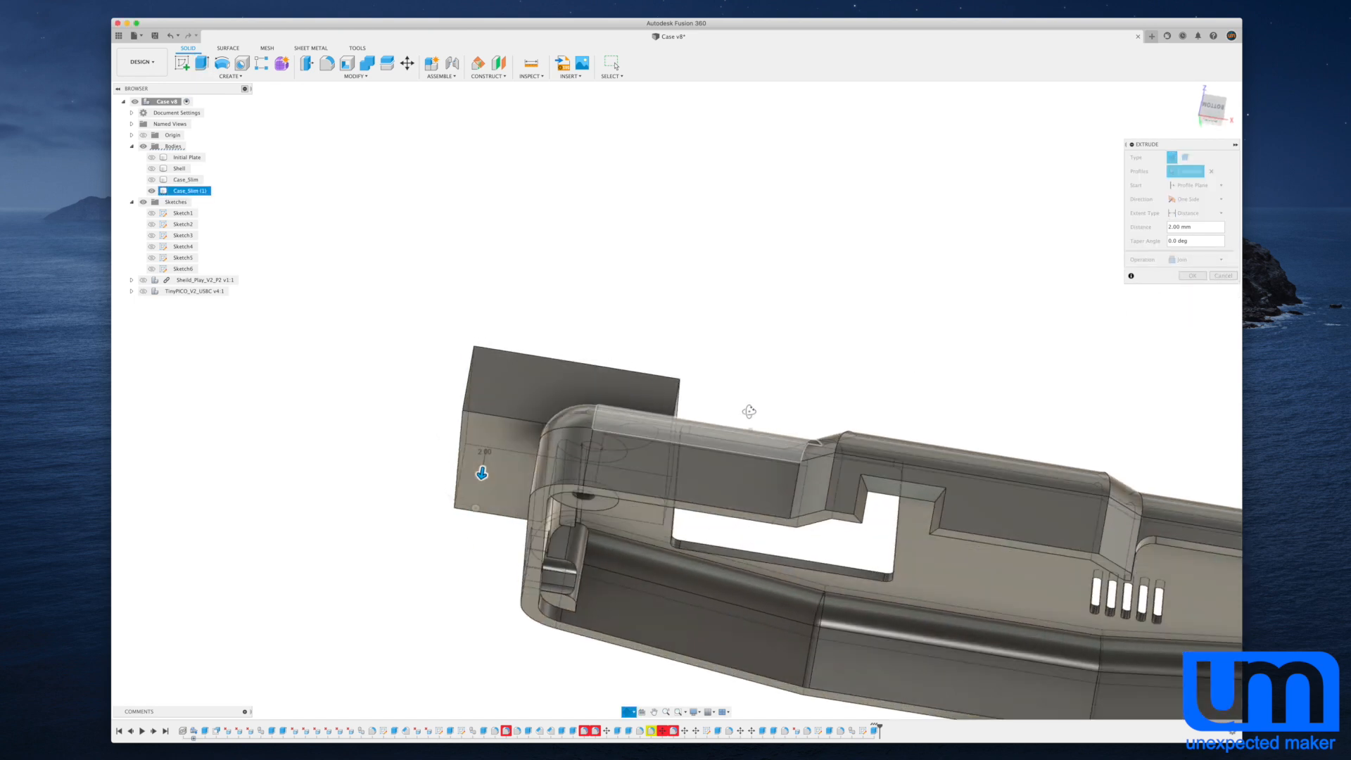
drag(749, 411, 732, 569)
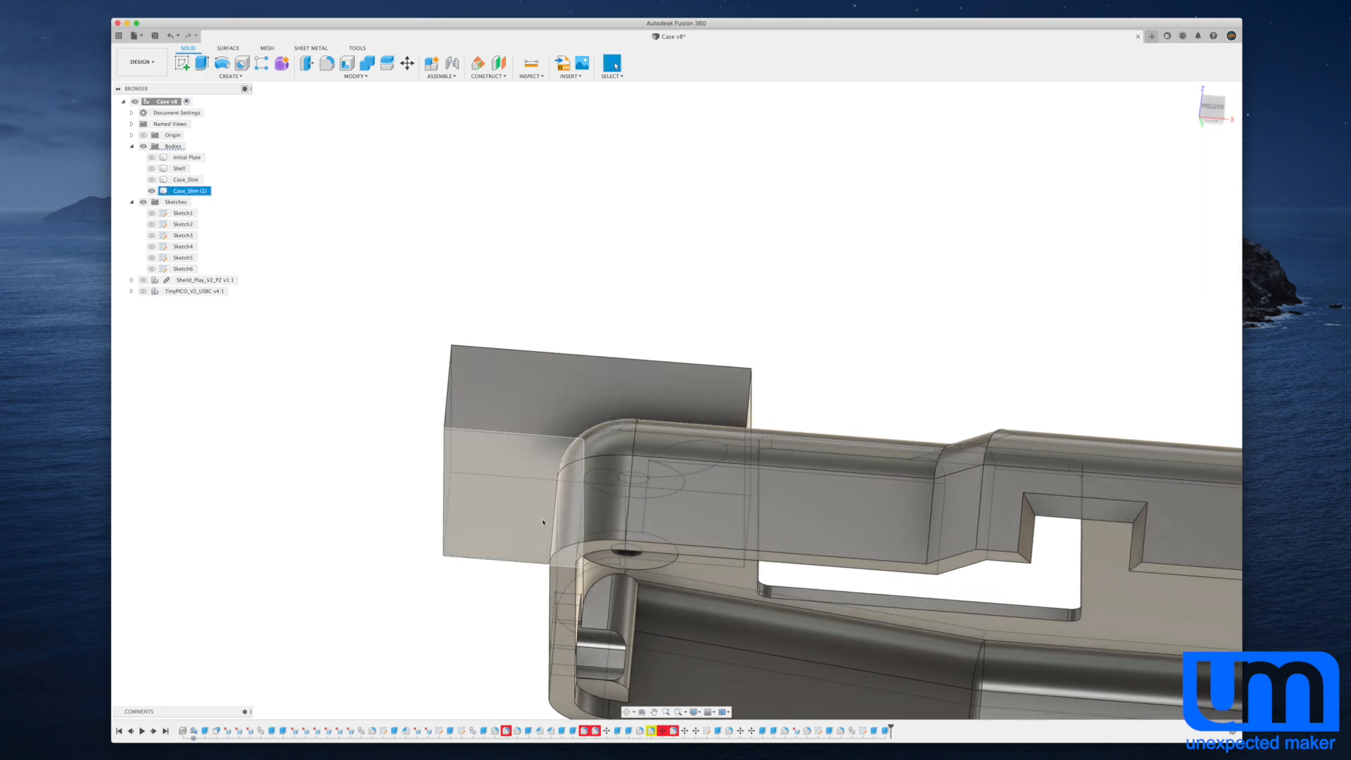
Join-extrude the grip block face out to 10 mm.
click(197, 61)
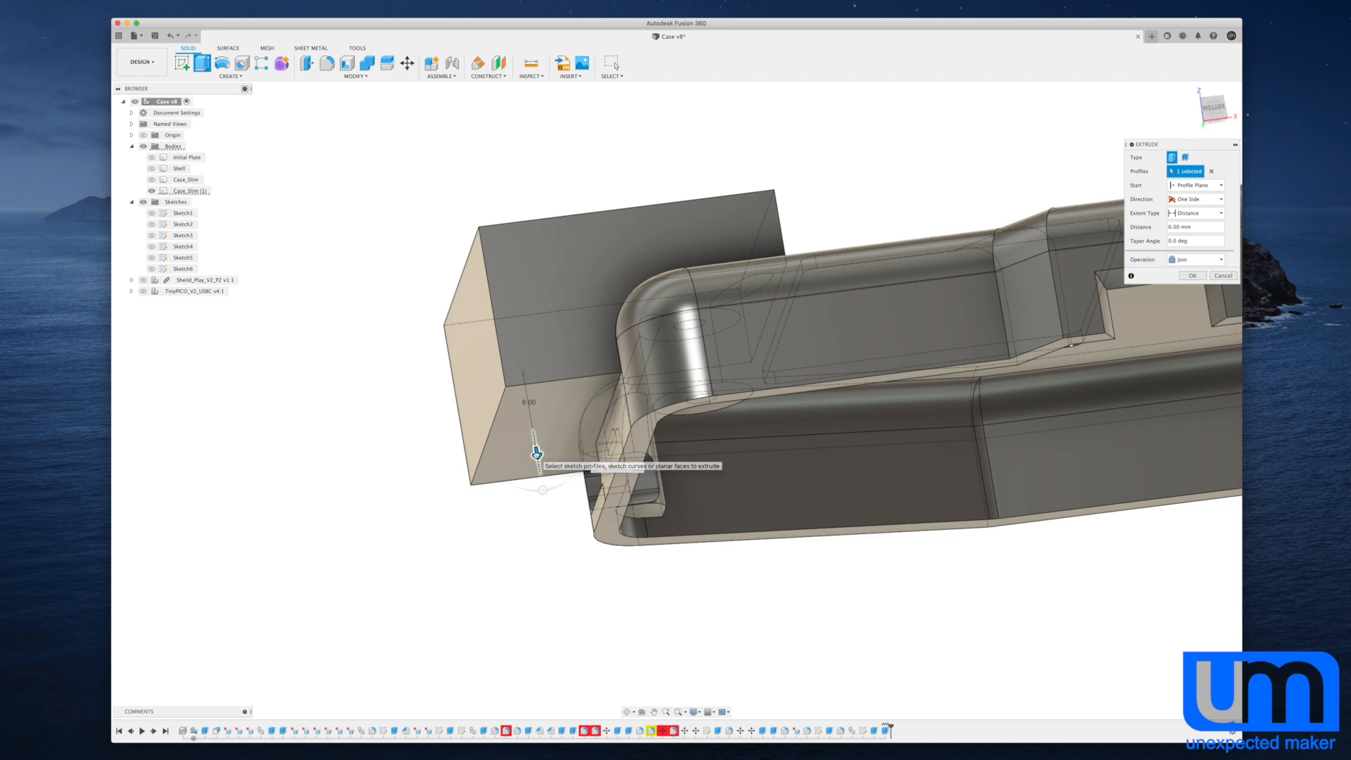
drag(535, 452, 532, 511)
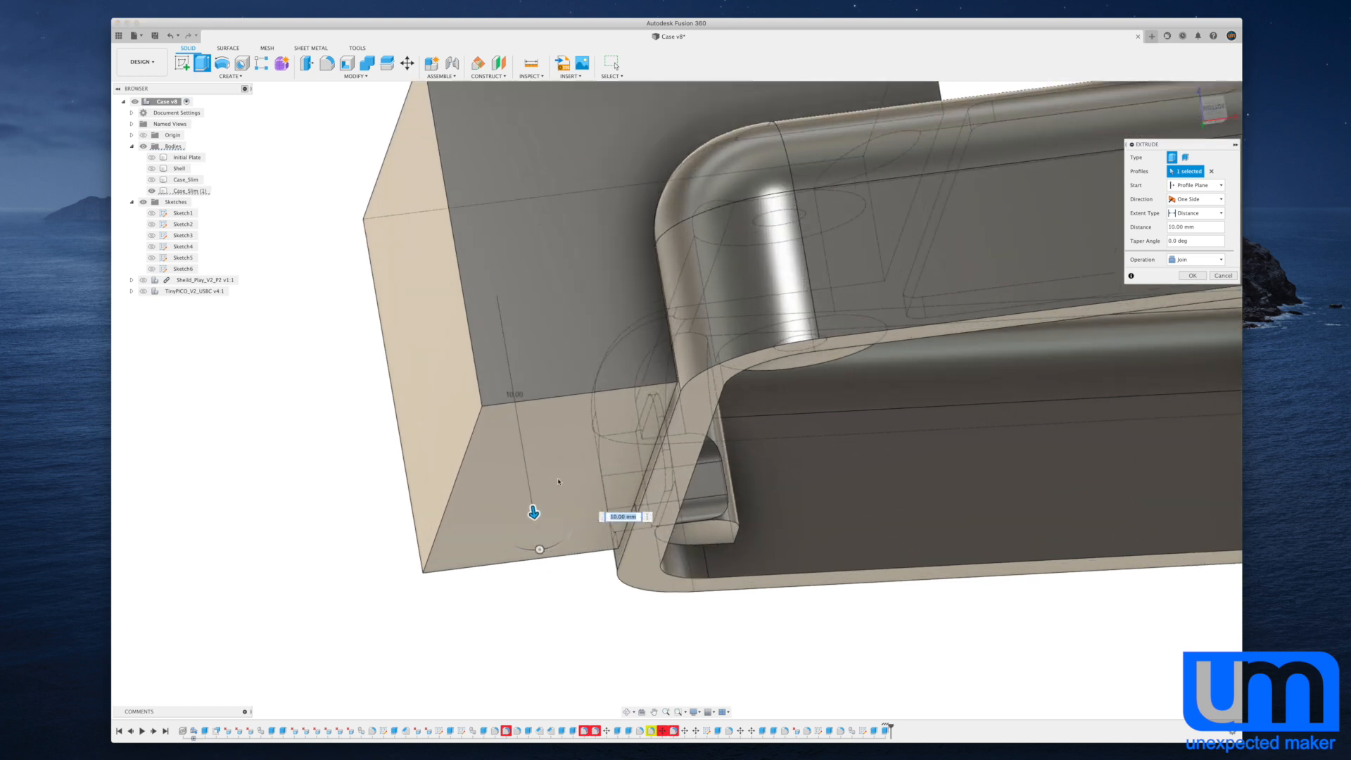
drag(532, 513, 521, 542)
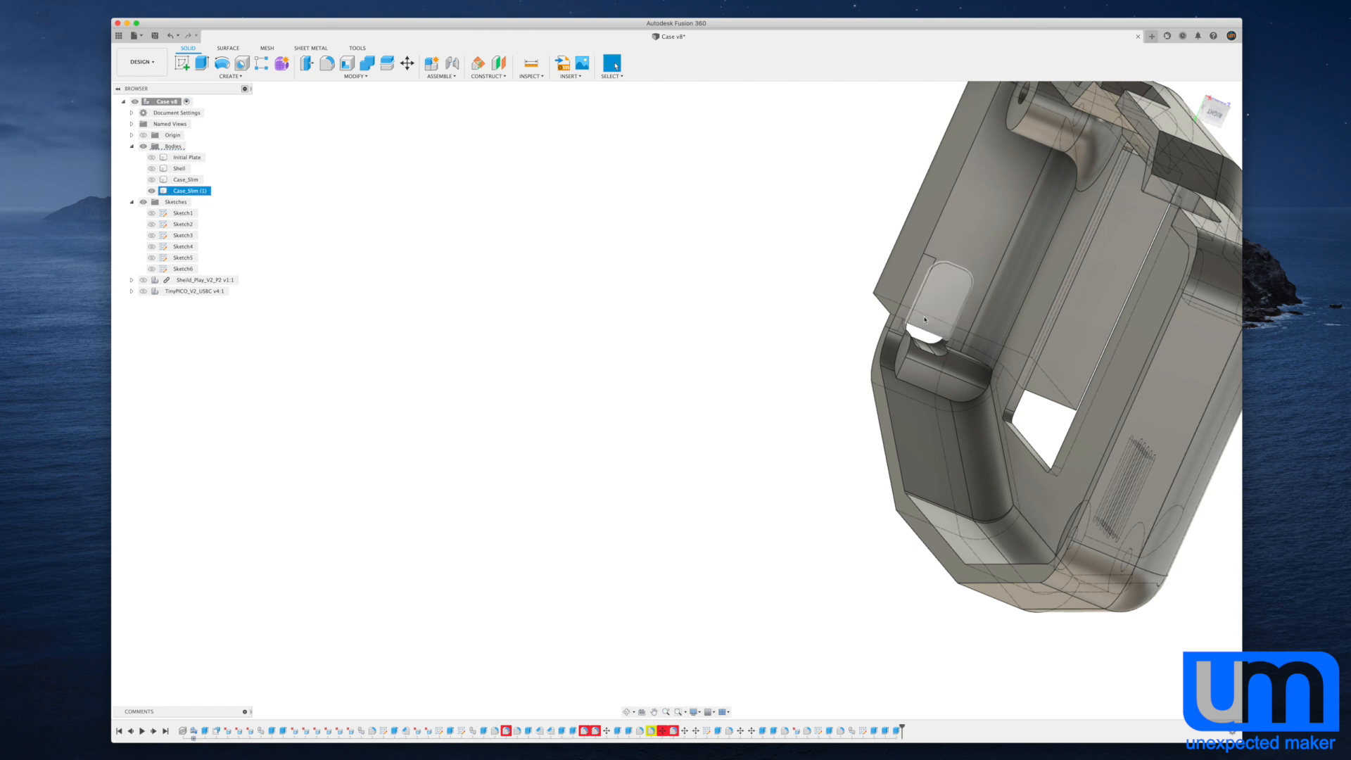
Start an extrusion on the small rounded face beside the grip block.
click(199, 63)
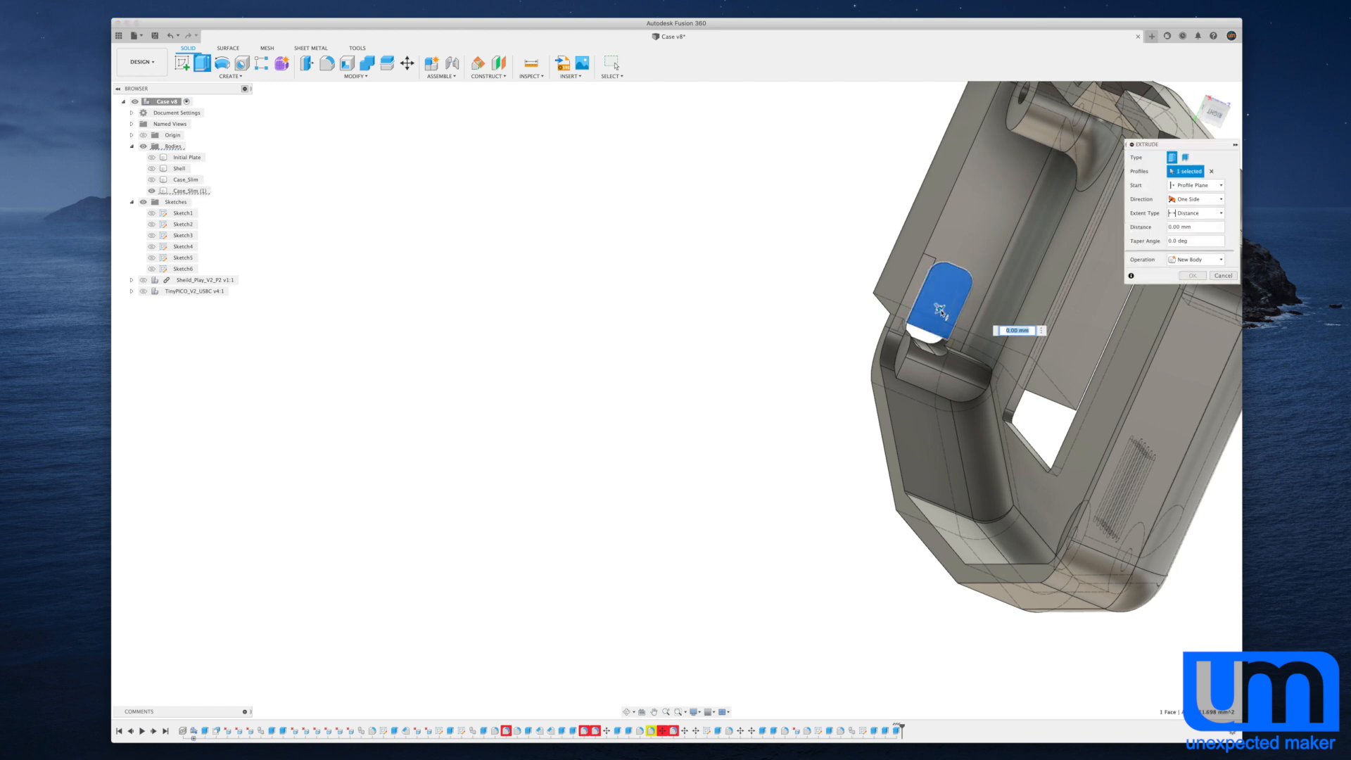
click(1192, 275)
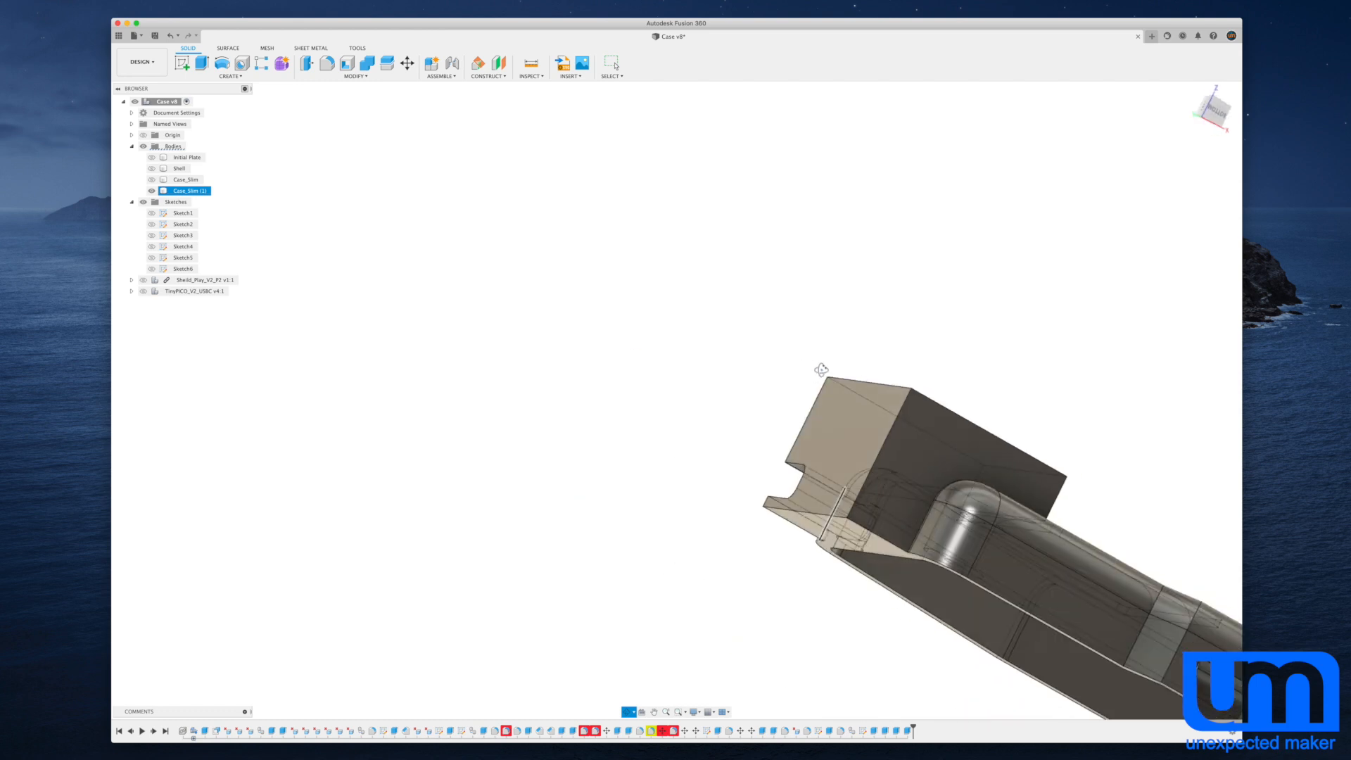
drag(821, 370, 638, 392)
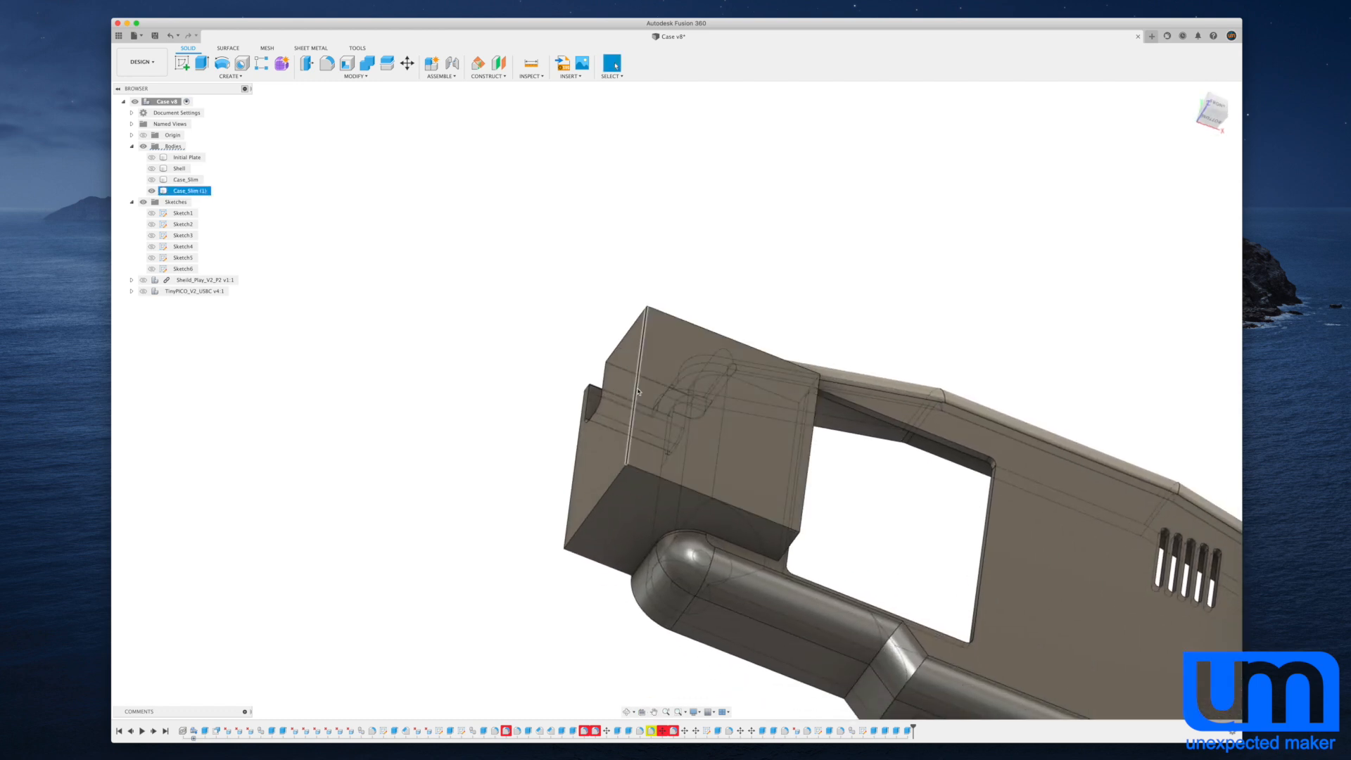
Fillet the grip block's outer edges, changing the radius from 4 mm to 7 mm.
click(636, 388)
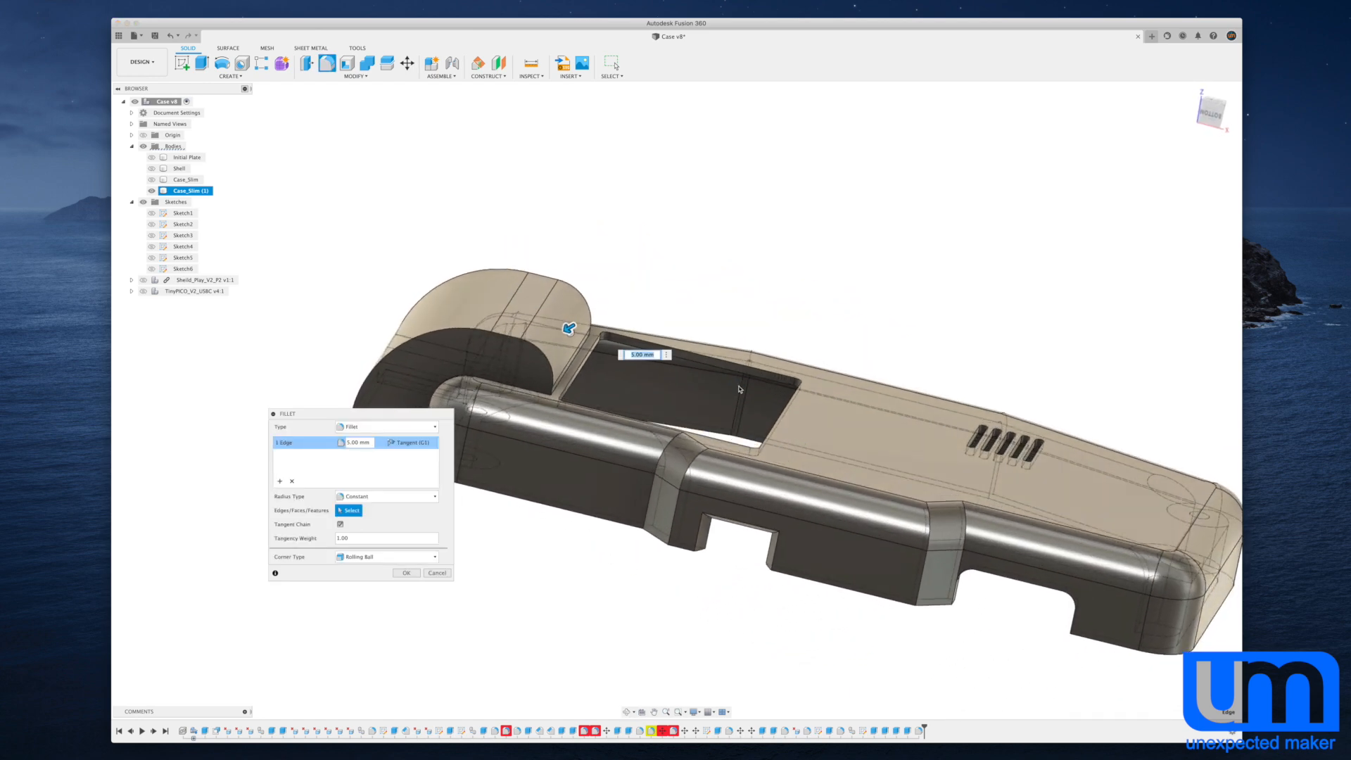
click(406, 573)
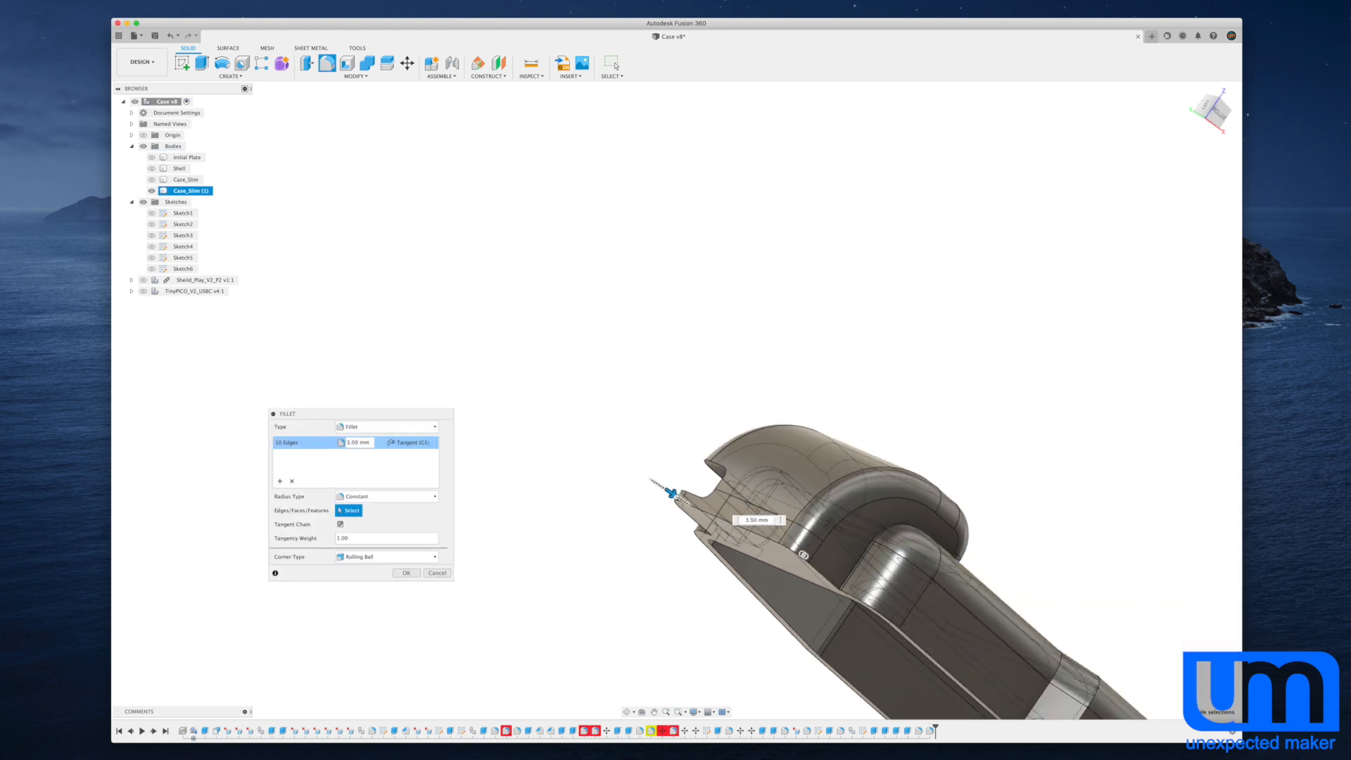
text(4.00 mm)
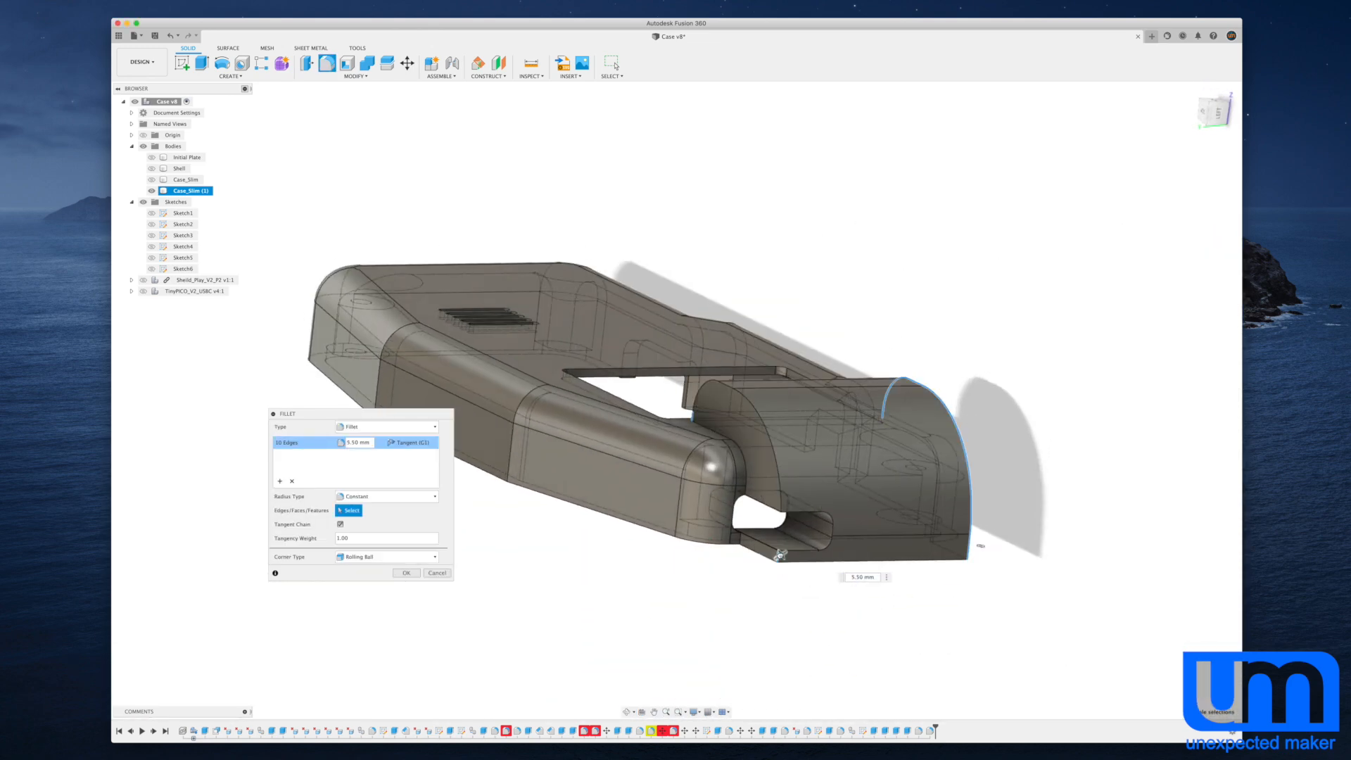
text(7.00 mm)
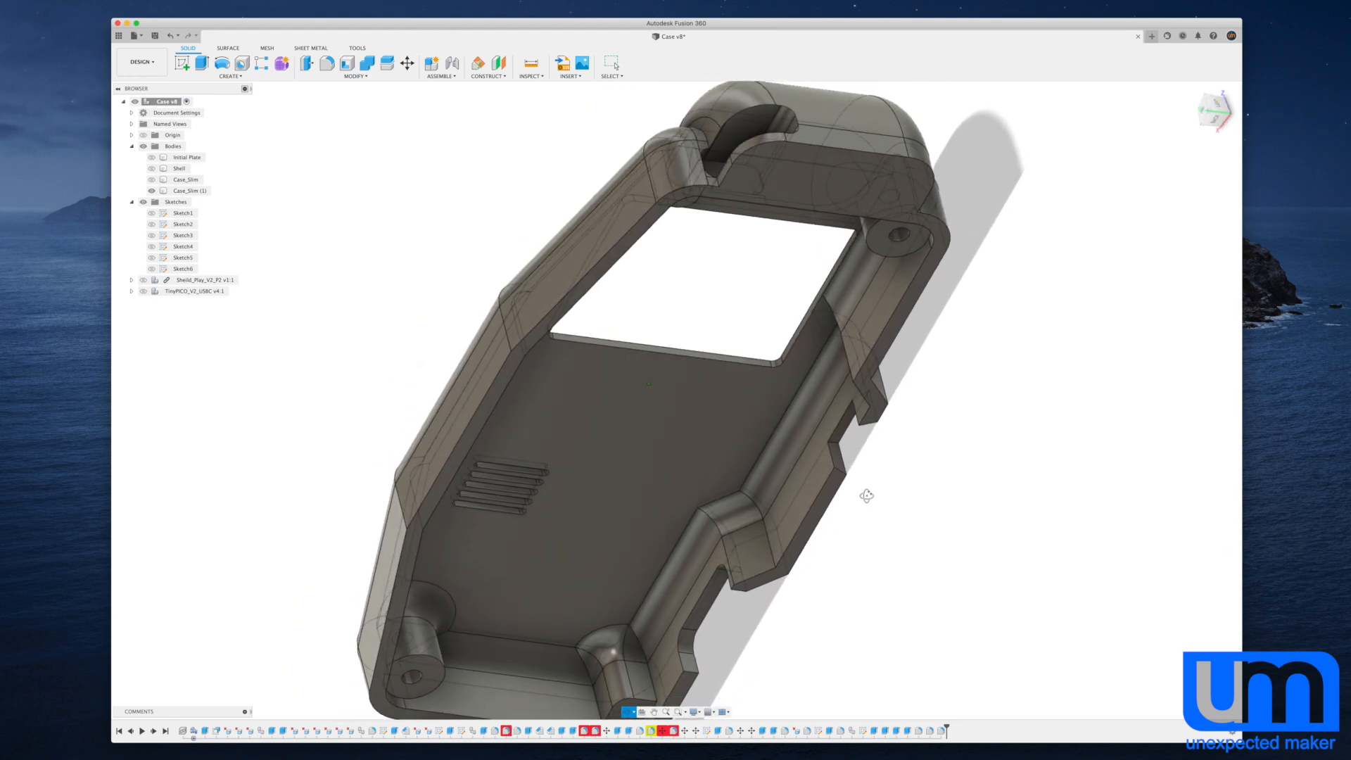
click(188, 191)
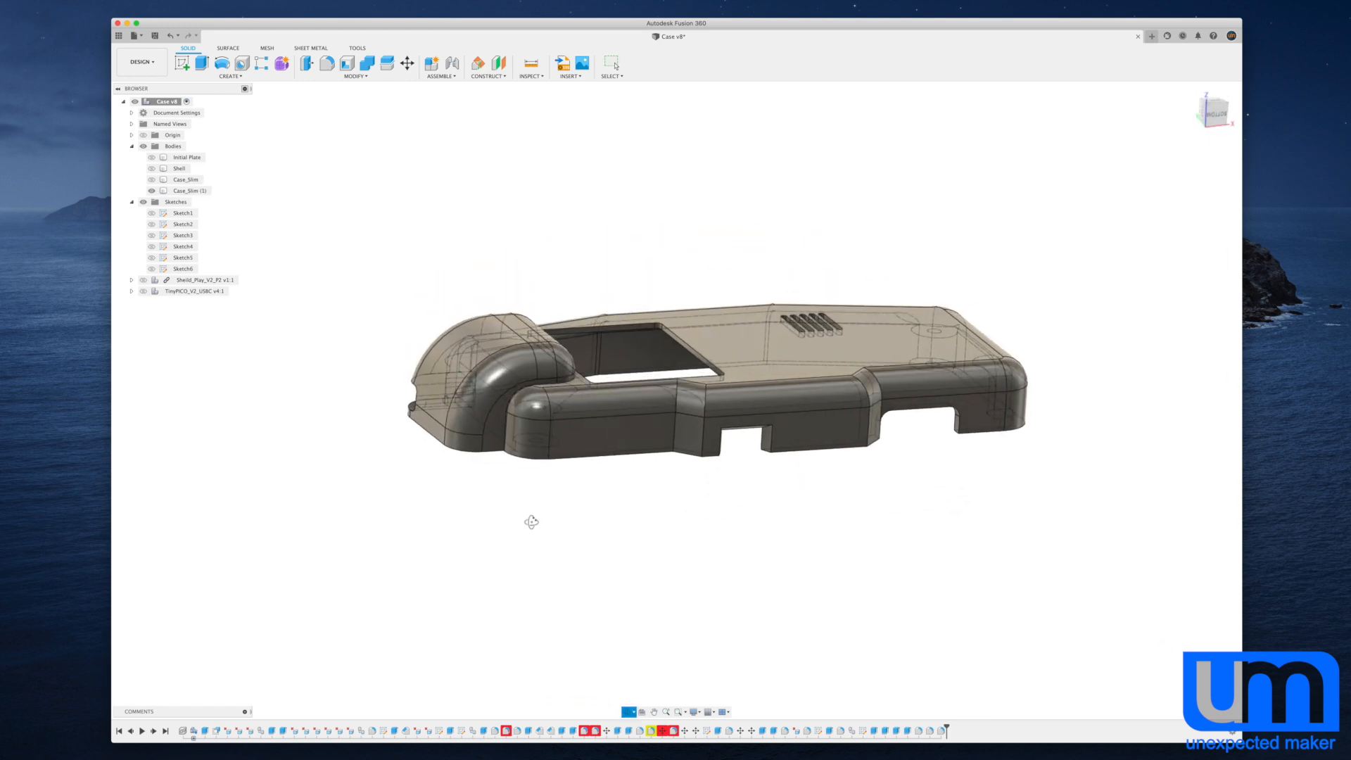
Save a new version, duplicate Case_Beefy as Case_Beefy (1), and select Sketch6.
drag(532, 522, 510, 514)
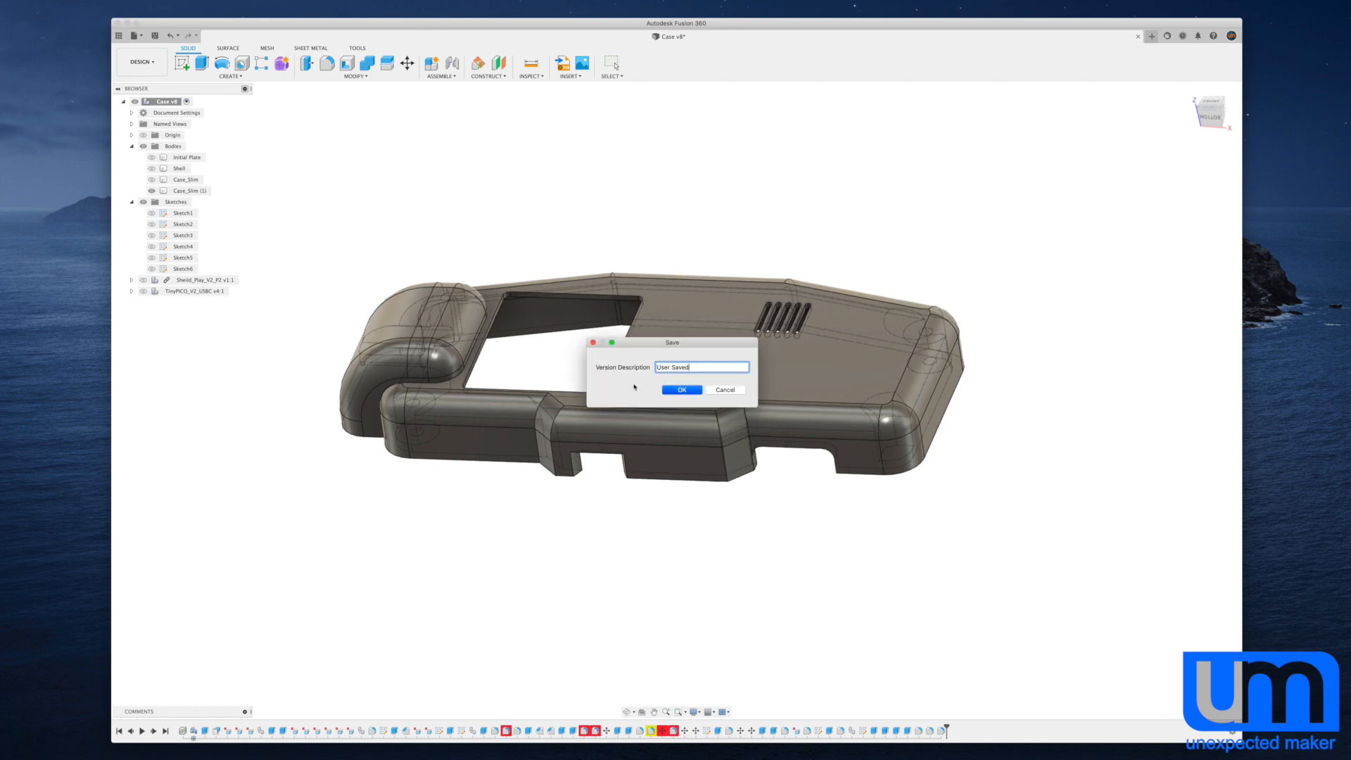
click(682, 389)
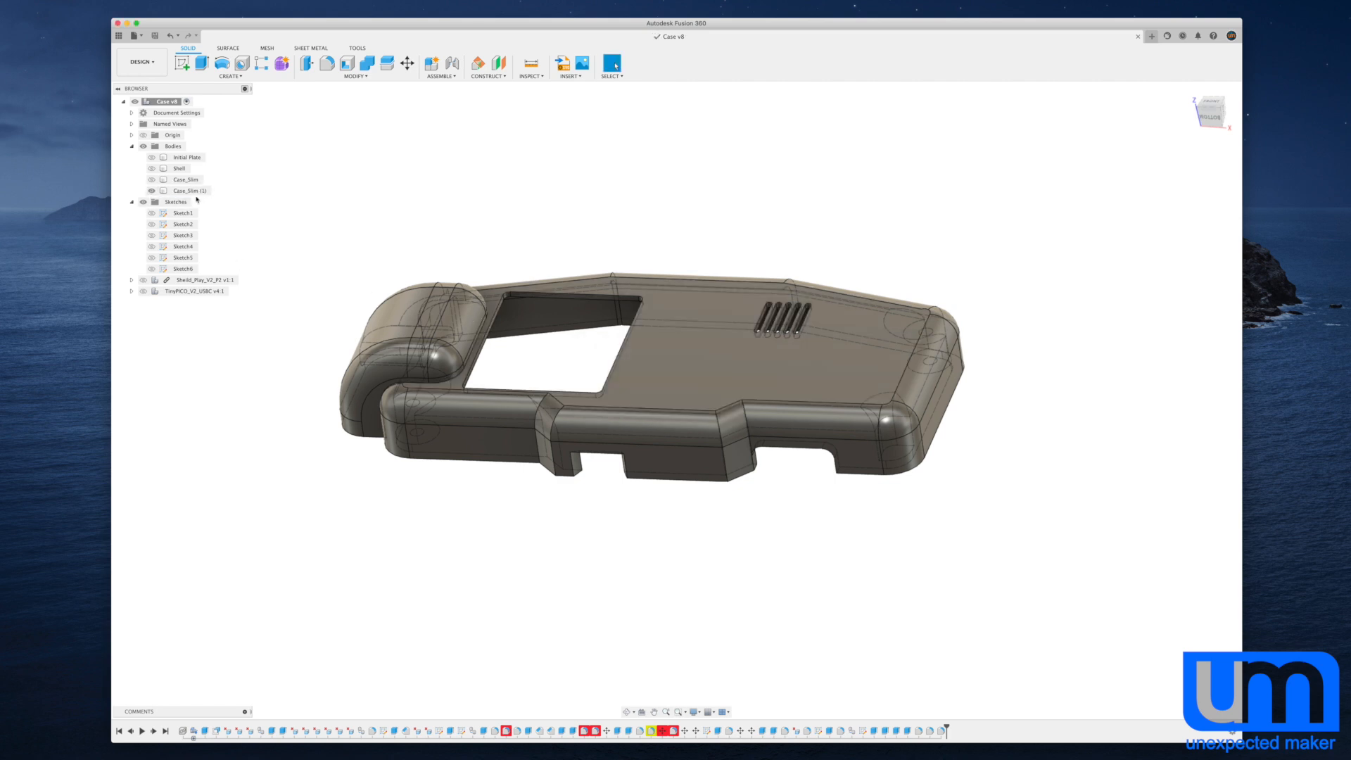
click(188, 191)
text(Case_Body)
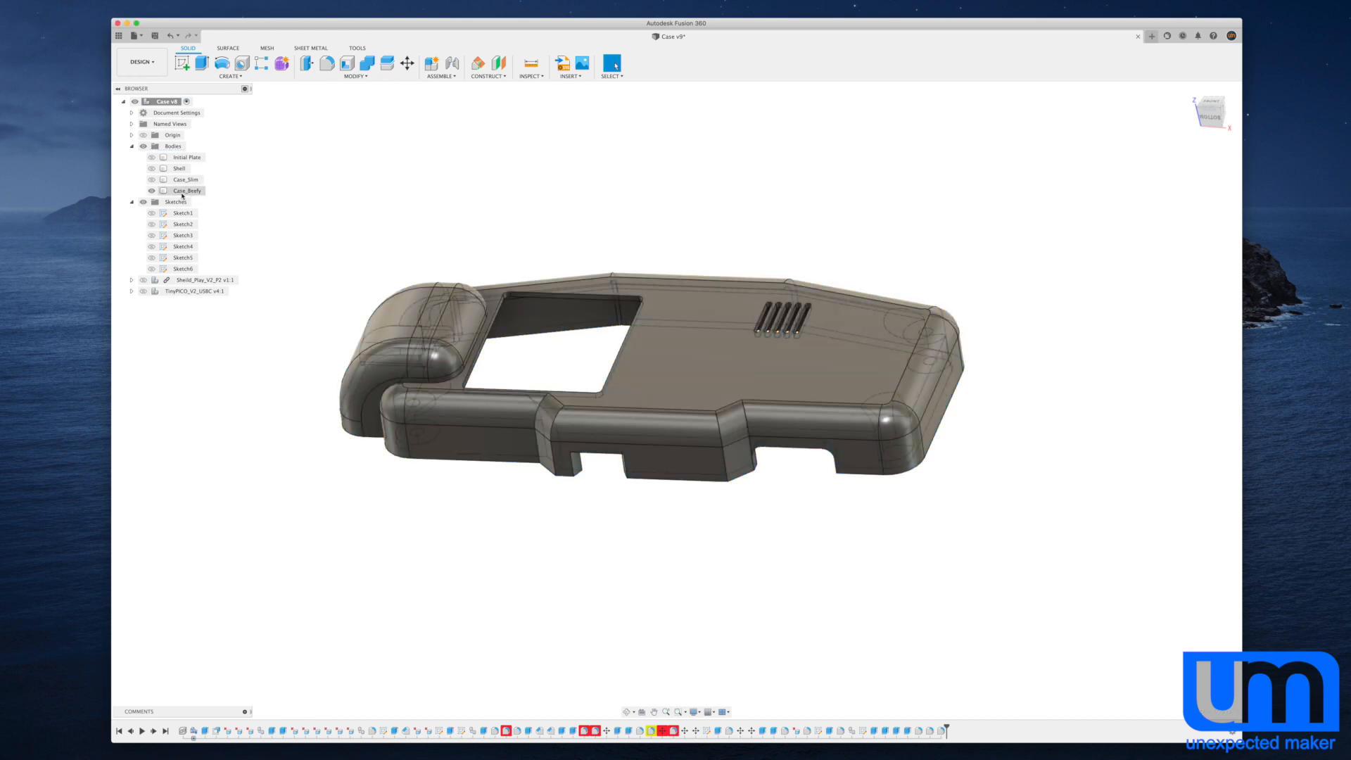
click(186, 191)
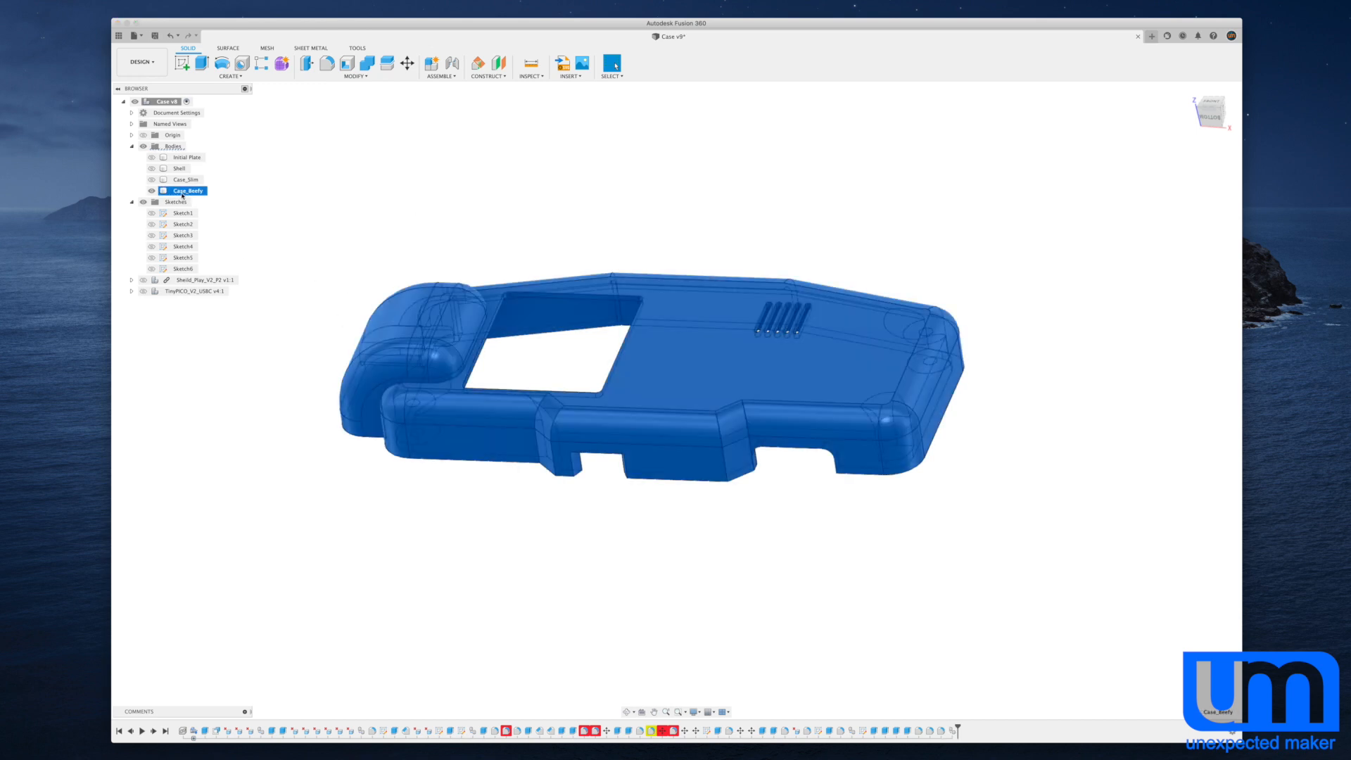
click(407, 63)
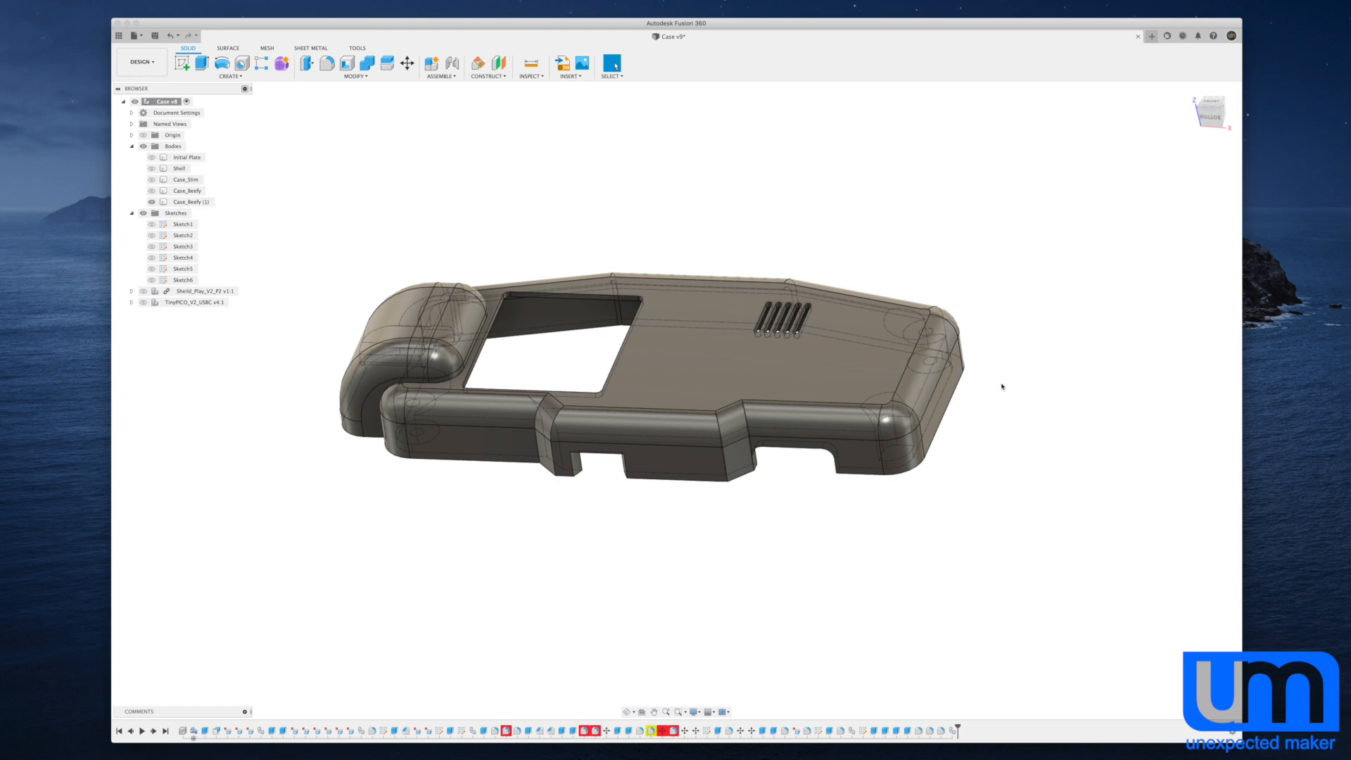
click(181, 279)
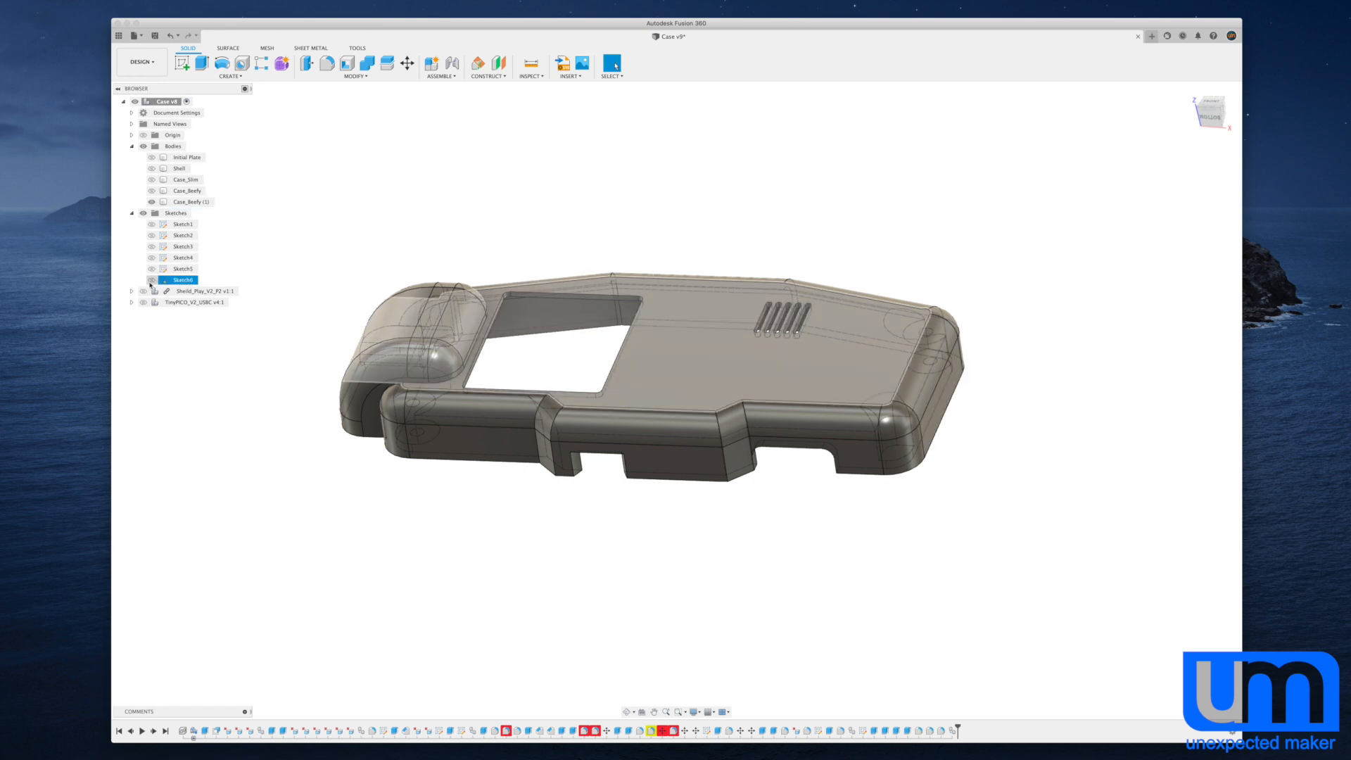
Edit Sketch6 and draw a rectangle over the vent area past the right edge.
click(153, 279)
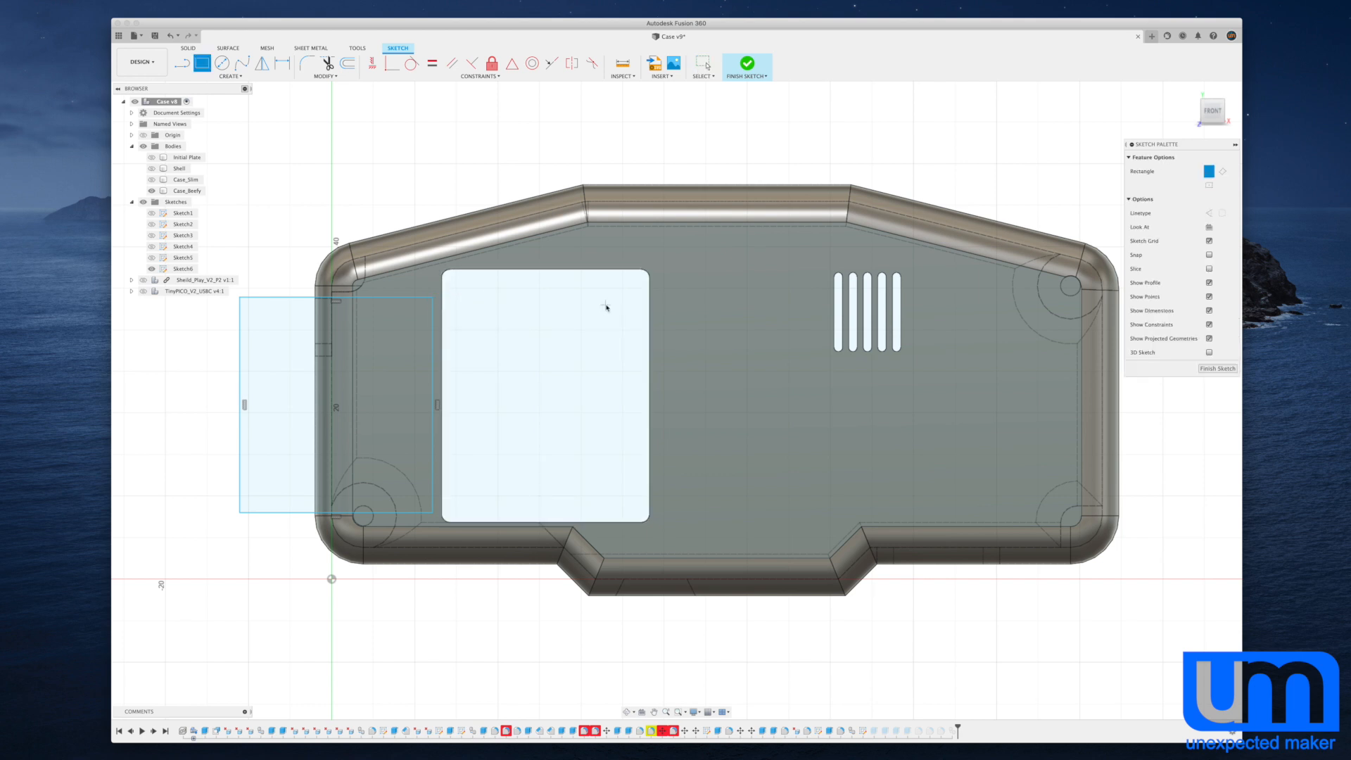
mouse_move(669, 301)
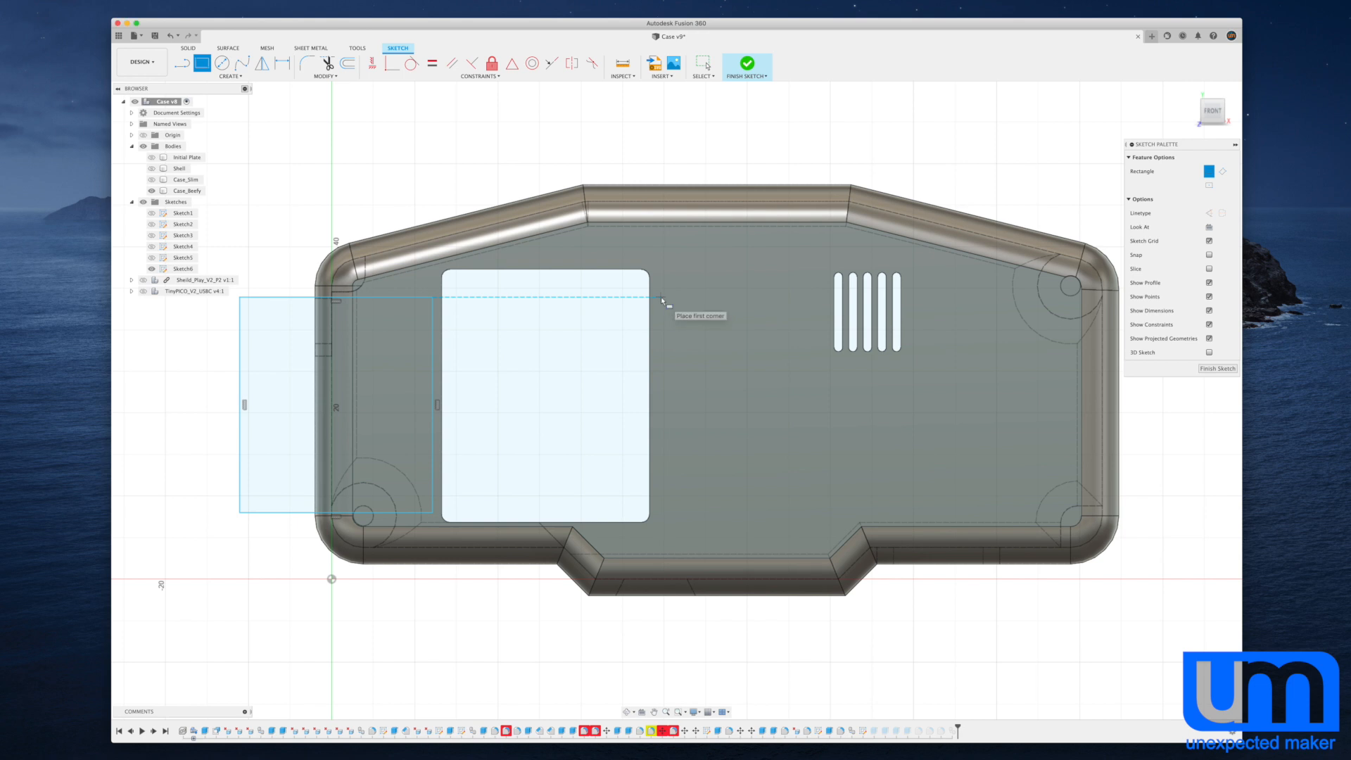
drag(661, 302, 687, 517)
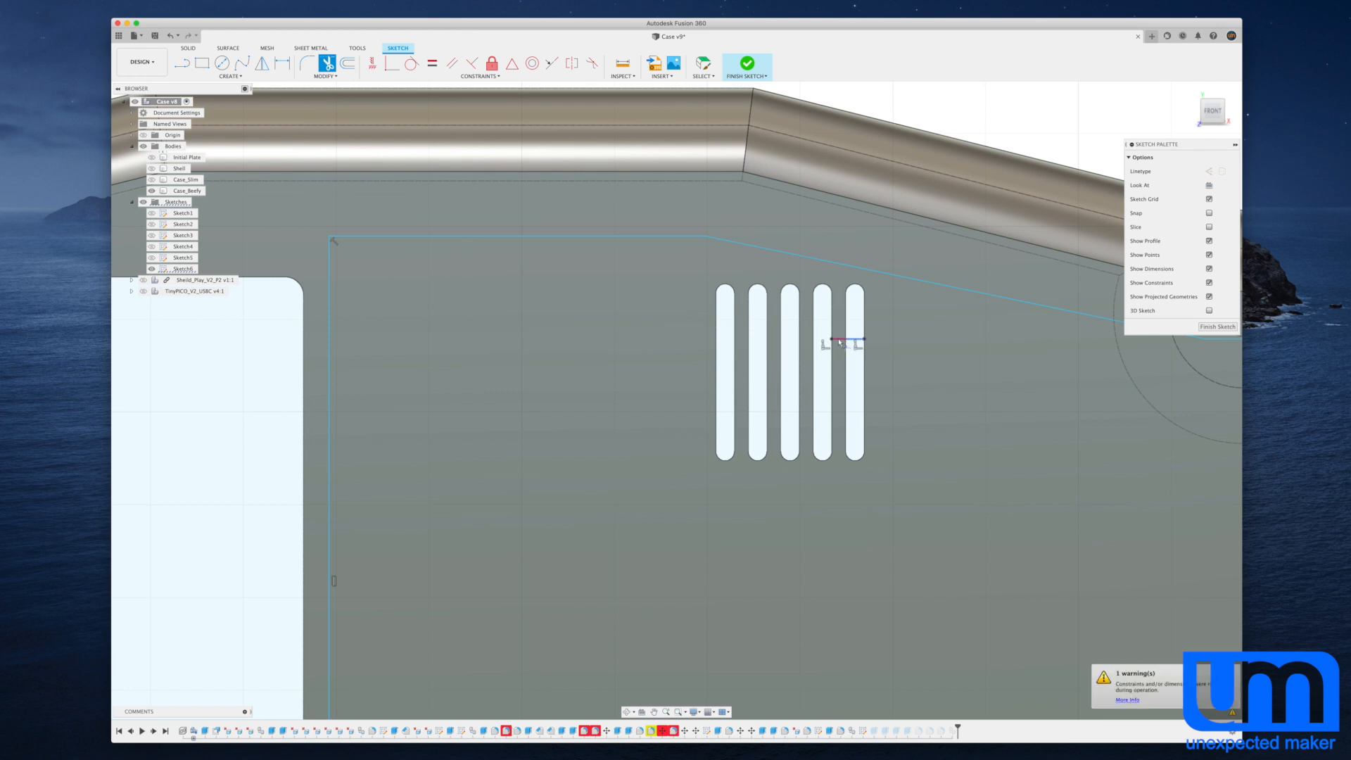
scroll(down, 3)
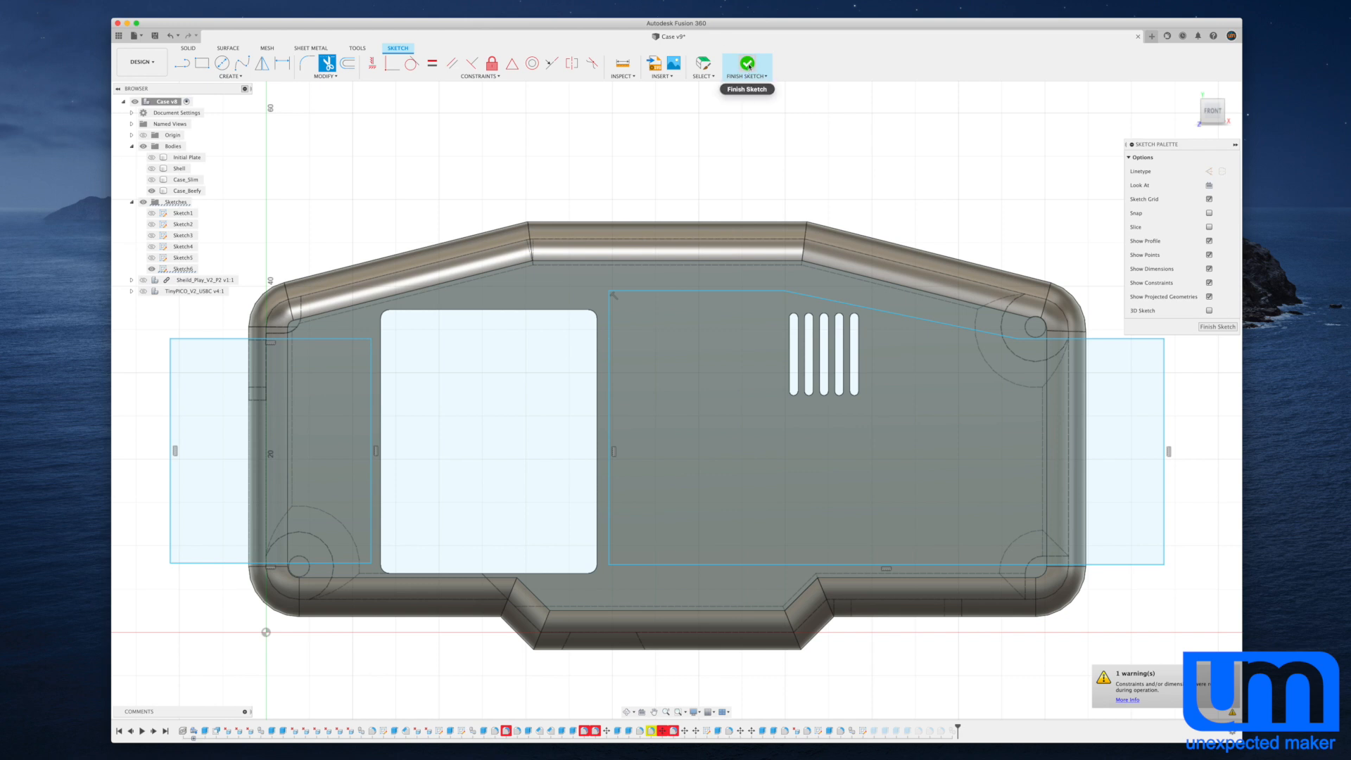
Join-extrude the new profiles into a raised block and extend the end profile 3 mm.
click(746, 62)
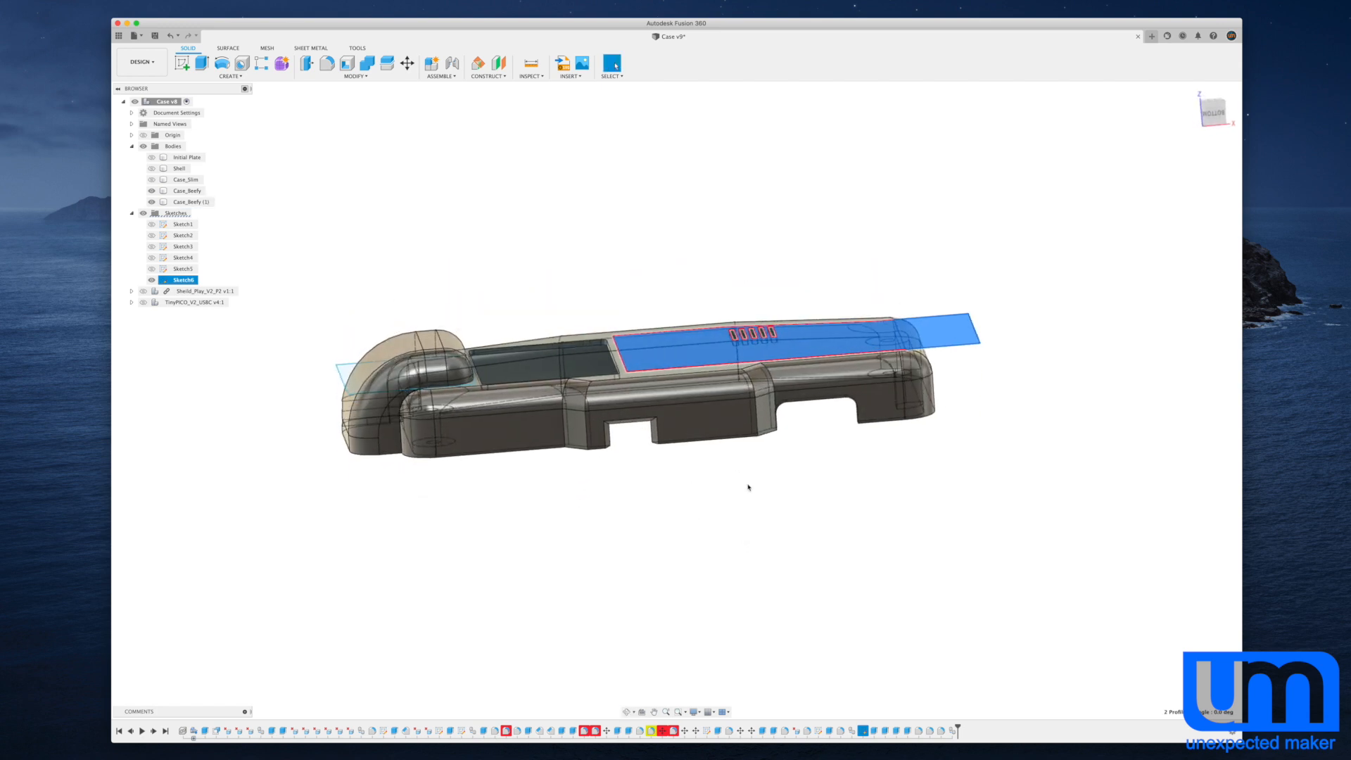
click(183, 61)
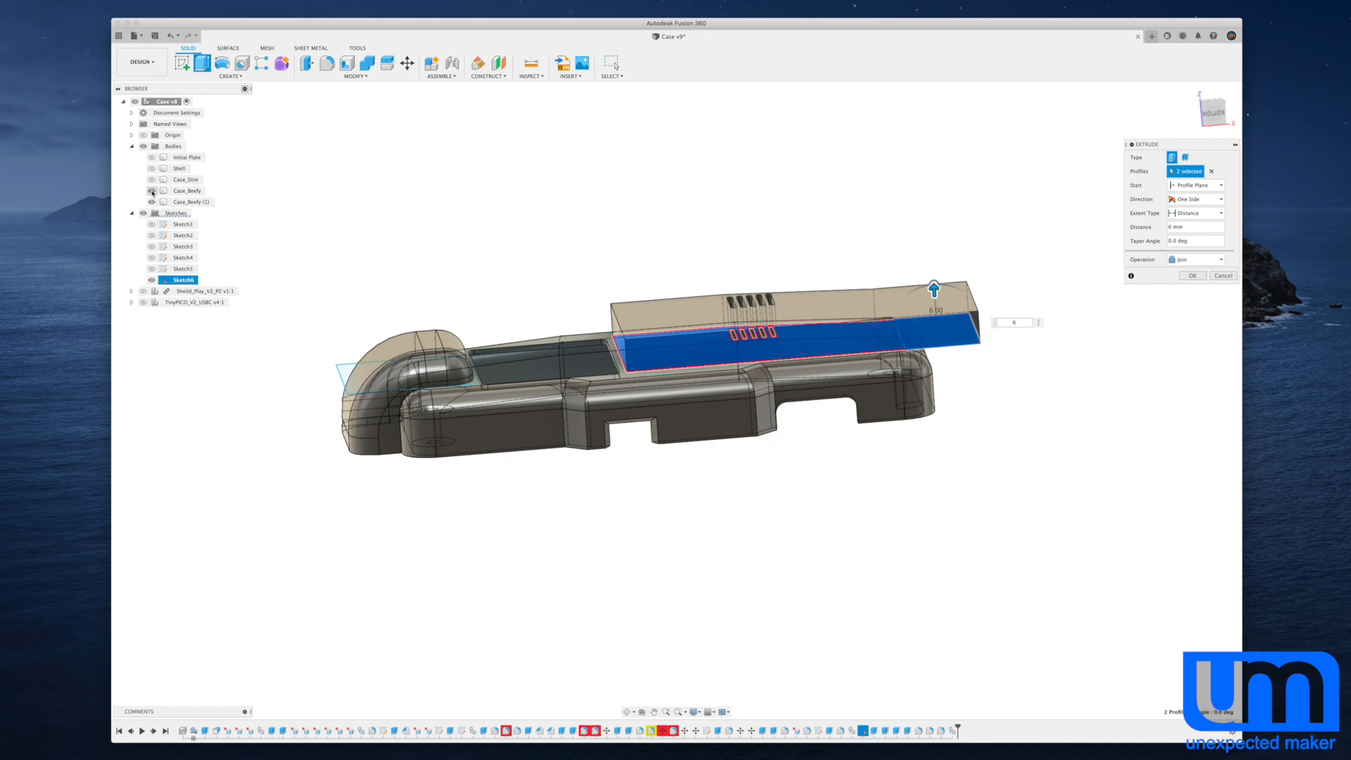
click(1191, 276)
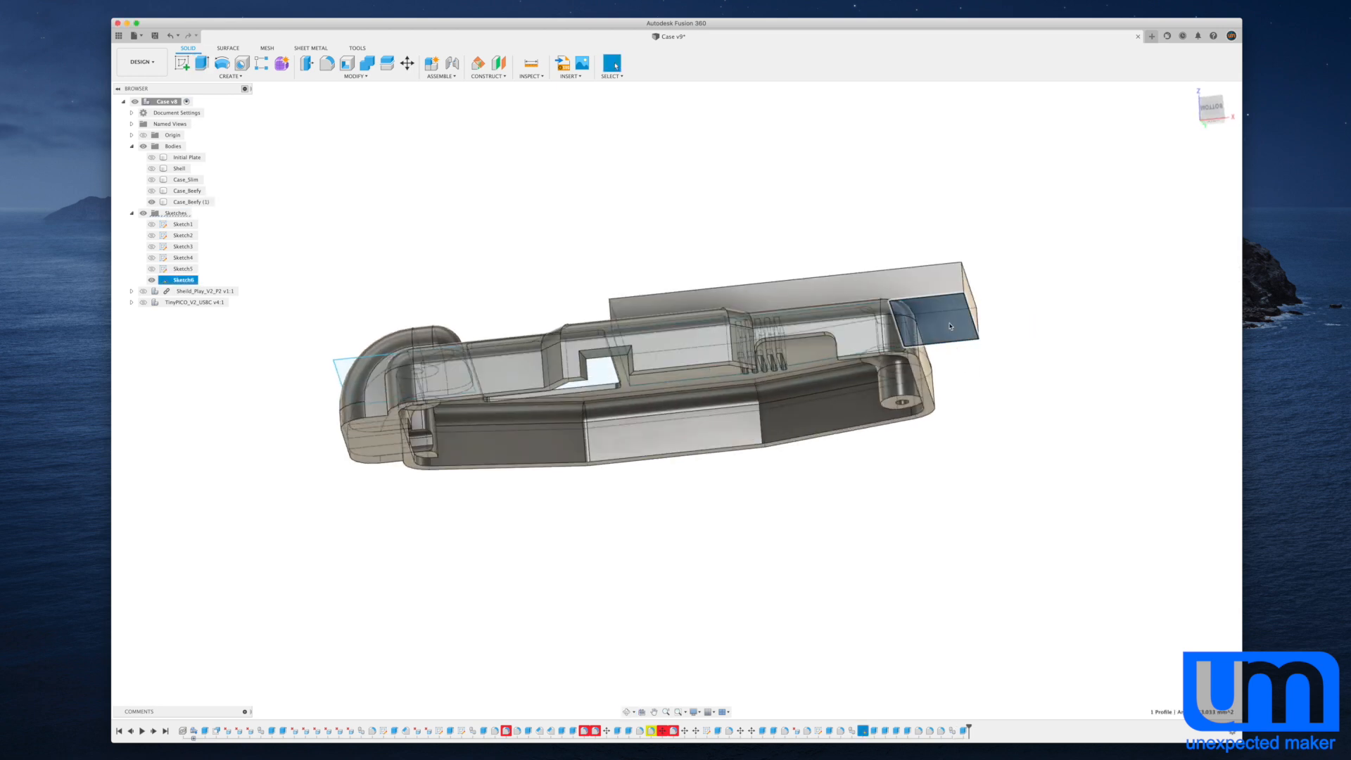
click(196, 63)
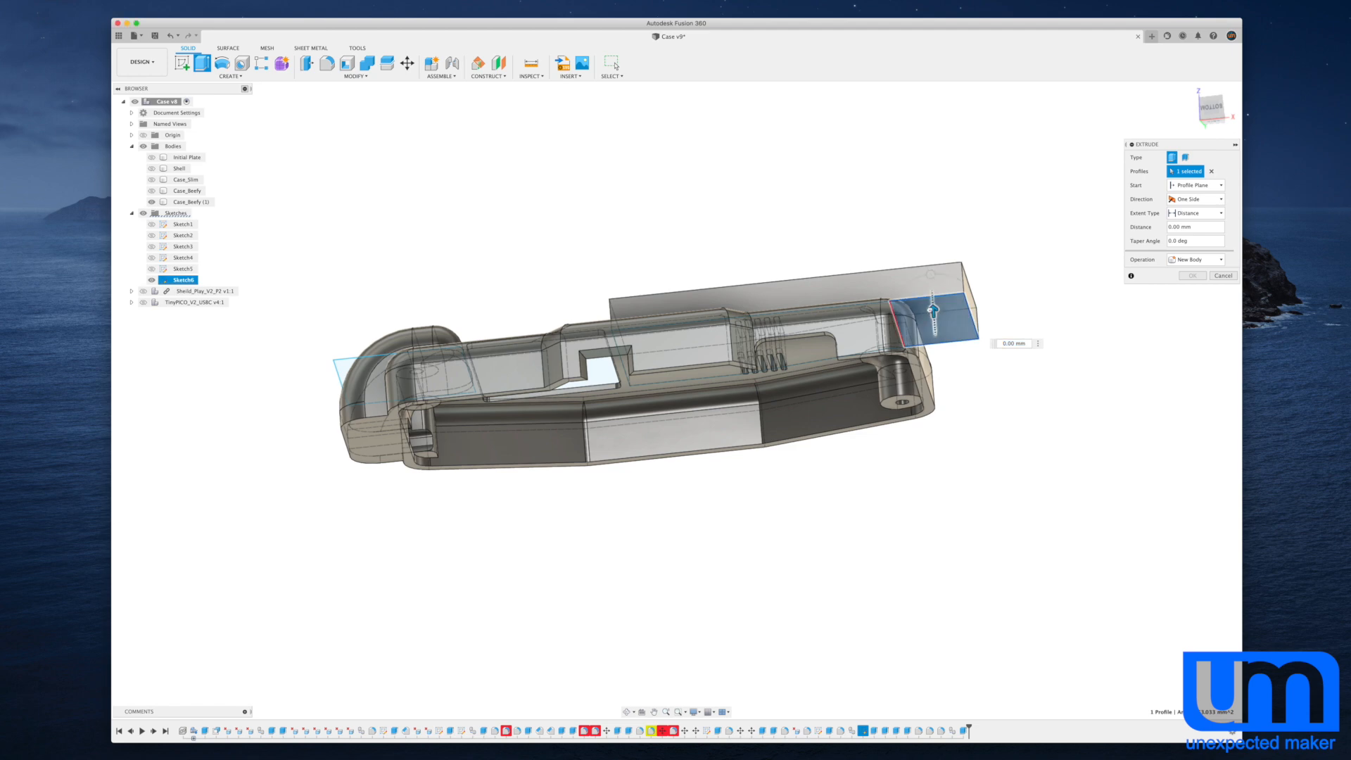
drag(932, 306, 935, 341)
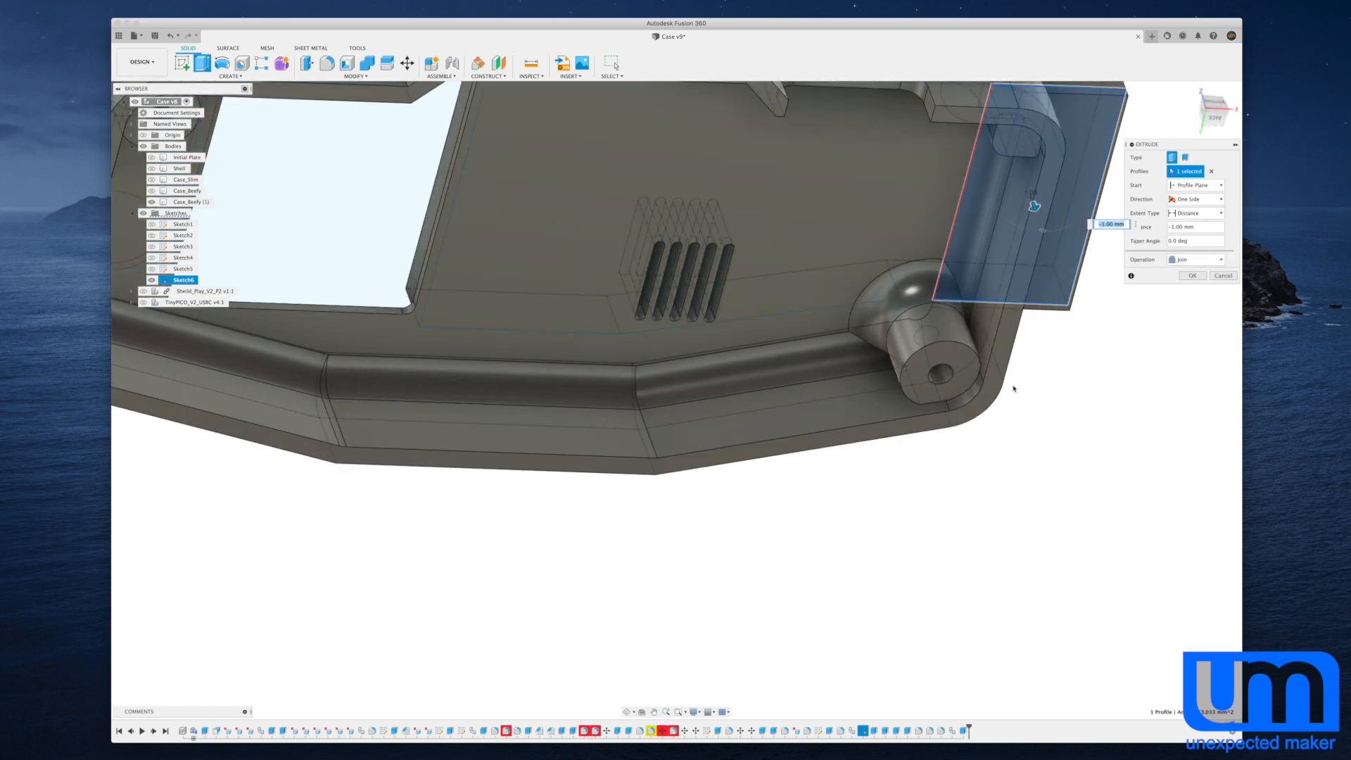
click(1193, 276)
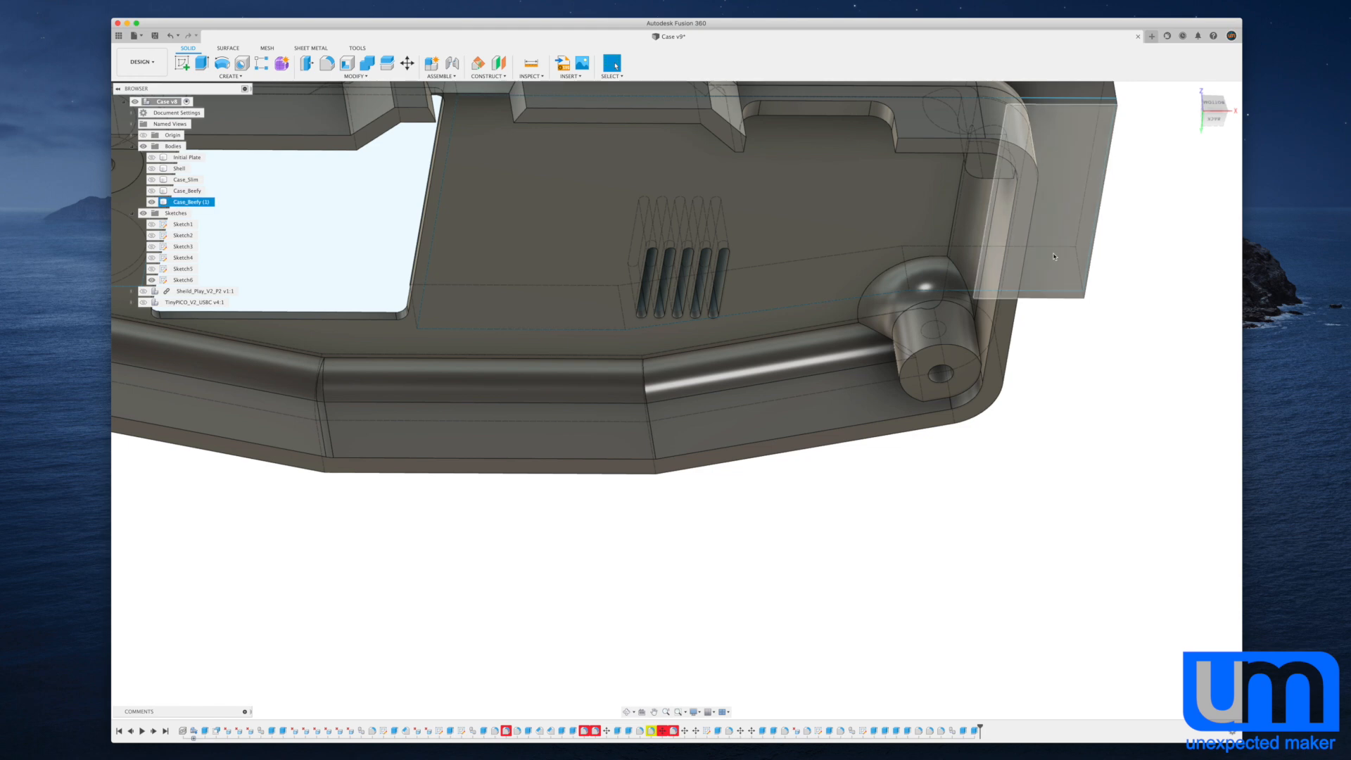
Extrude the block's underside face downward by 10 mm.
click(200, 63)
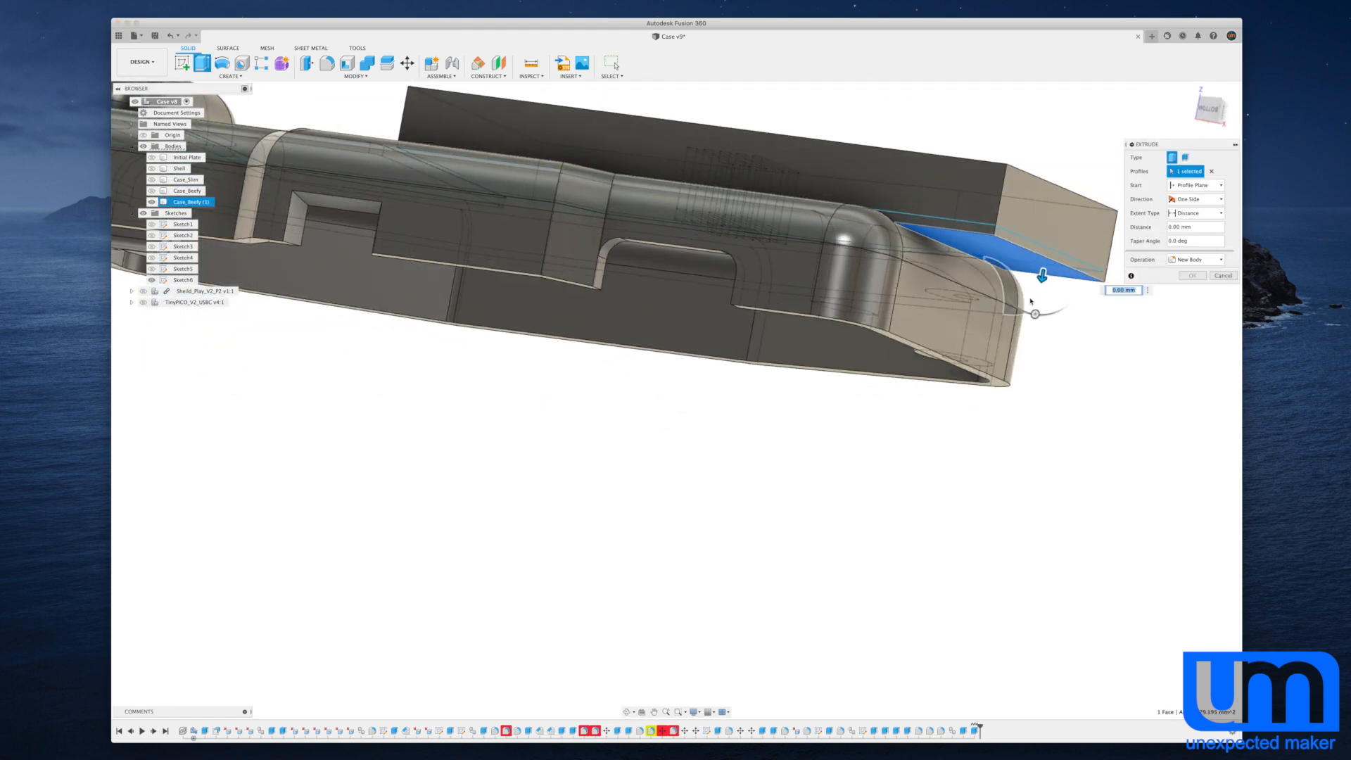
drag(1041, 276, 1025, 377)
text(10)
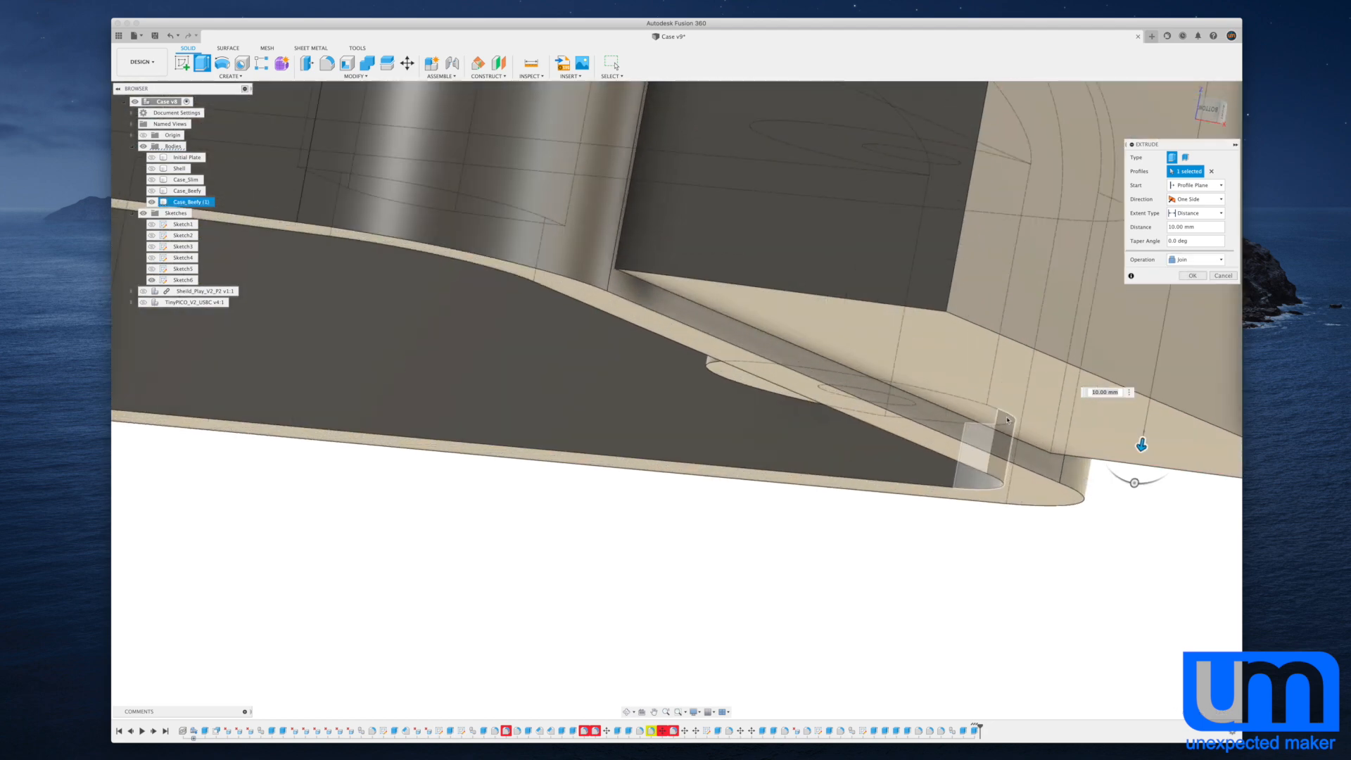
drag(1140, 445, 1137, 465)
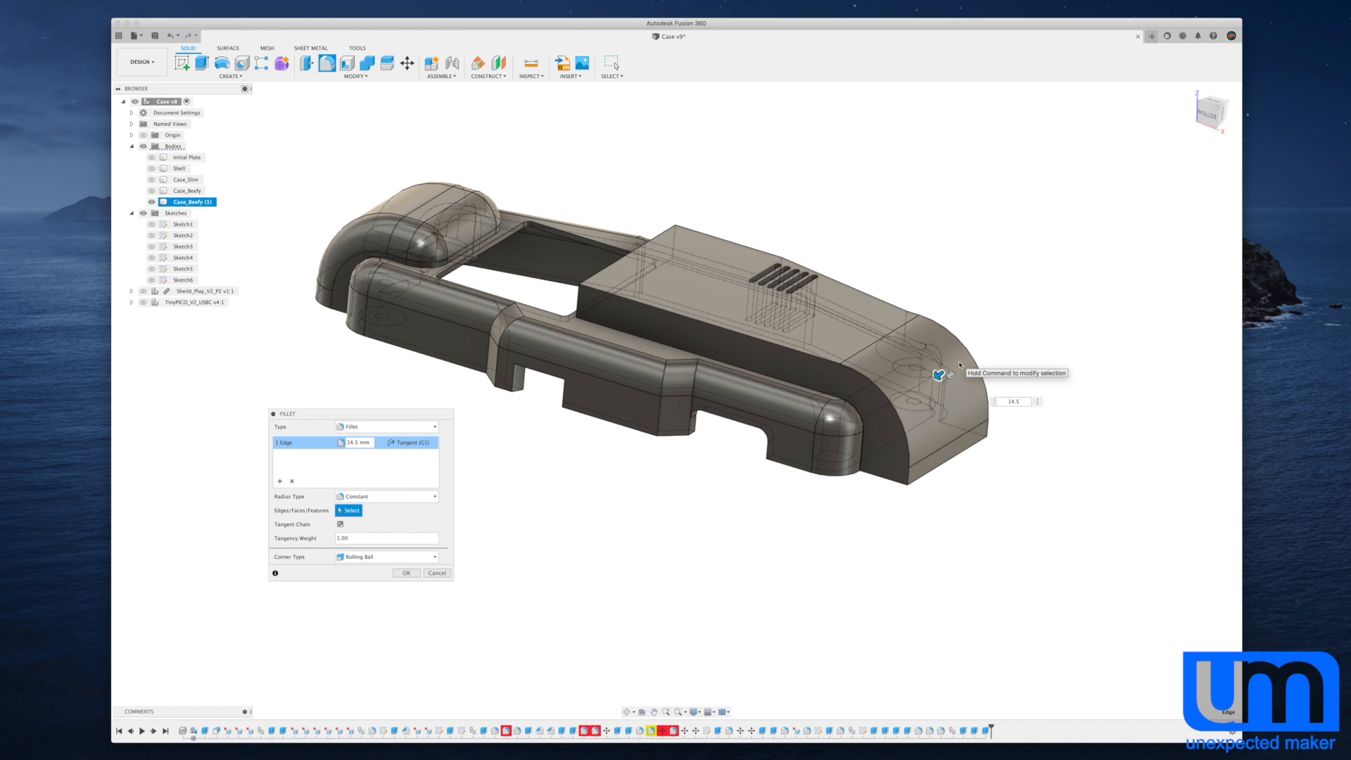
Apply the 14.5 mm end fillet and preview a 5 mm fillet on the inner top edge.
click(406, 572)
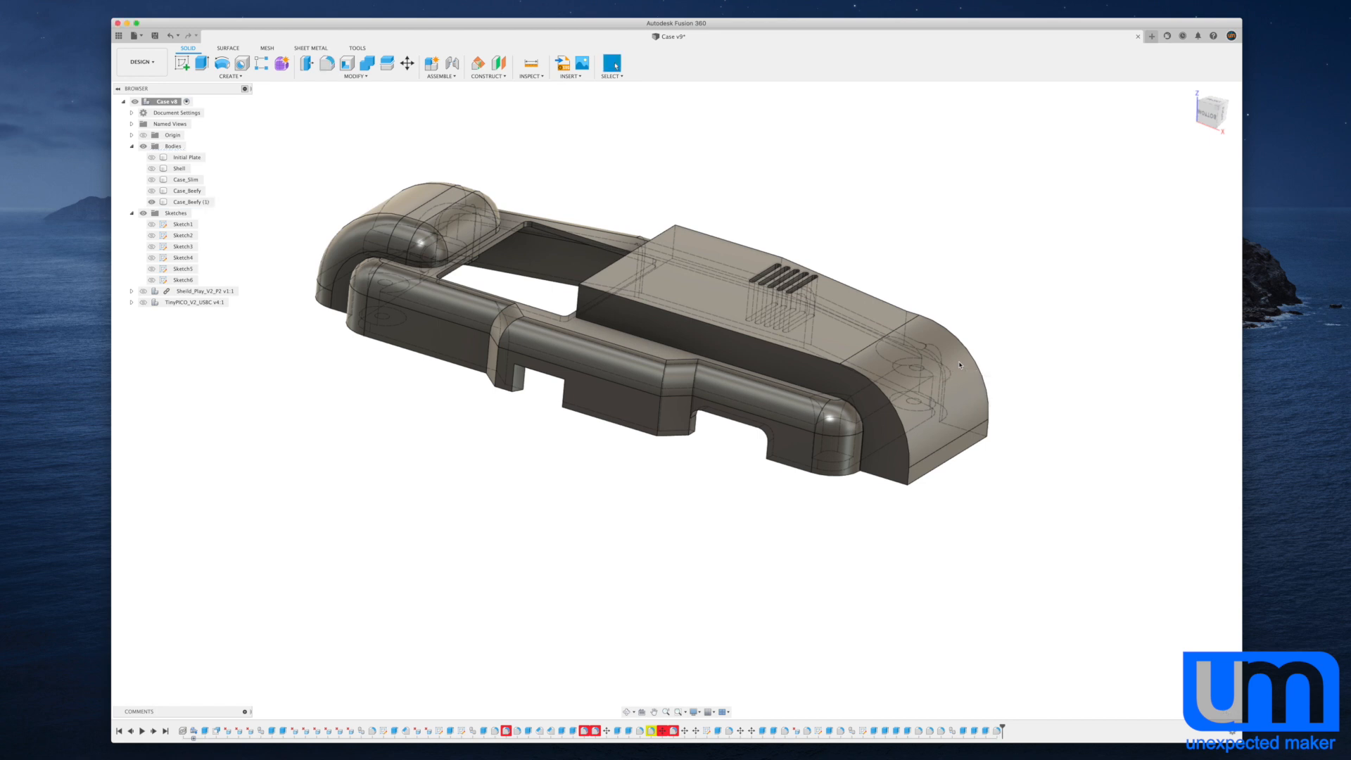
click(194, 201)
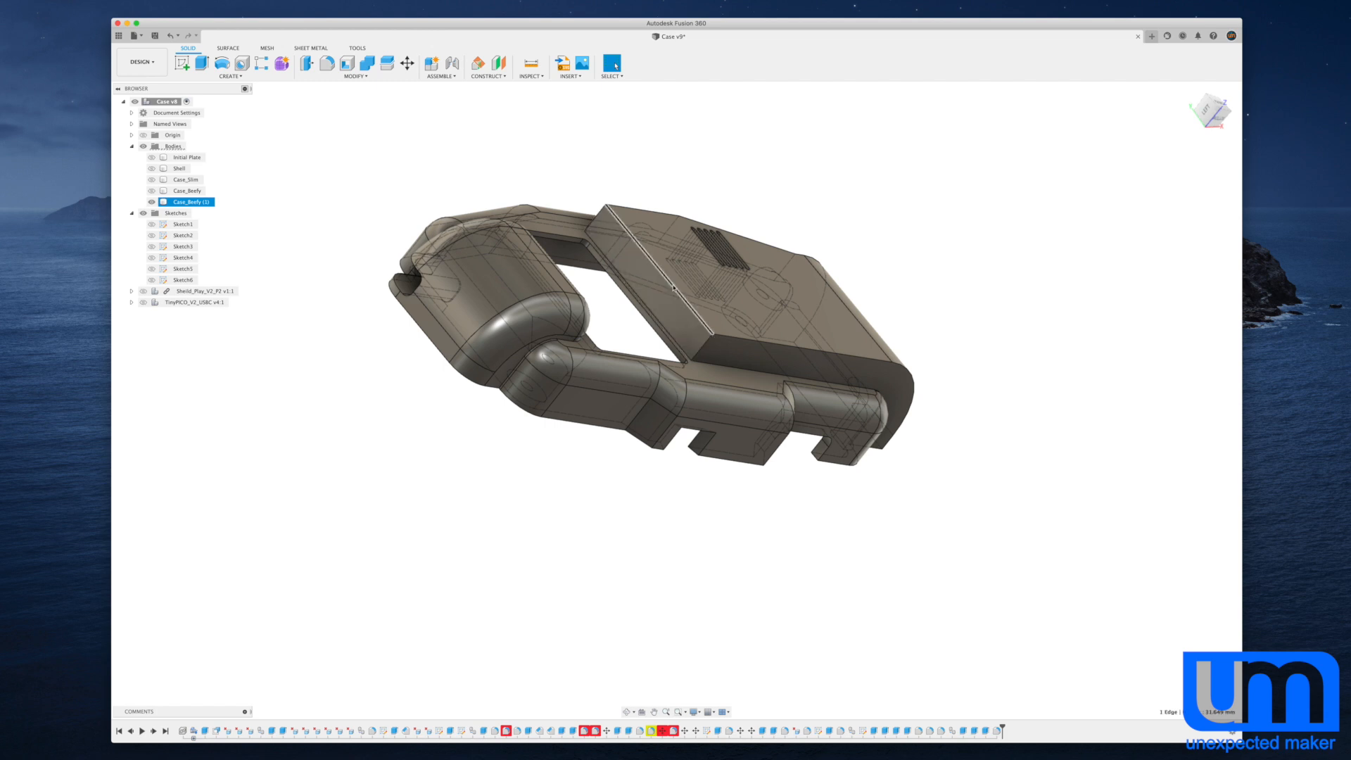
click(655, 258)
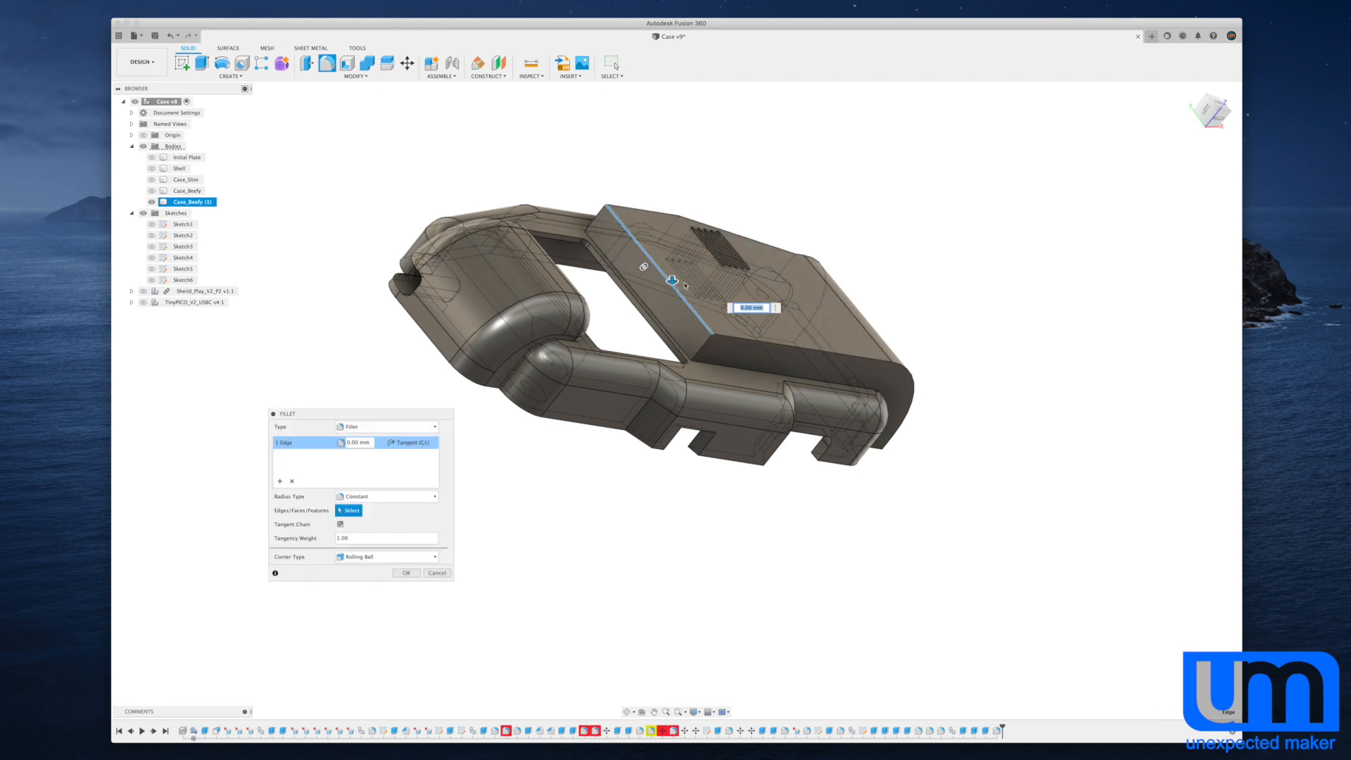
text(5)
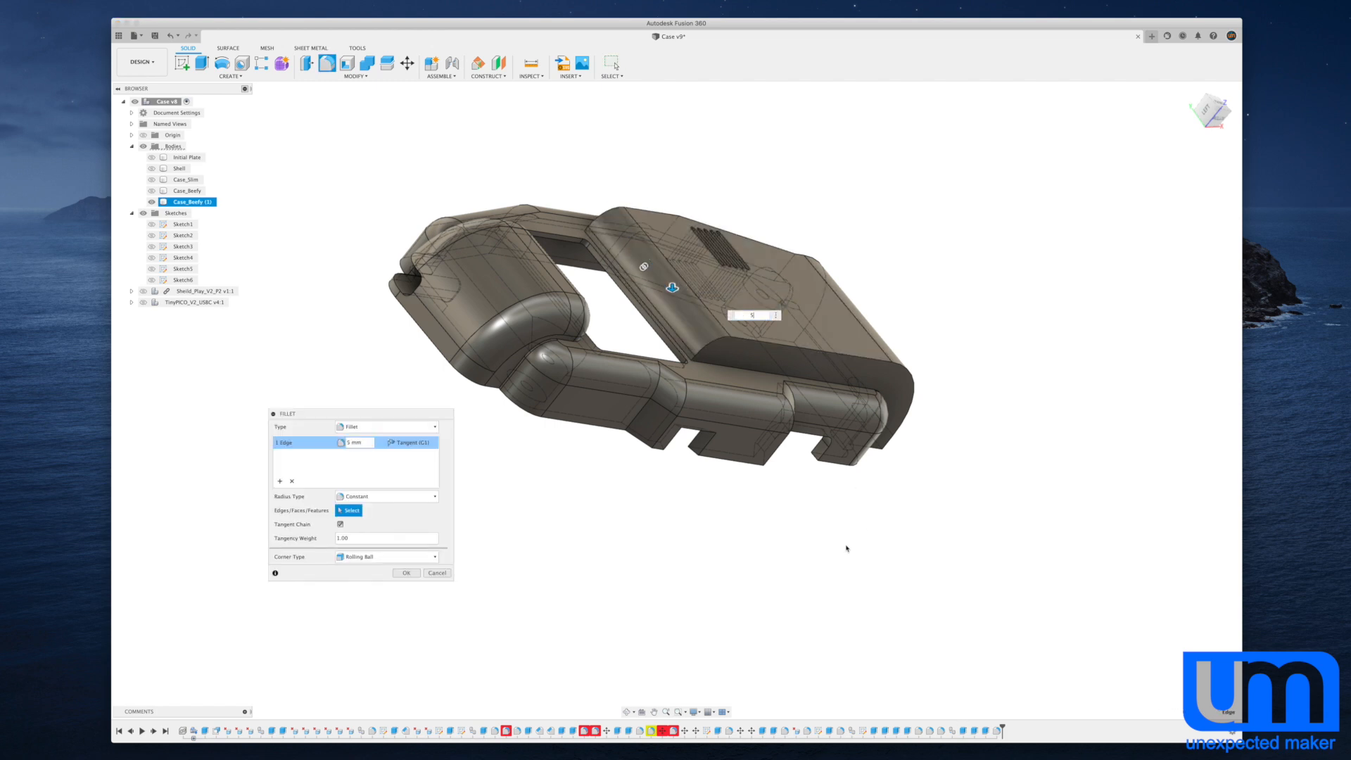
drag(672, 302, 805, 517)
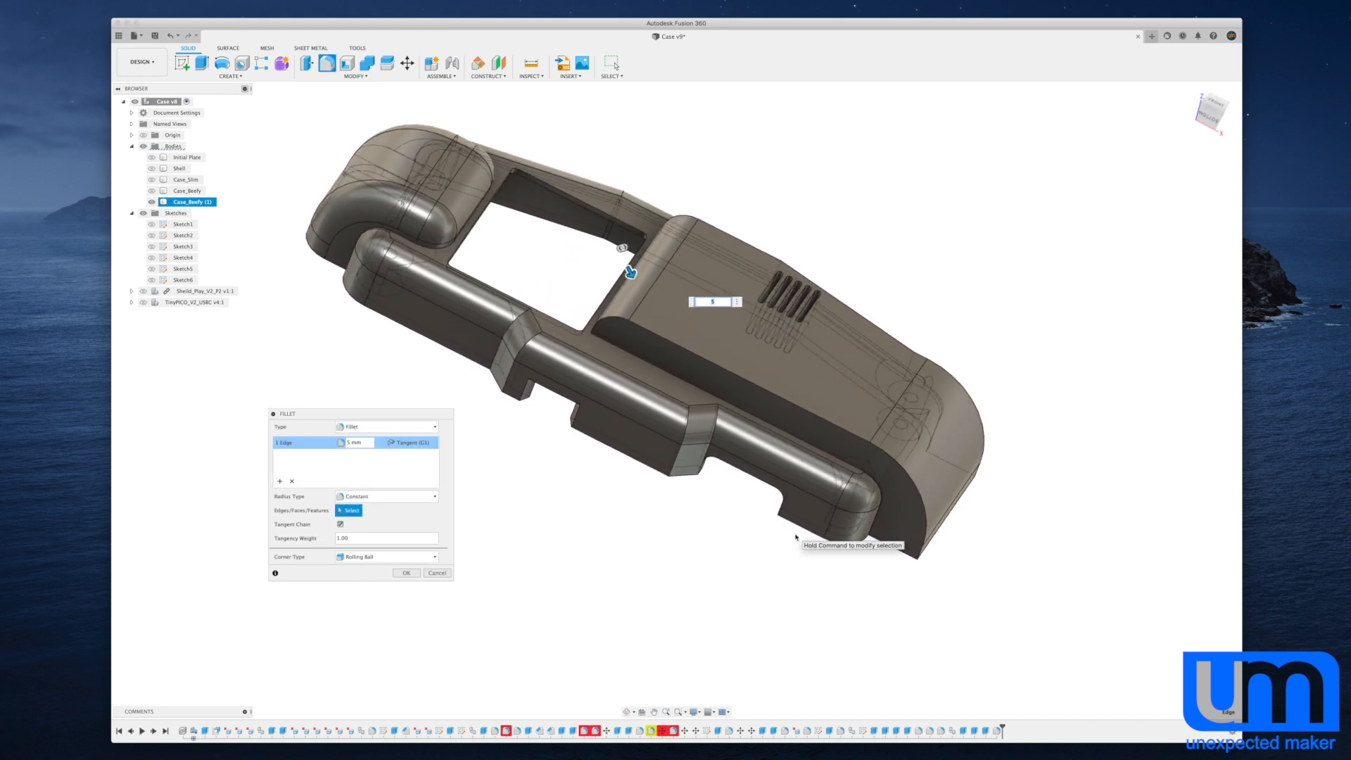
click(405, 572)
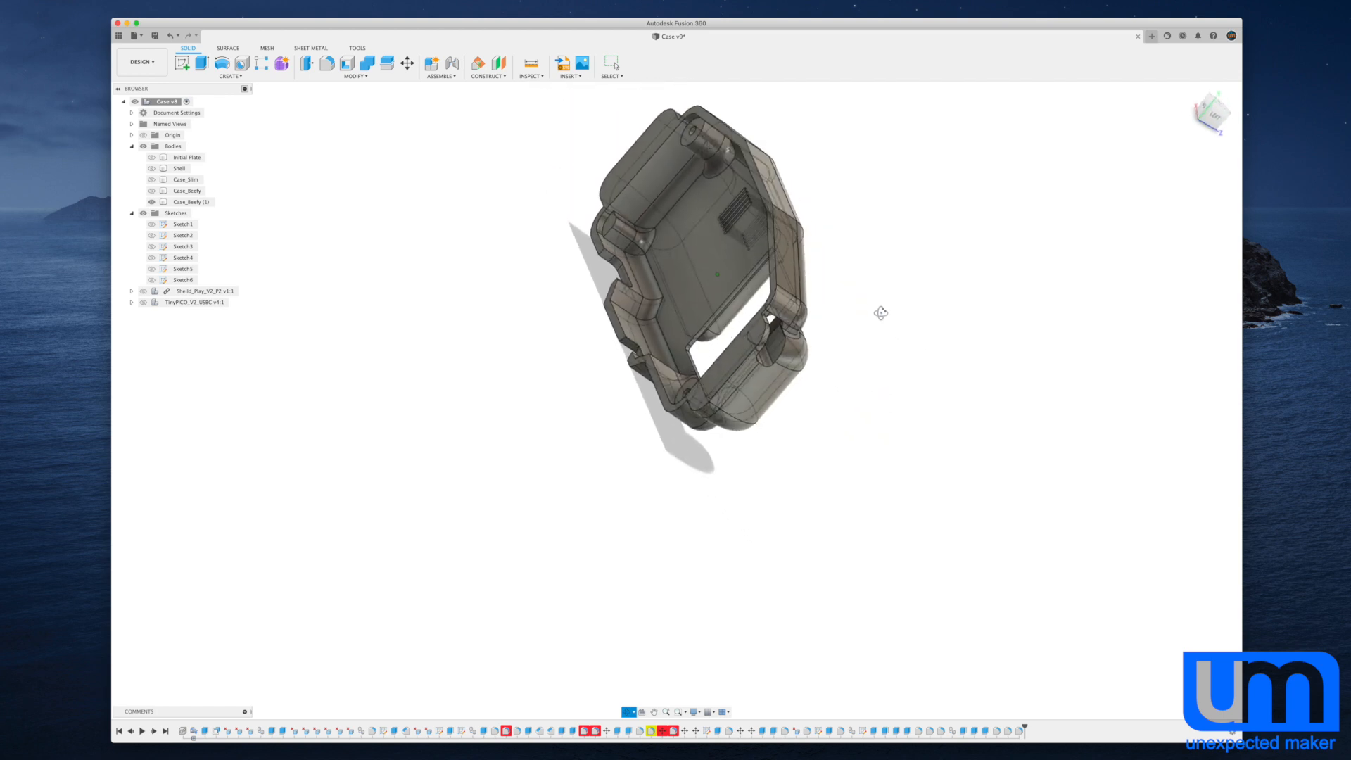
drag(880, 312, 870, 330)
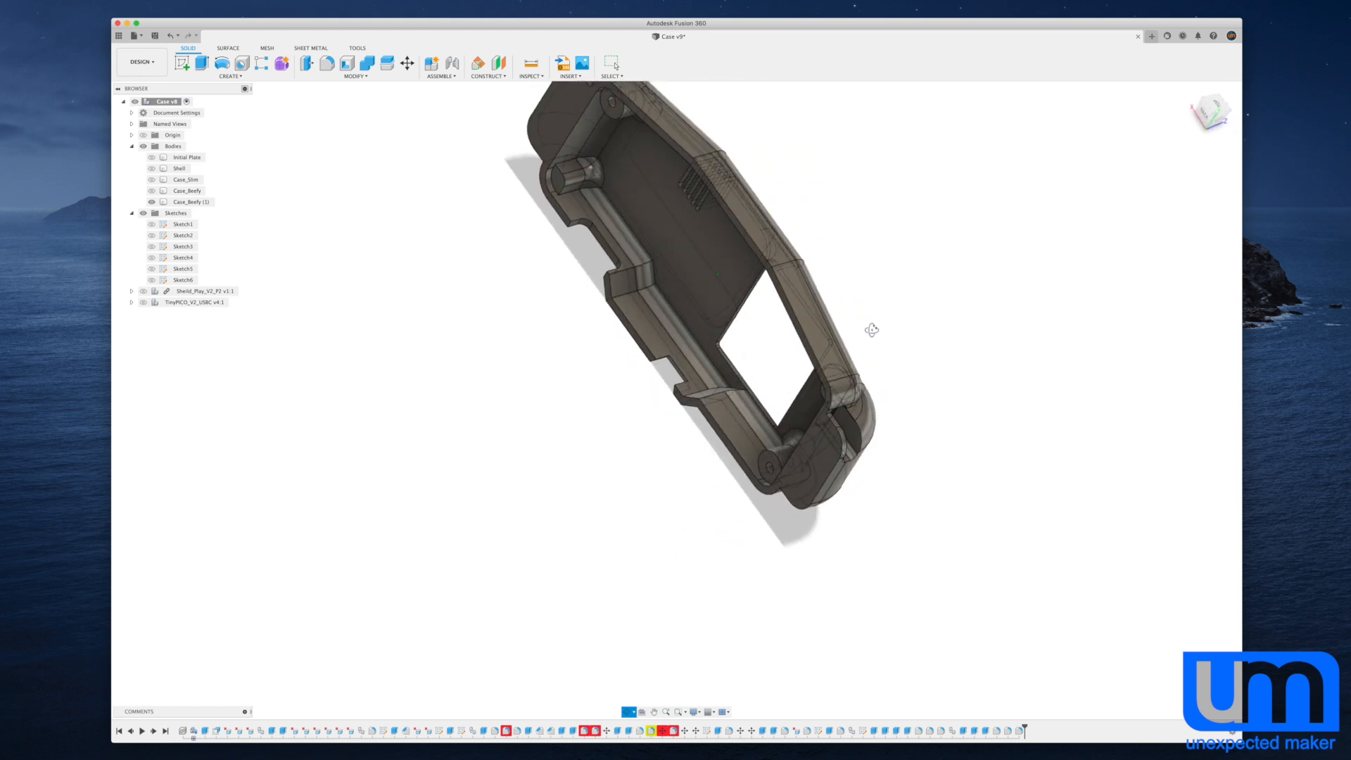
drag(870, 330, 866, 277)
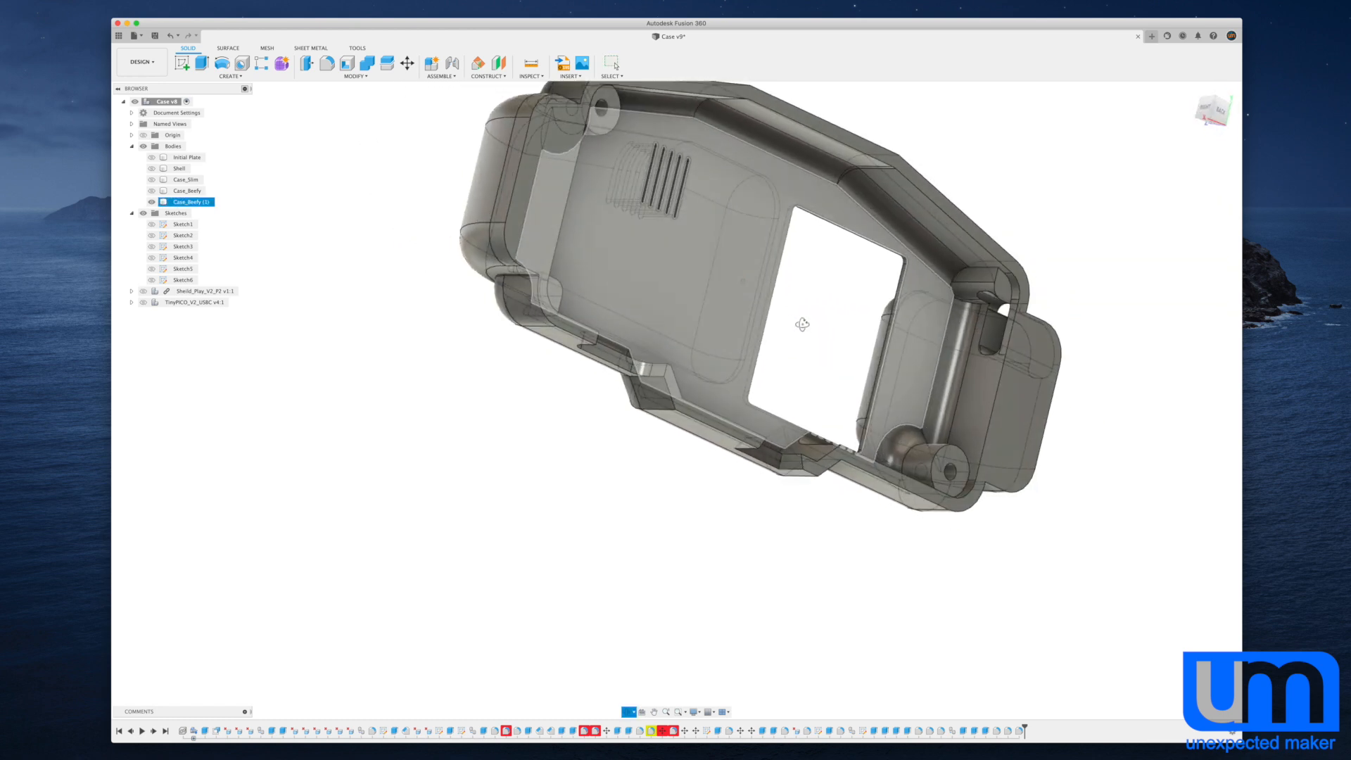
drag(801, 325, 861, 350)
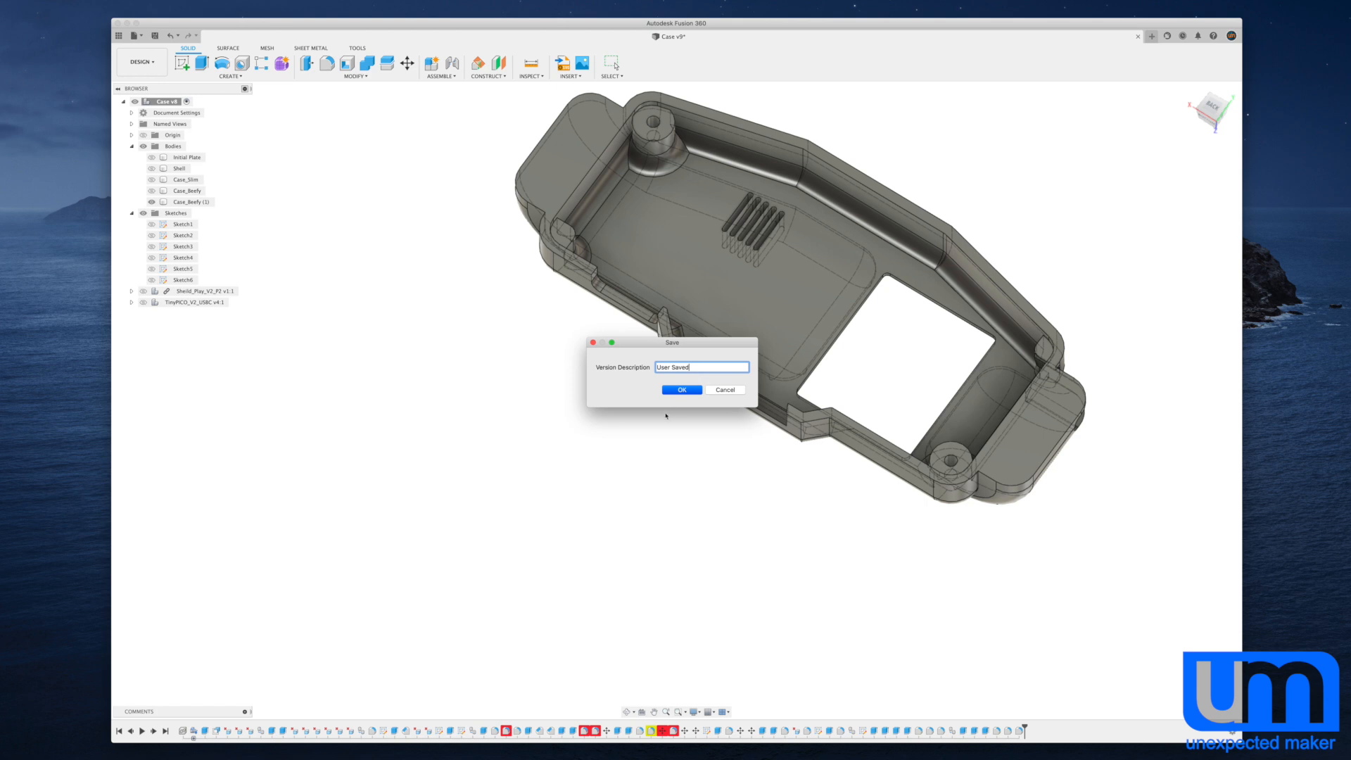
Save the case as a new version (version 10).
click(682, 389)
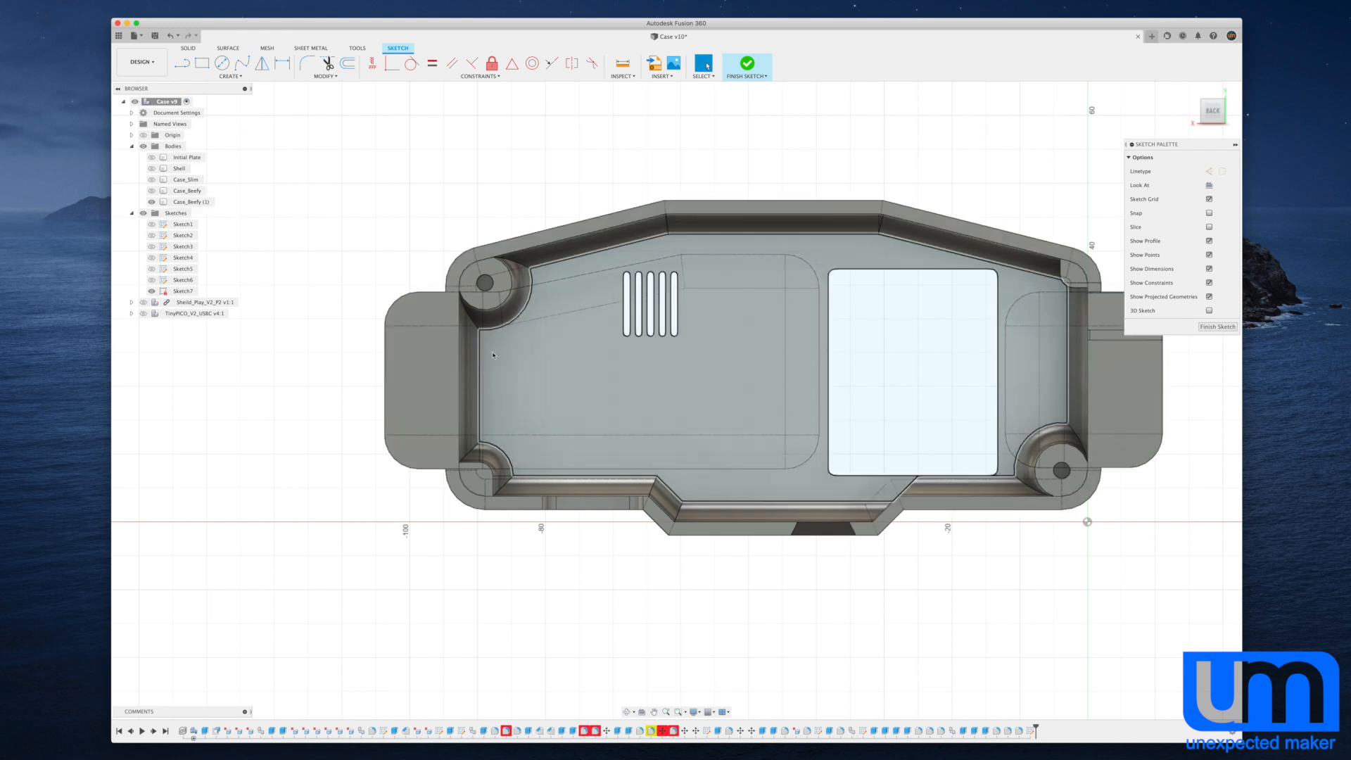
Draw a rectangle around the vent area of the cavity floor and finish Sketch7.
click(183, 63)
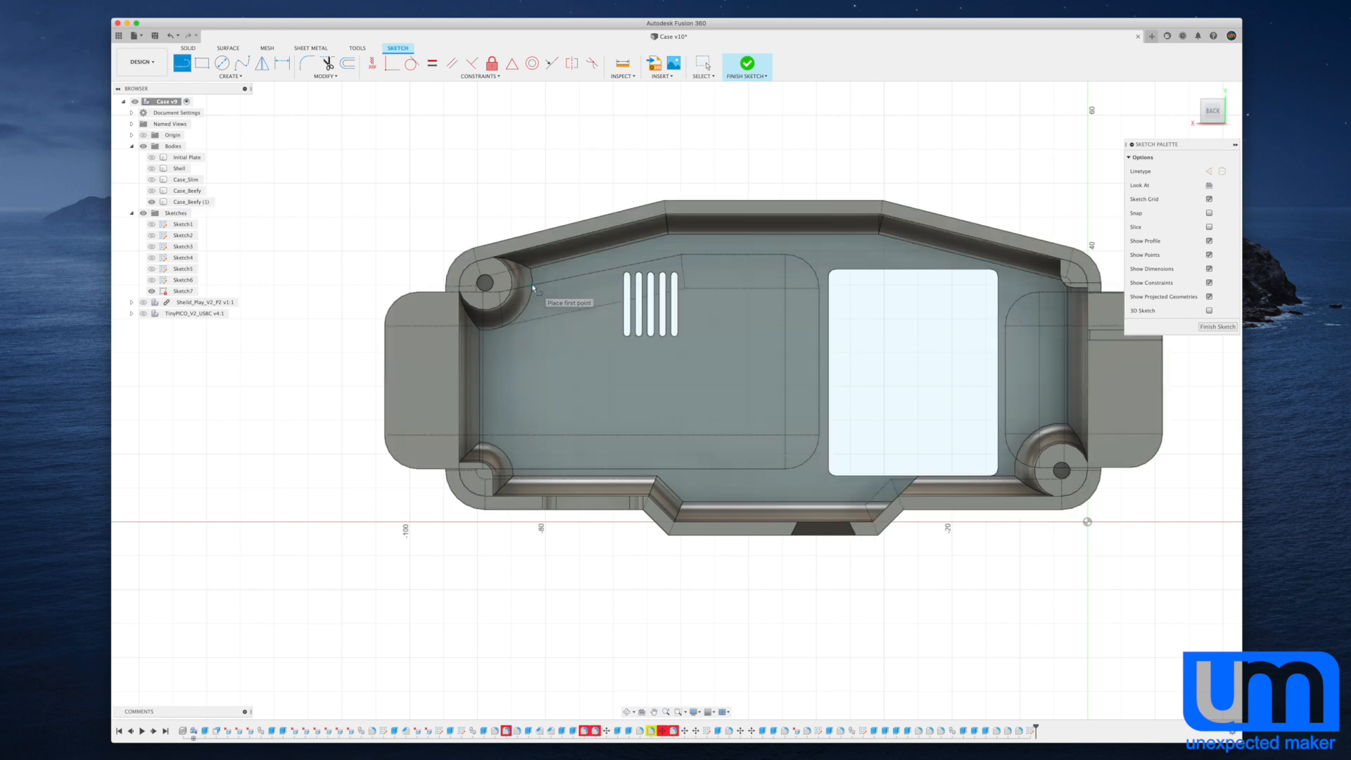
click(534, 287)
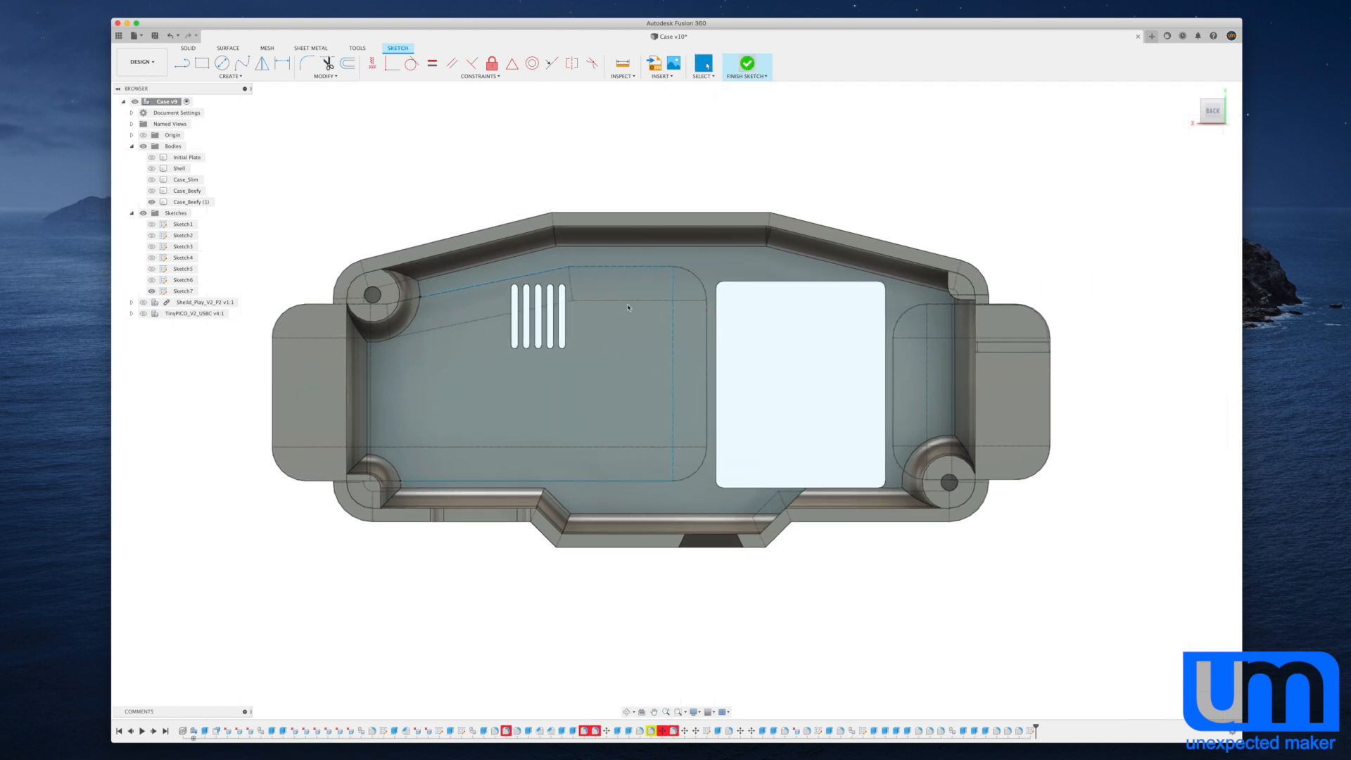
click(745, 62)
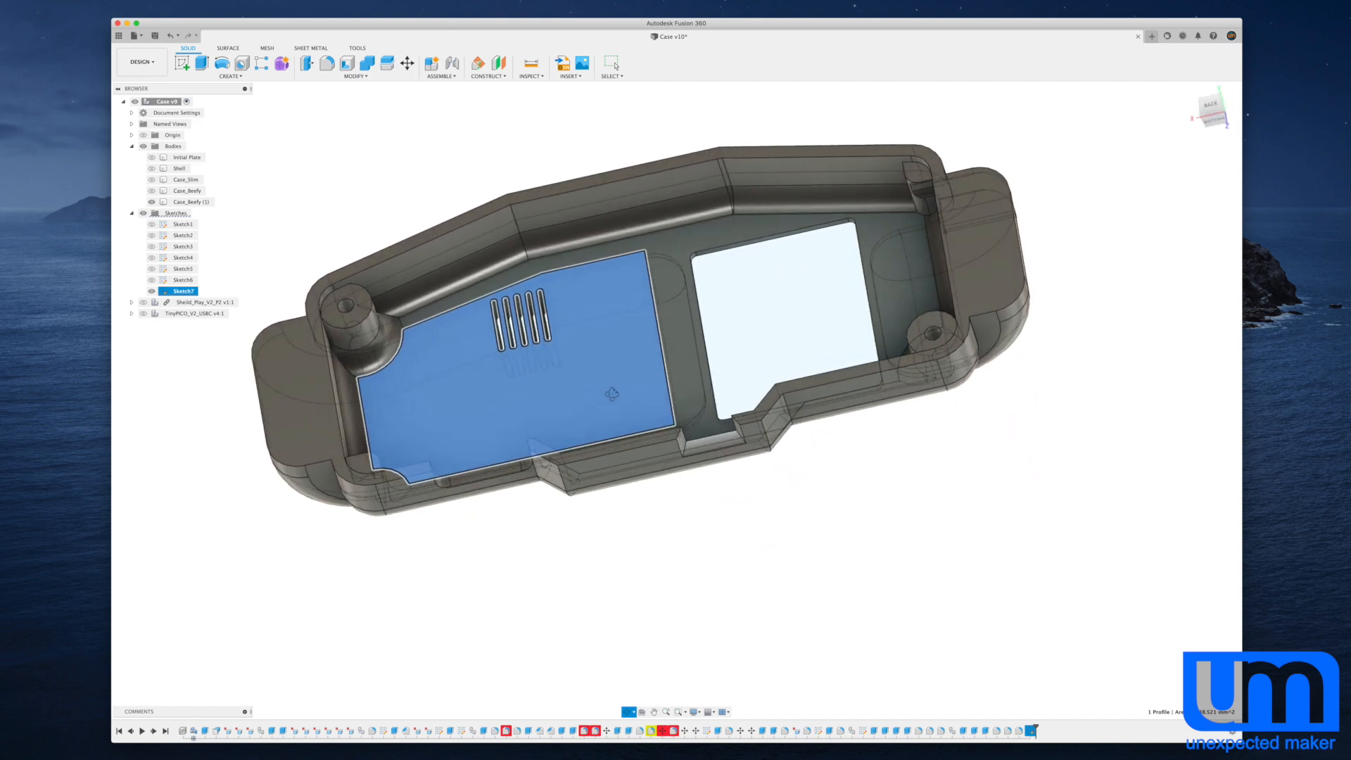
Reopen Sketch7 for editing with its vent-area rectangle intact.
click(203, 62)
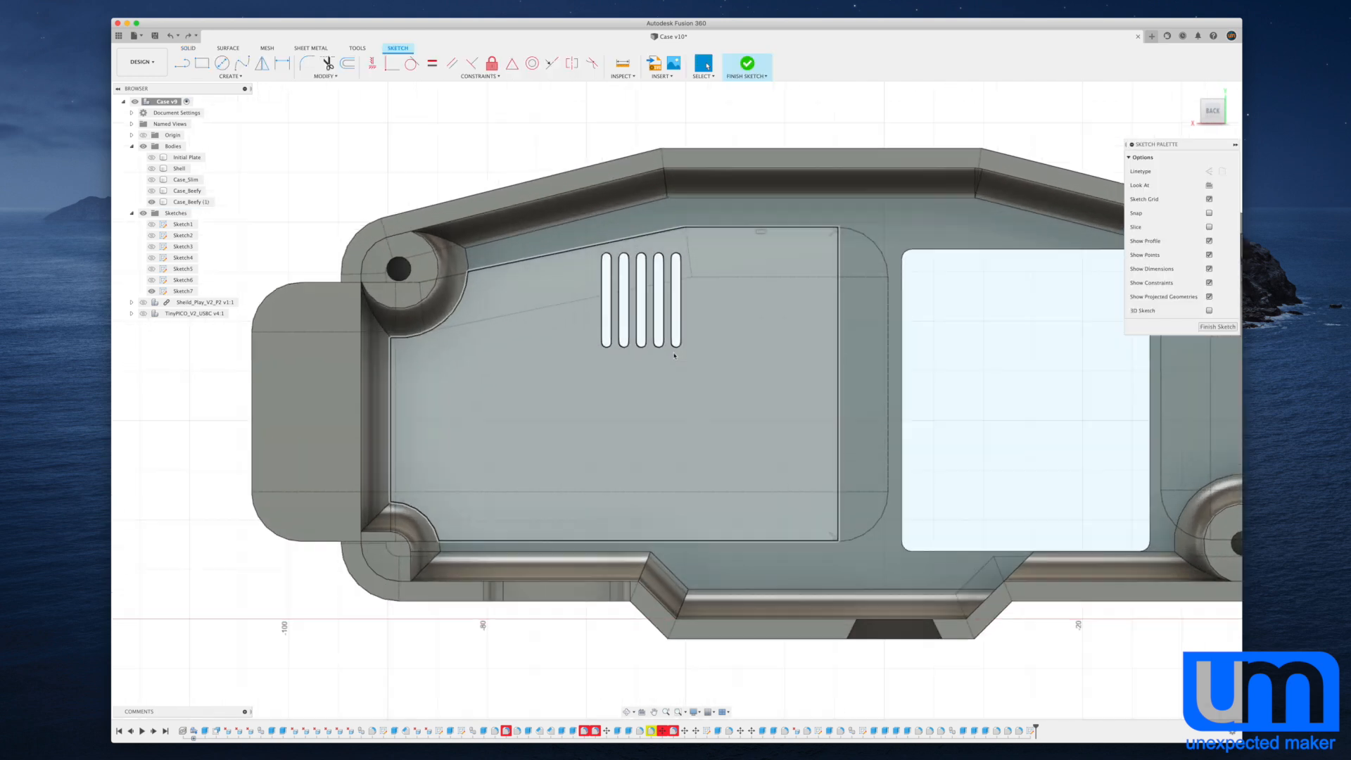
Enlarge the pocket outline, slant its top edge, and finish the sketch.
drag(417, 272, 753, 204)
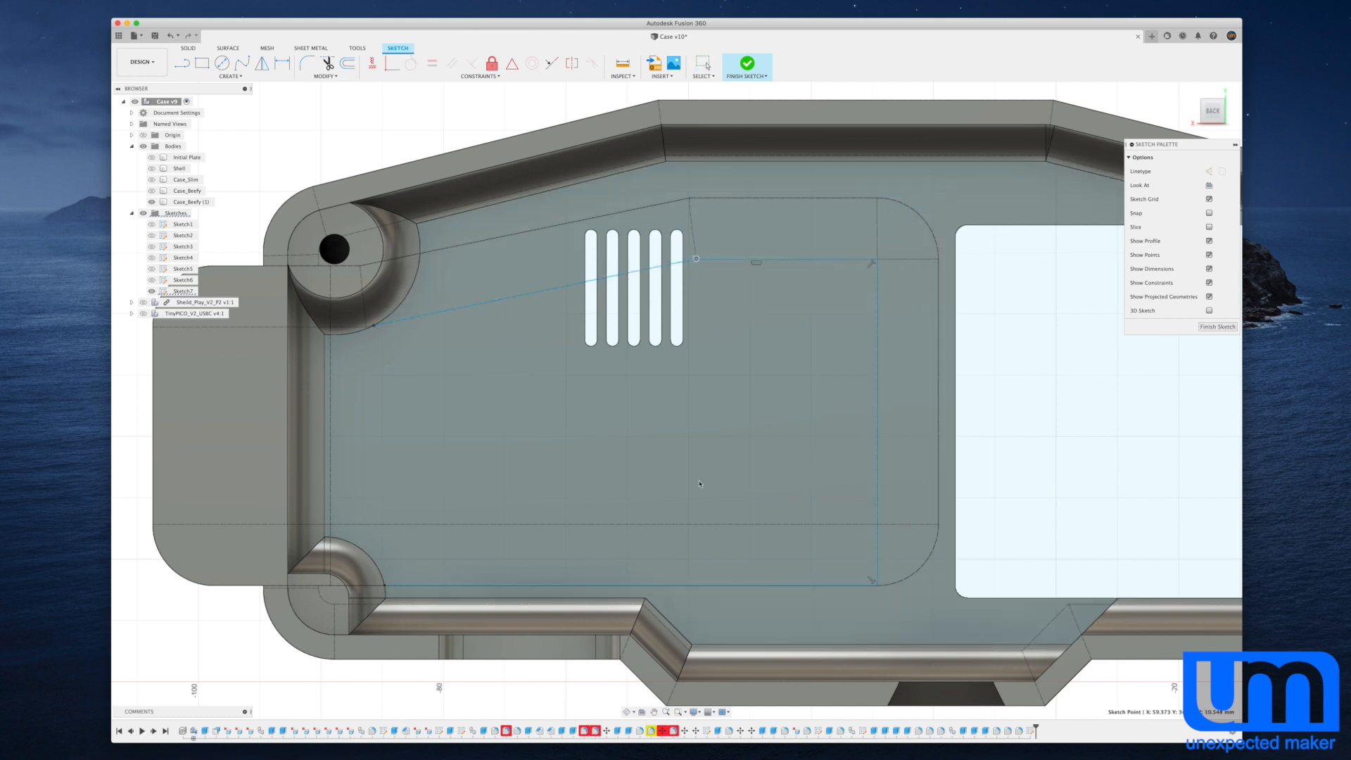
drag(327, 540, 870, 541)
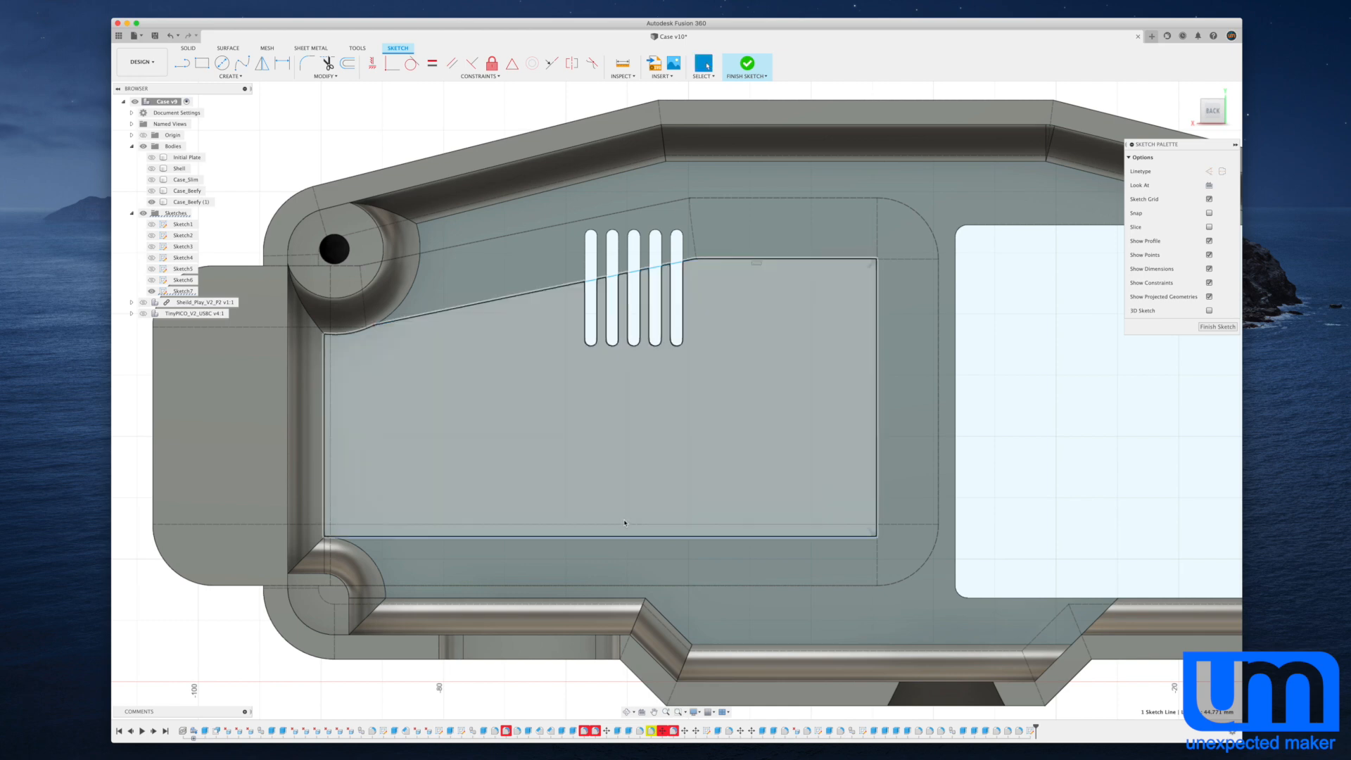
click(746, 64)
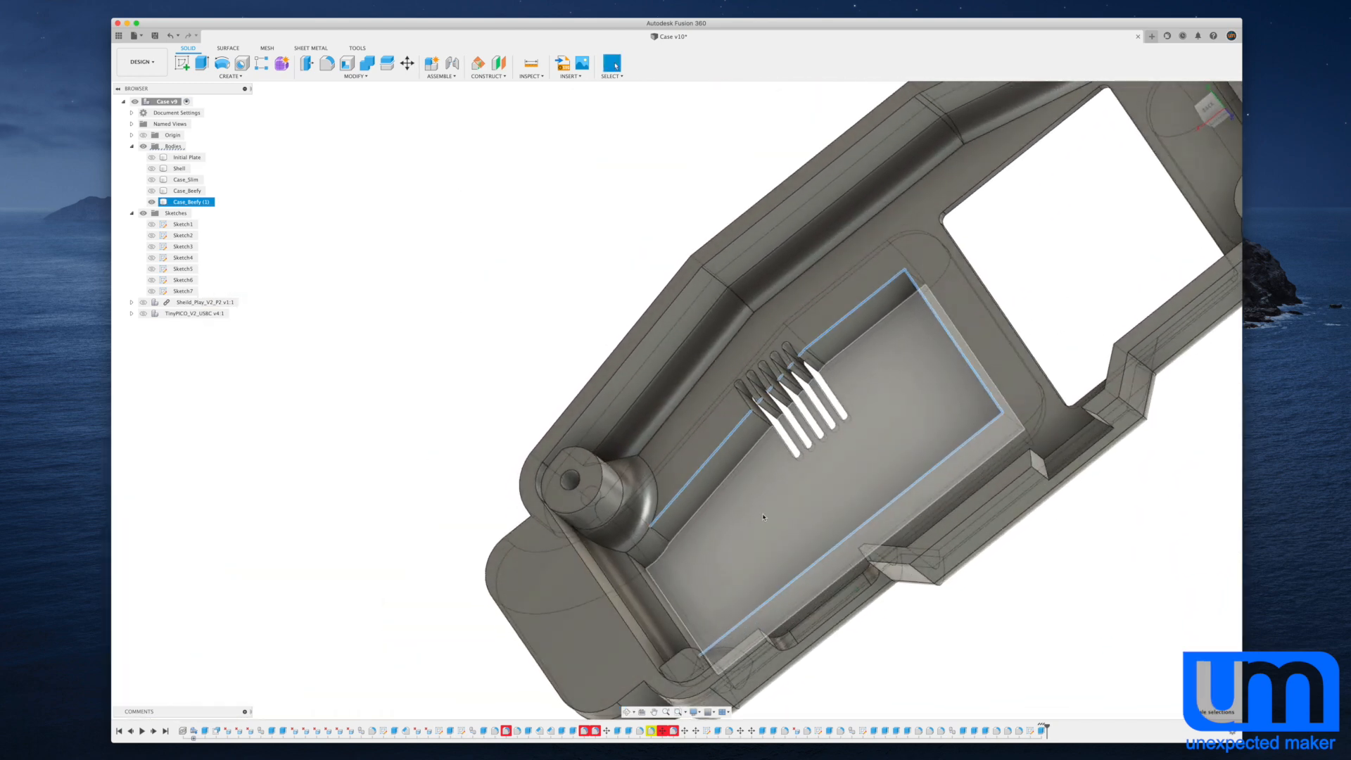
Start a fillet on the pocket edges while orbiting to view the case side.
click(325, 63)
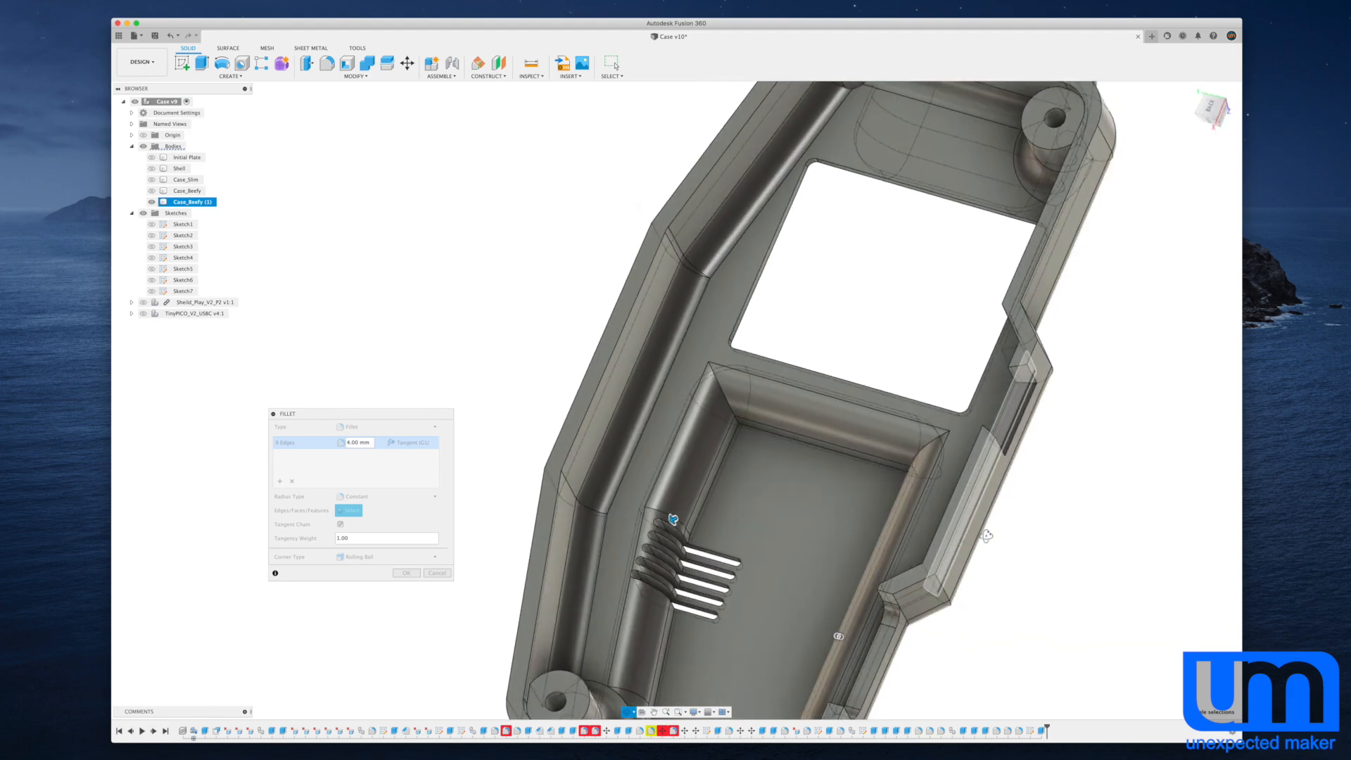
drag(986, 536, 1068, 527)
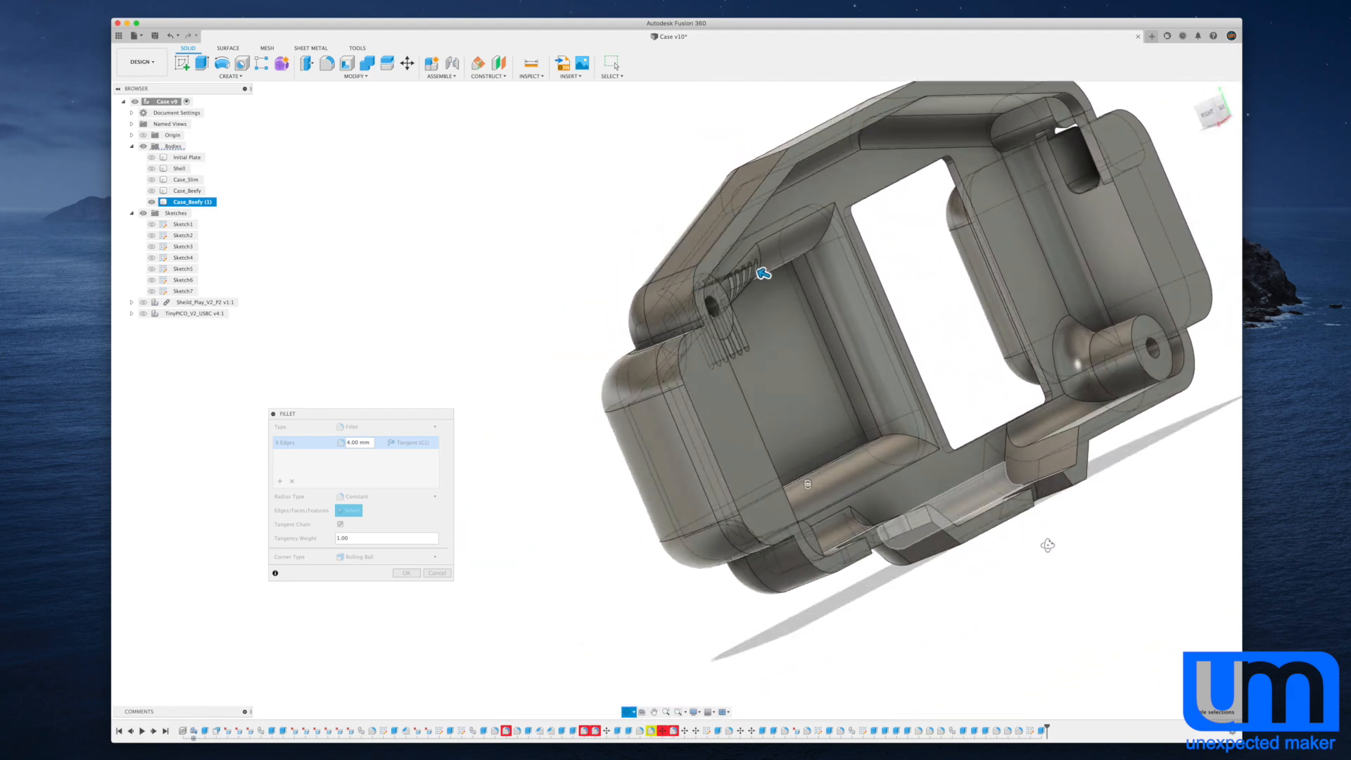
drag(763, 273, 556, 345)
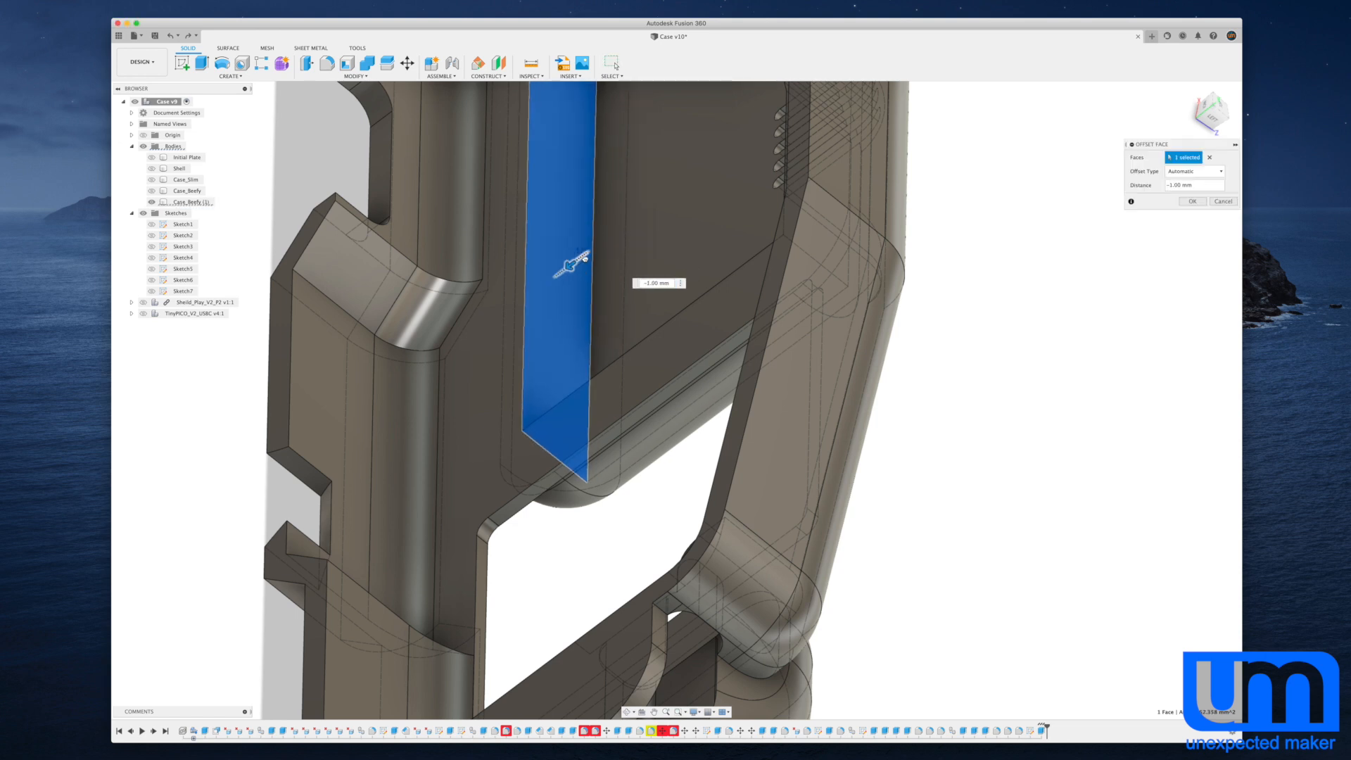
Apply the -1 mm wall face offset, then fillet an edge at 1.75 mm.
click(1193, 200)
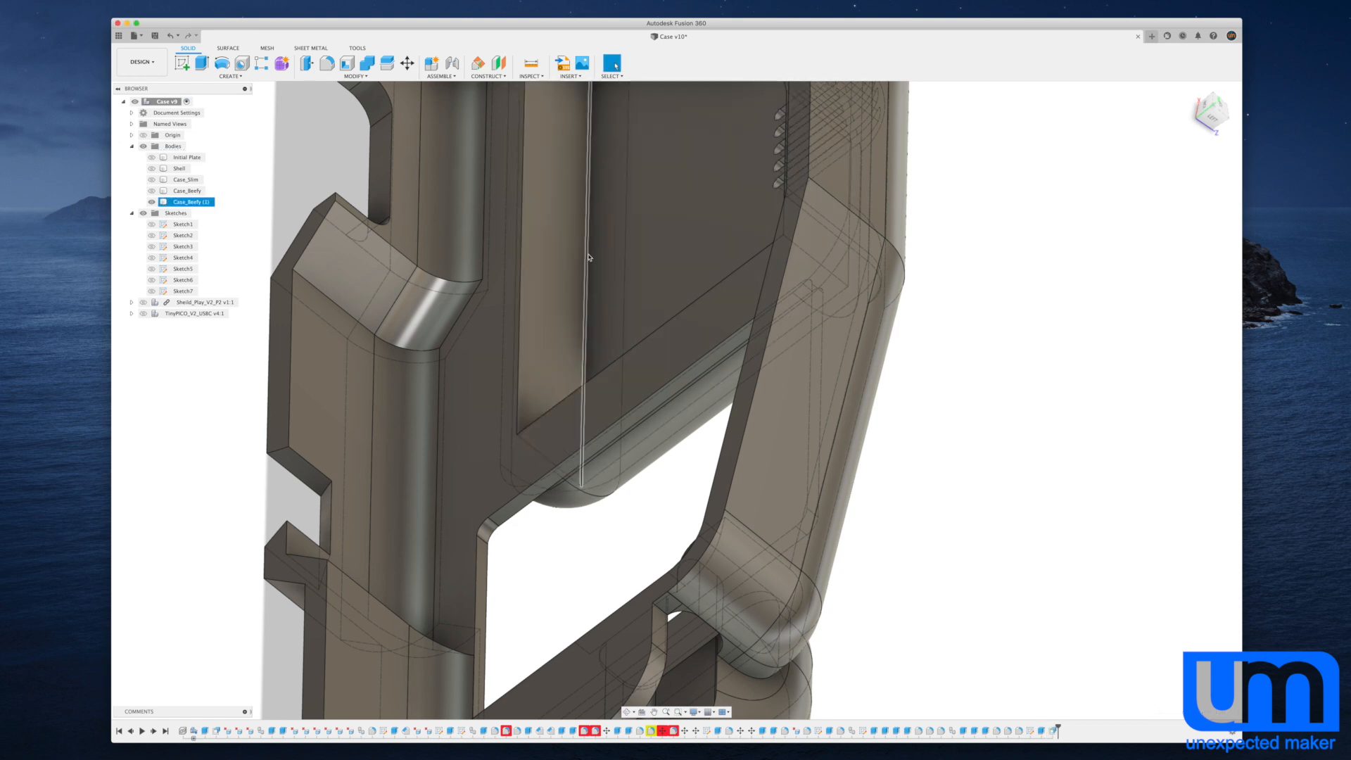
click(326, 62)
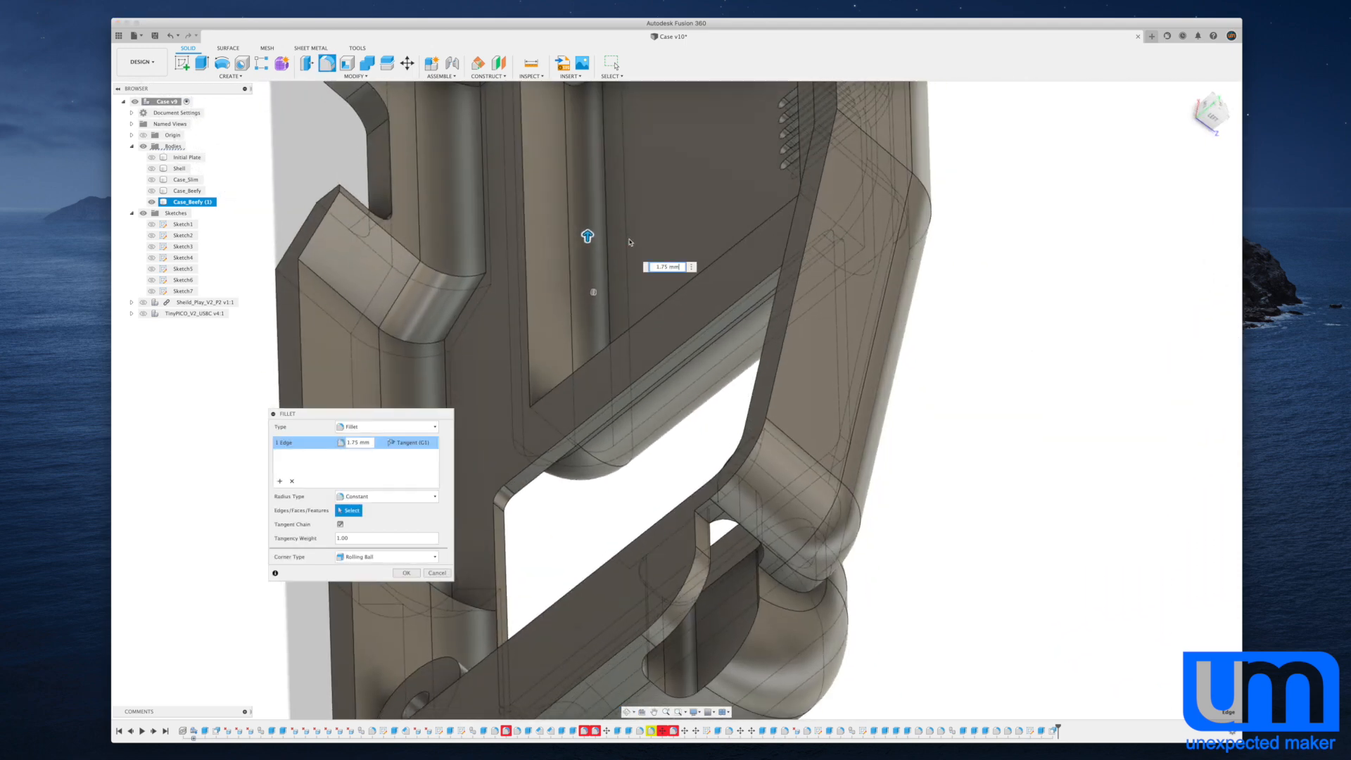
drag(587, 235, 587, 227)
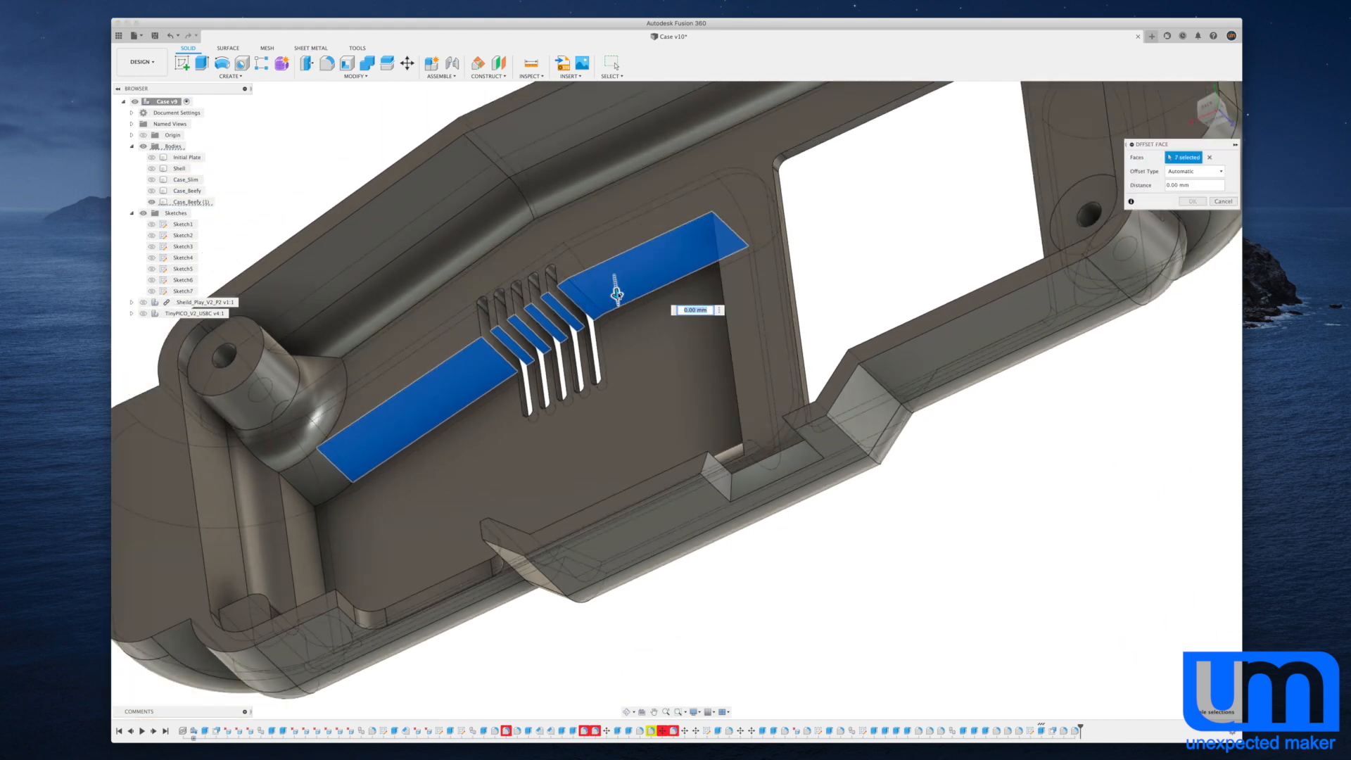
Drag the offset arrow to push the seven slanted-wall faces.
drag(615, 293, 615, 262)
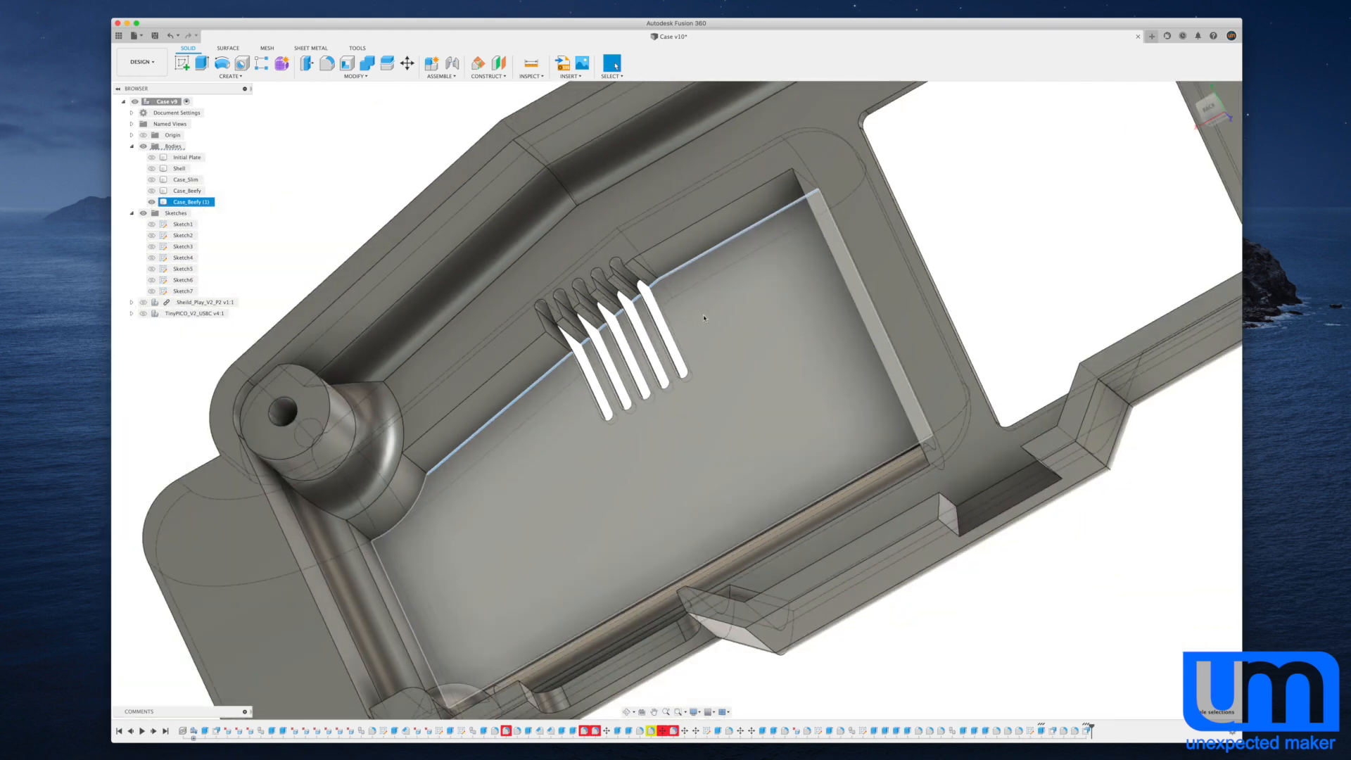
Orbit the case to view the vent slots through the slanted outer panel.
click(323, 63)
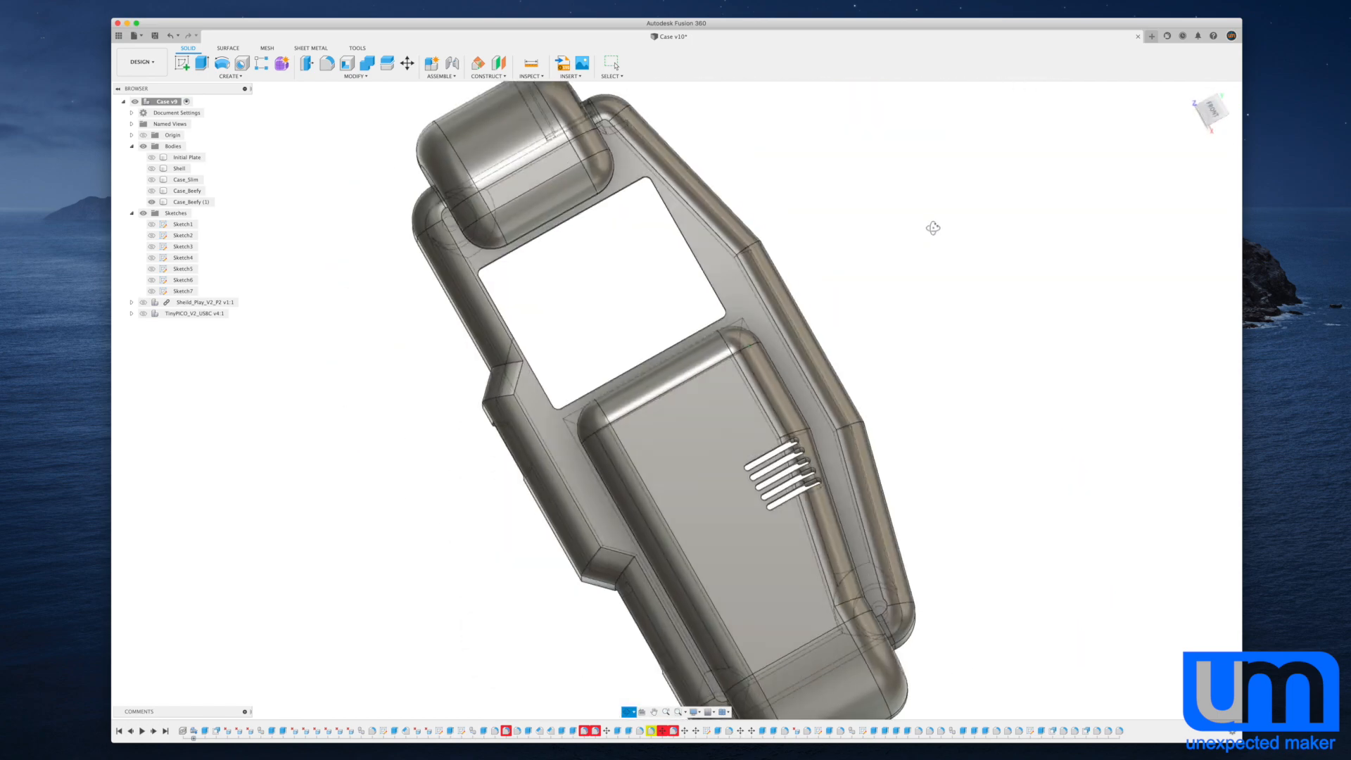
drag(931, 227, 1030, 295)
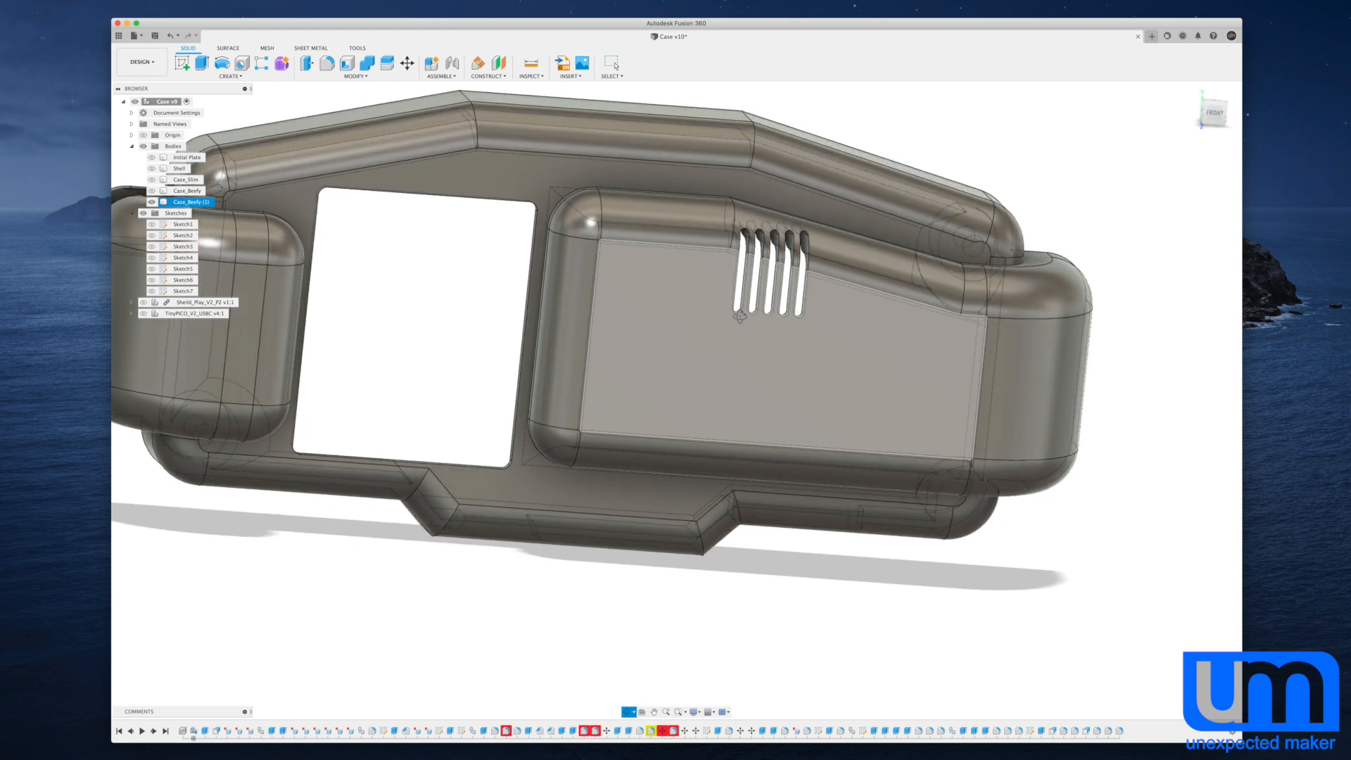
Save the vent-pocket case as a new version and zoom in on its front.
key(cmd+s)
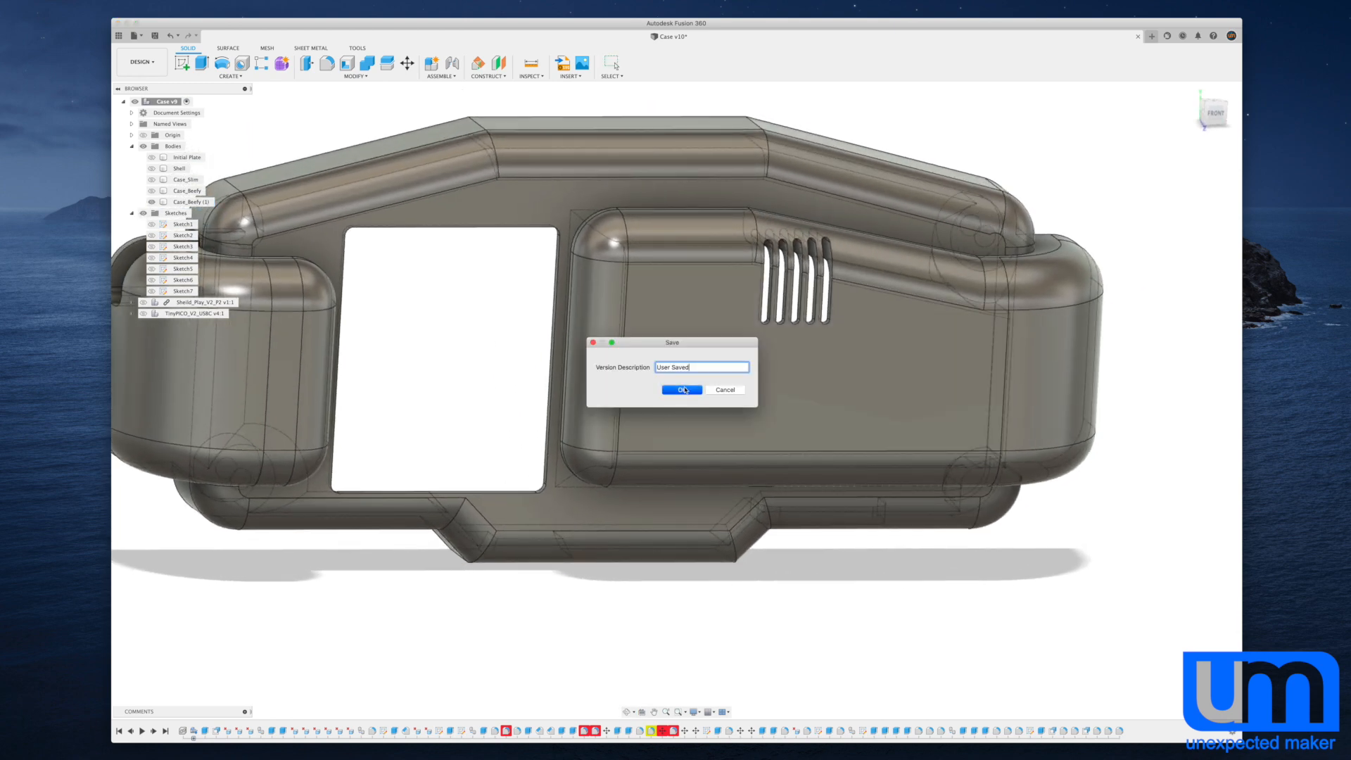
click(680, 389)
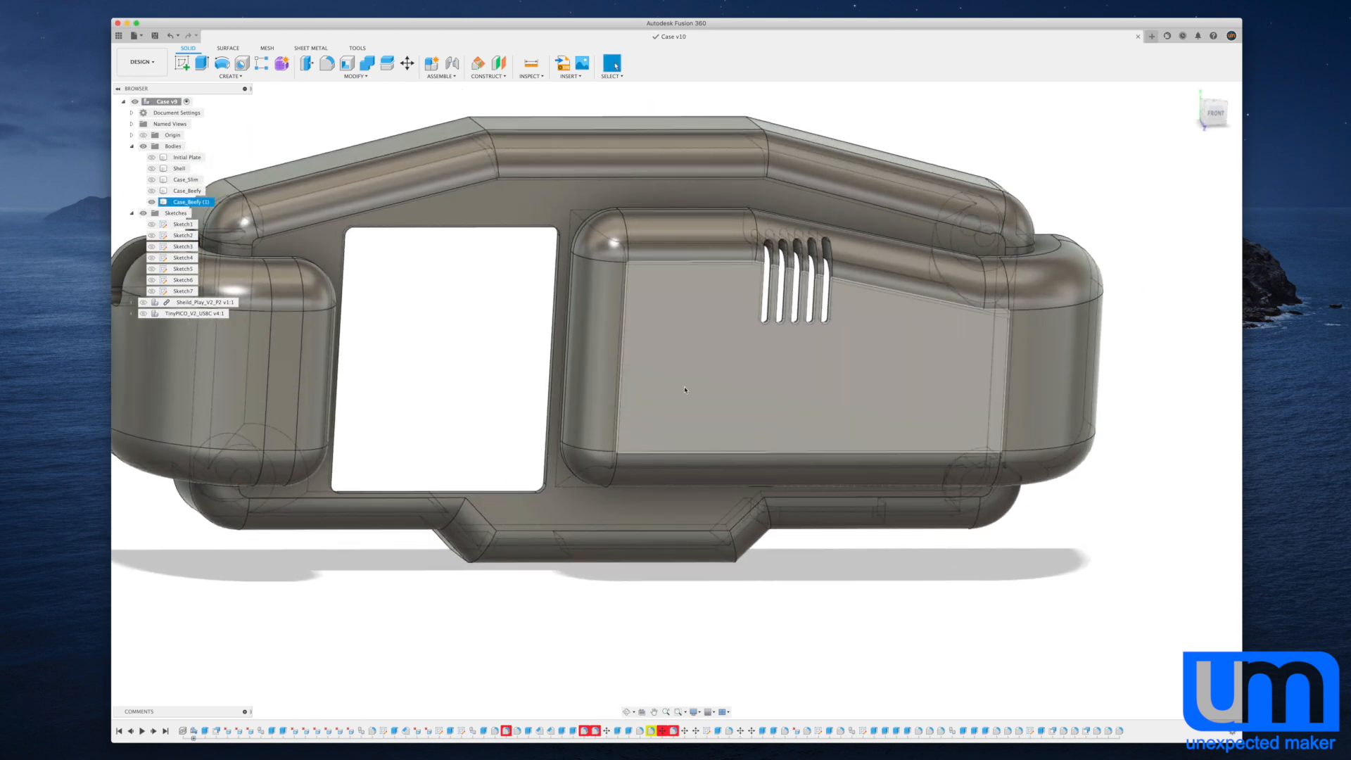
drag(685, 392, 487, 564)
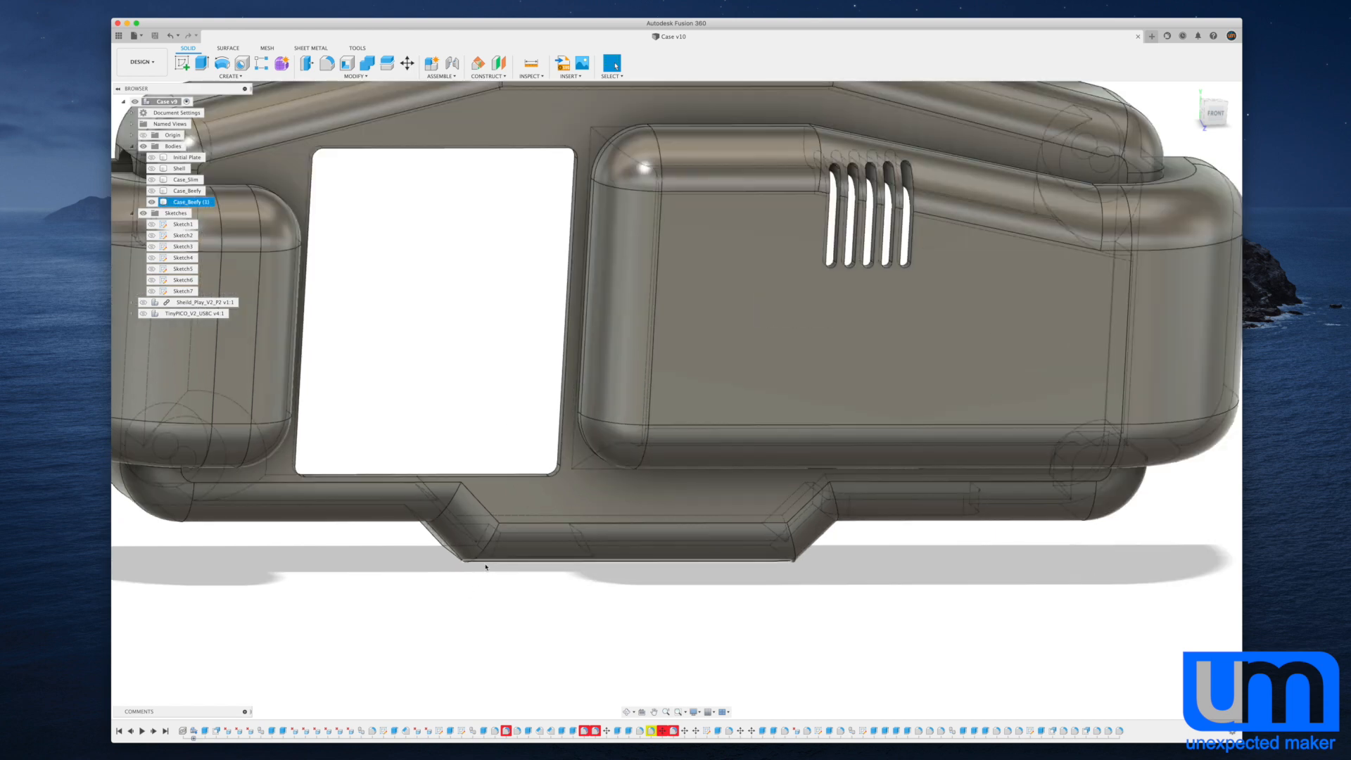
Select an outer rounded fillet face on the case for deletion.
click(472, 527)
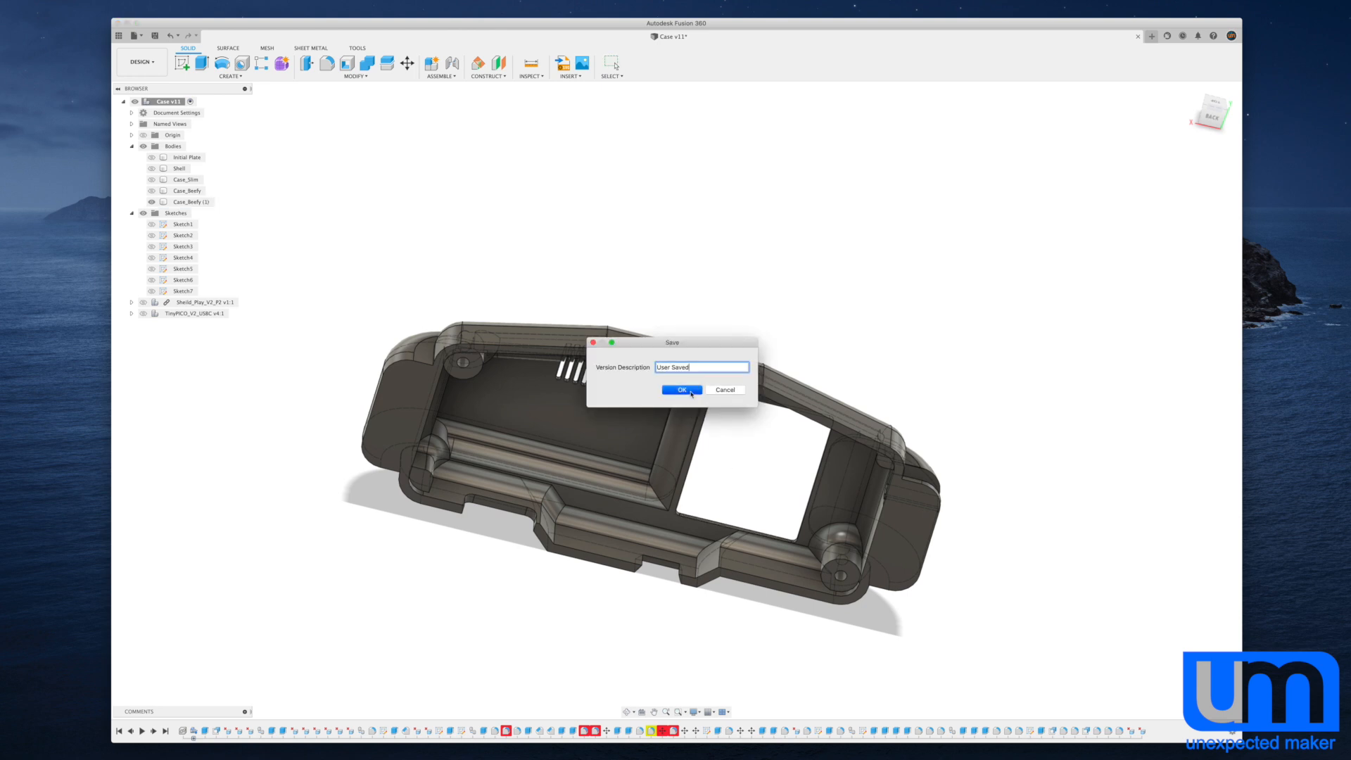
Confirm saving the sharpened case as version 11.
click(679, 389)
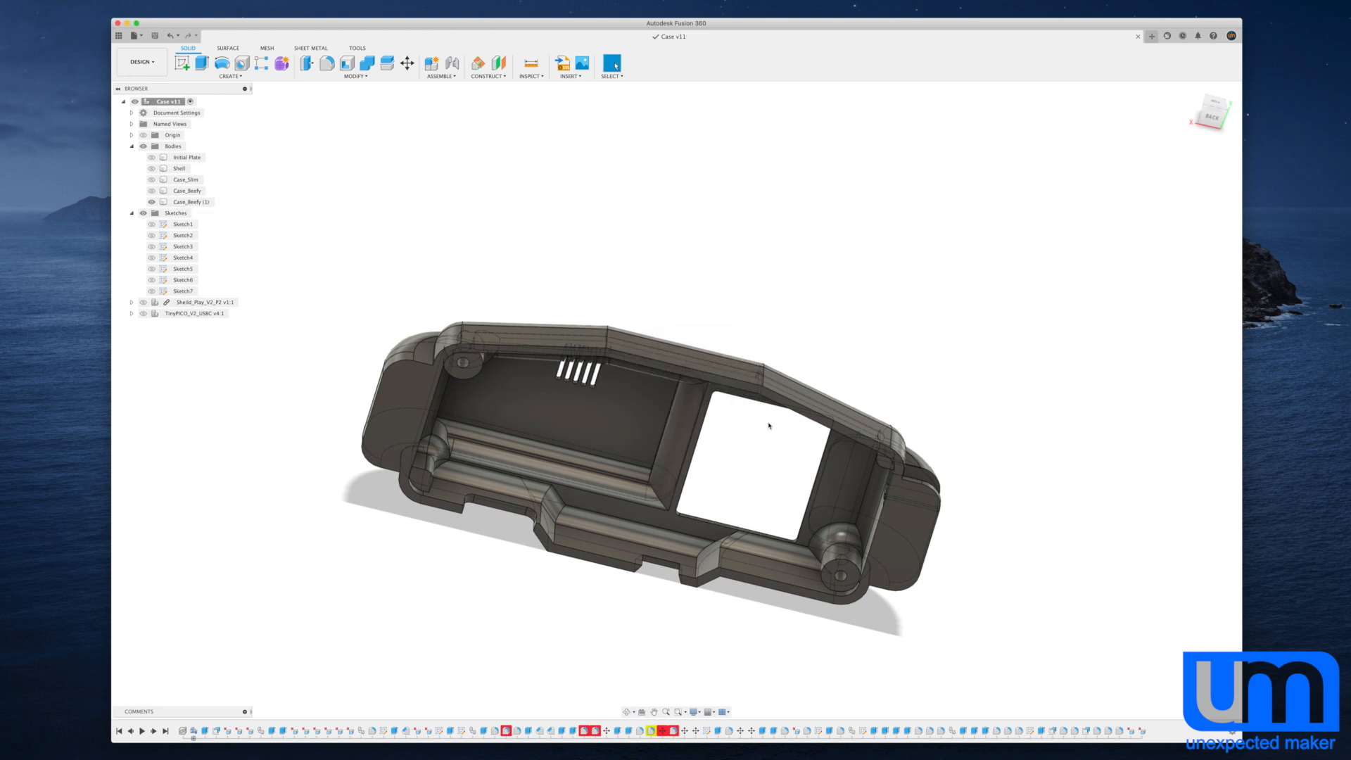